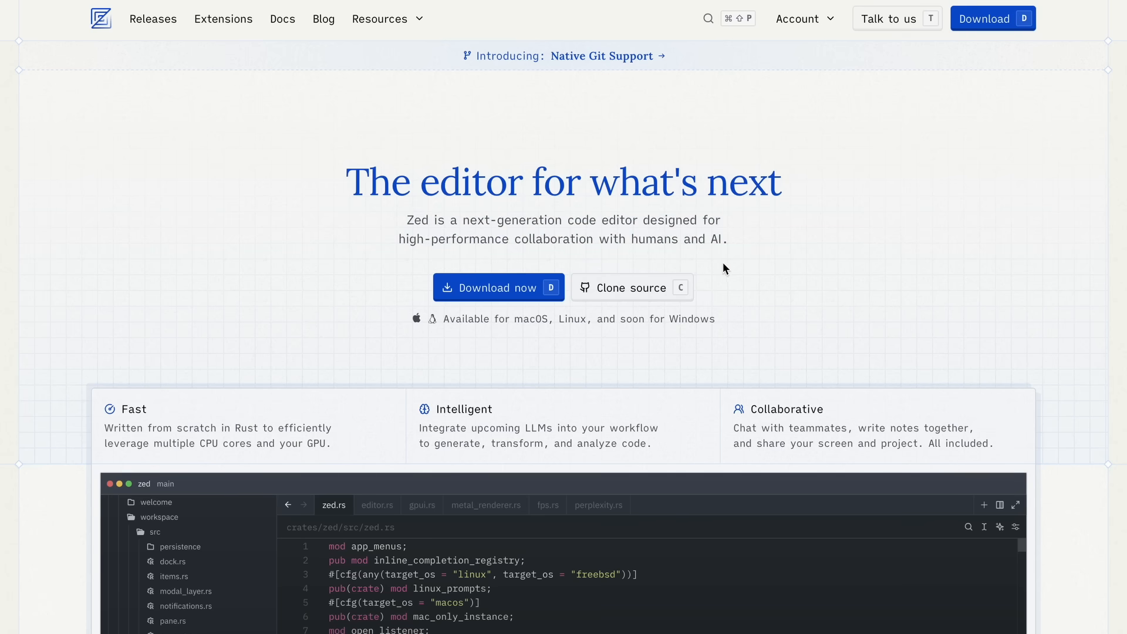
# - Scroll down the Zed homepage and show the Text and line manipulation demo
pyautogui.scroll(-3)
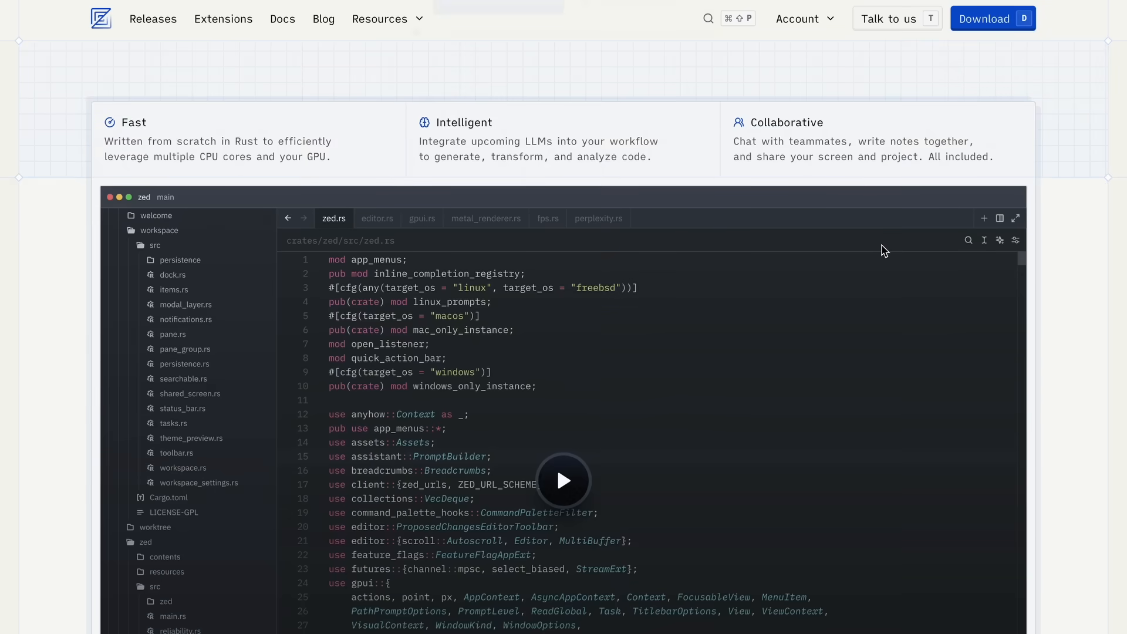
pyautogui.scroll(-3)
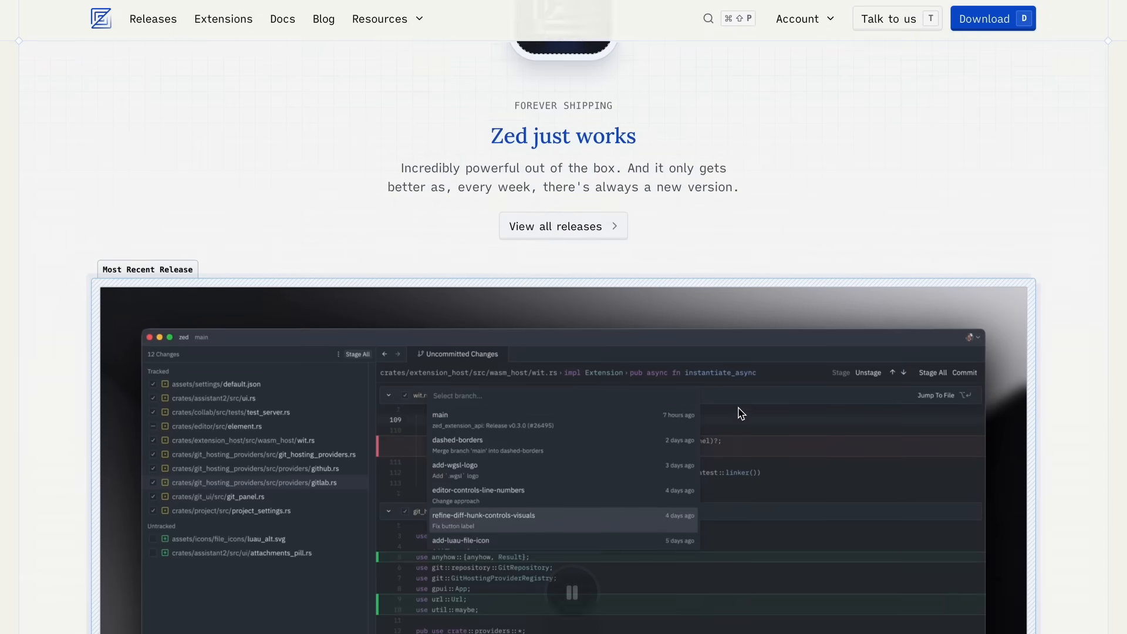
pyautogui.scroll(-3)
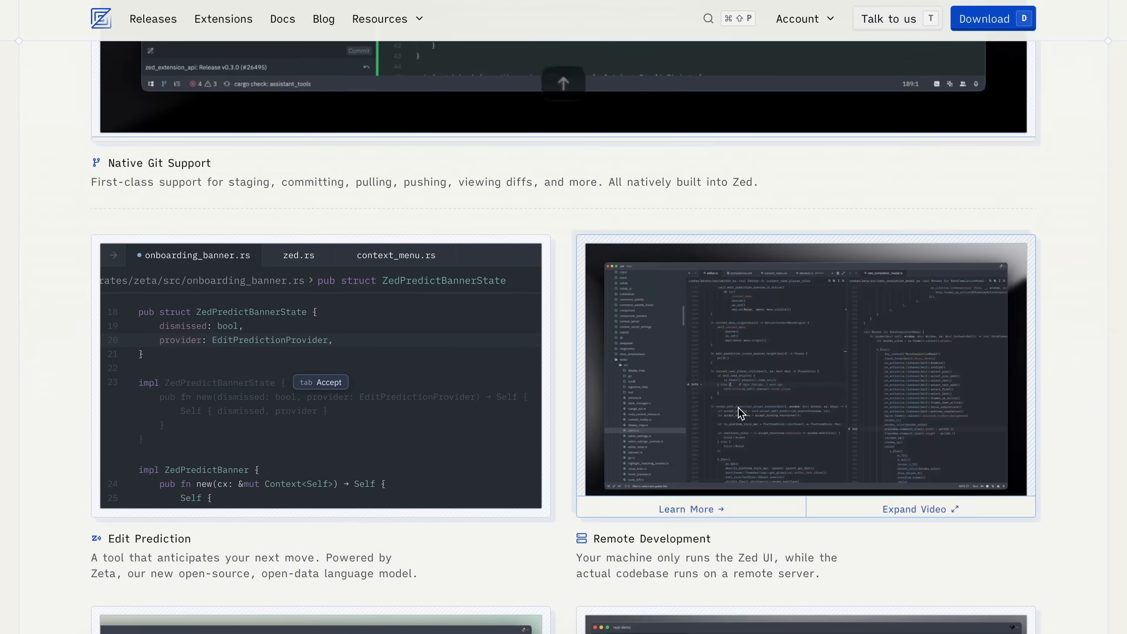
pyautogui.scroll(-3)
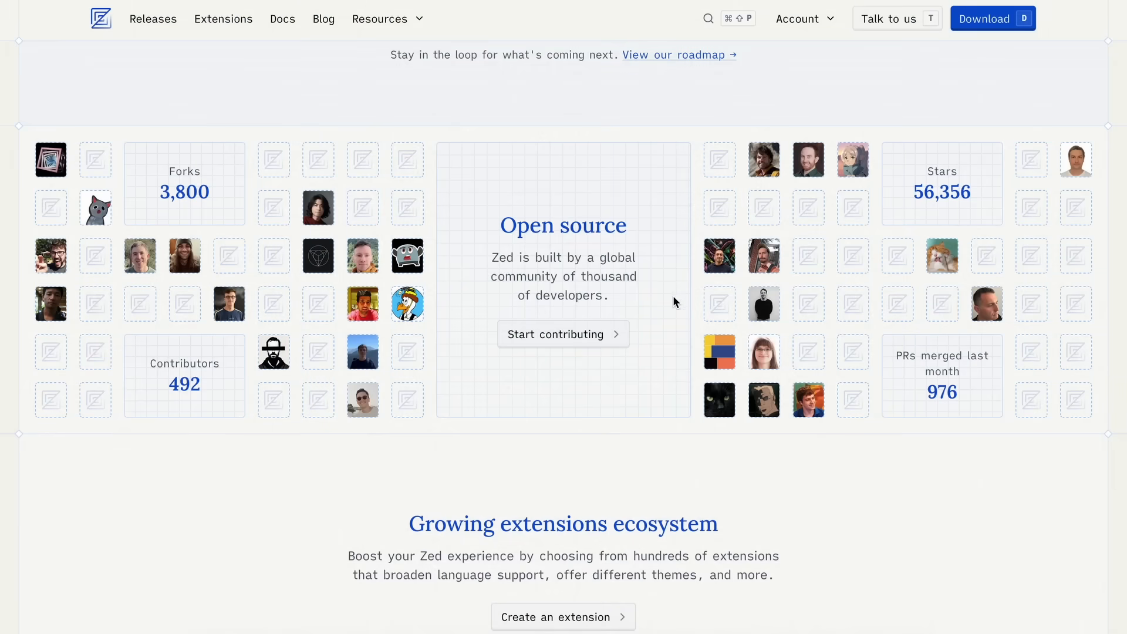
pyautogui.scroll(-3)
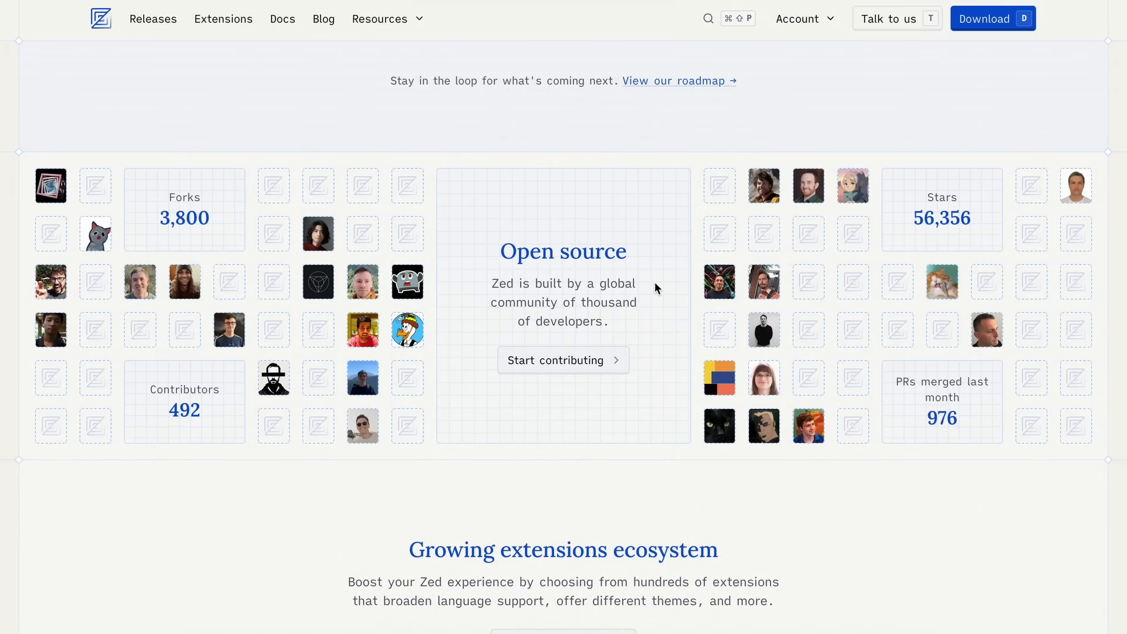
pyautogui.scroll(-3)
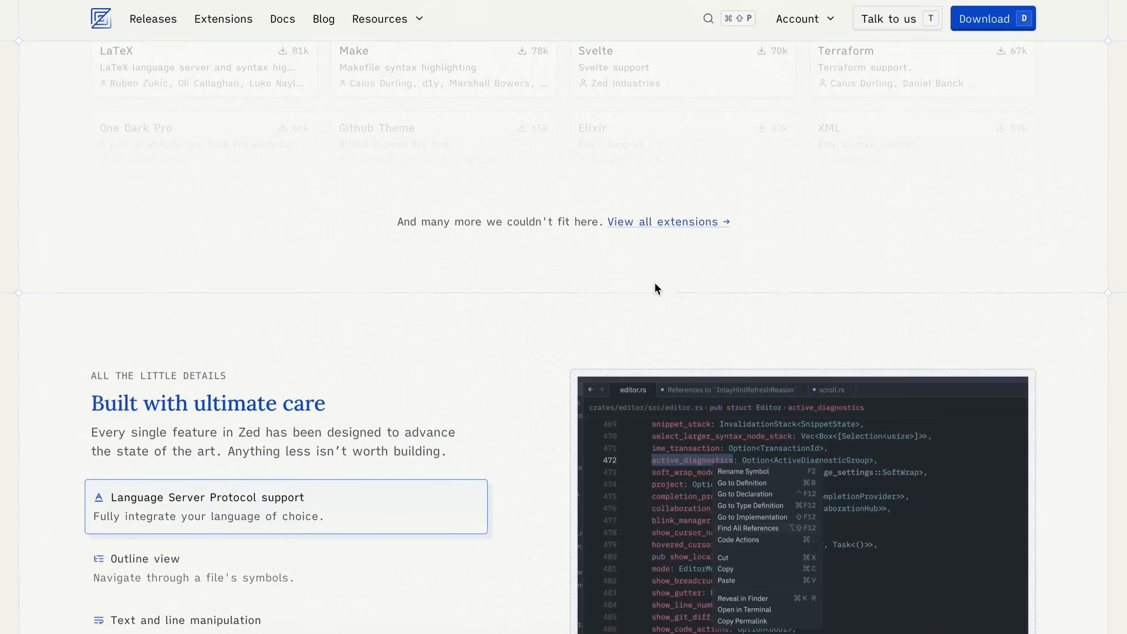
pyautogui.scroll(-3)
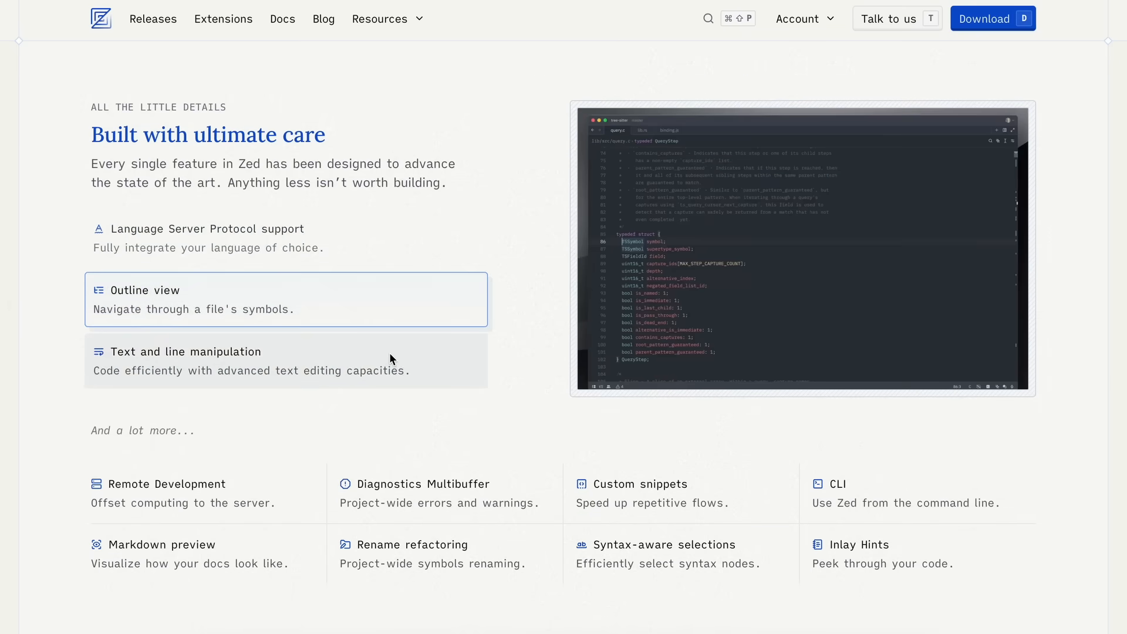
pyautogui.click(286, 361)
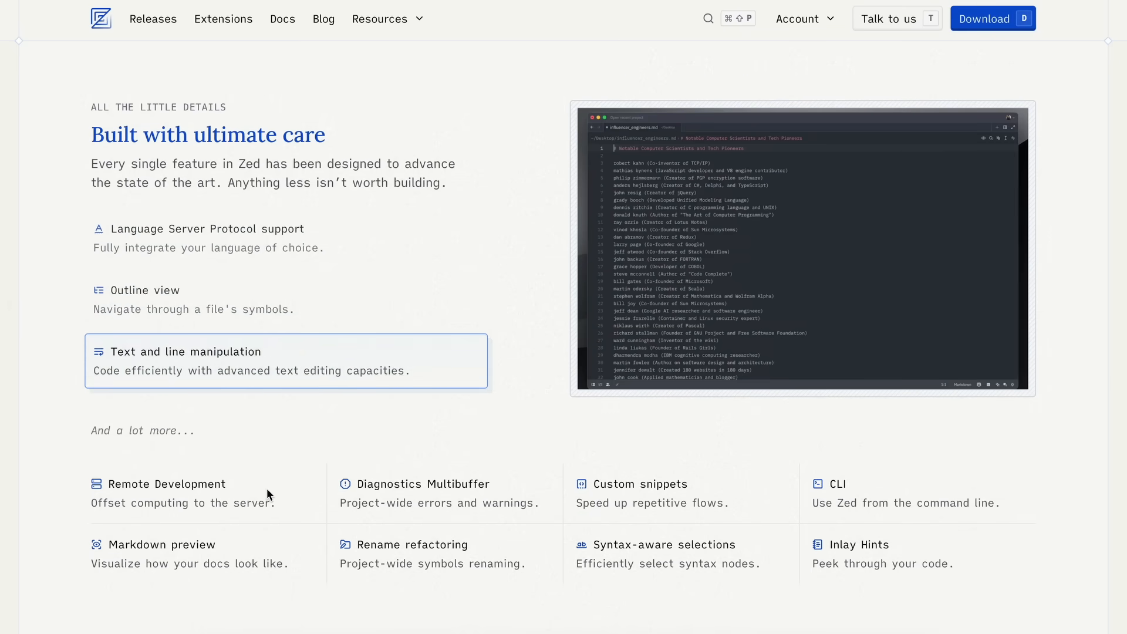
# - Scroll on to the closing Daily drive with Zed section and footer
pyautogui.scroll(-3)
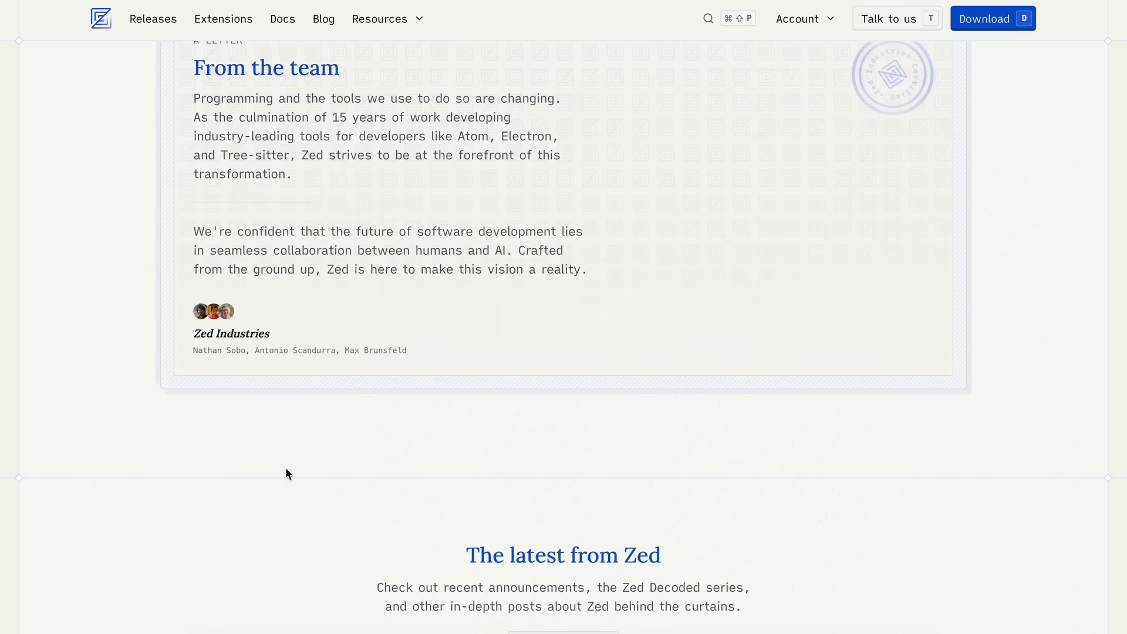
pyautogui.scroll(-3)
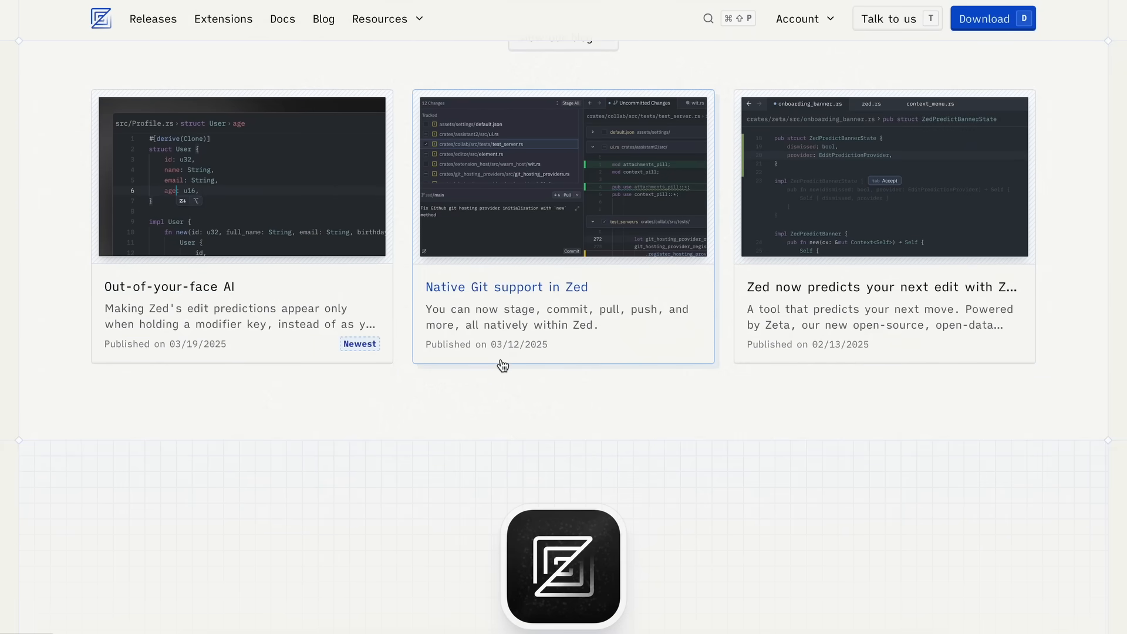
pyautogui.scroll(-3)
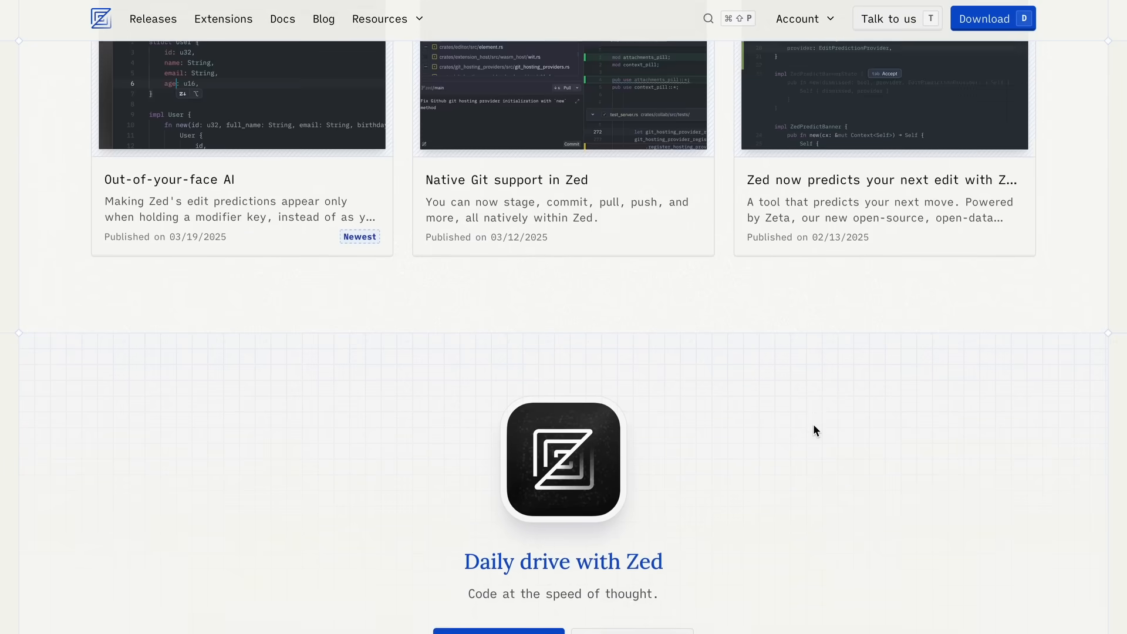
pyautogui.scroll(-3)
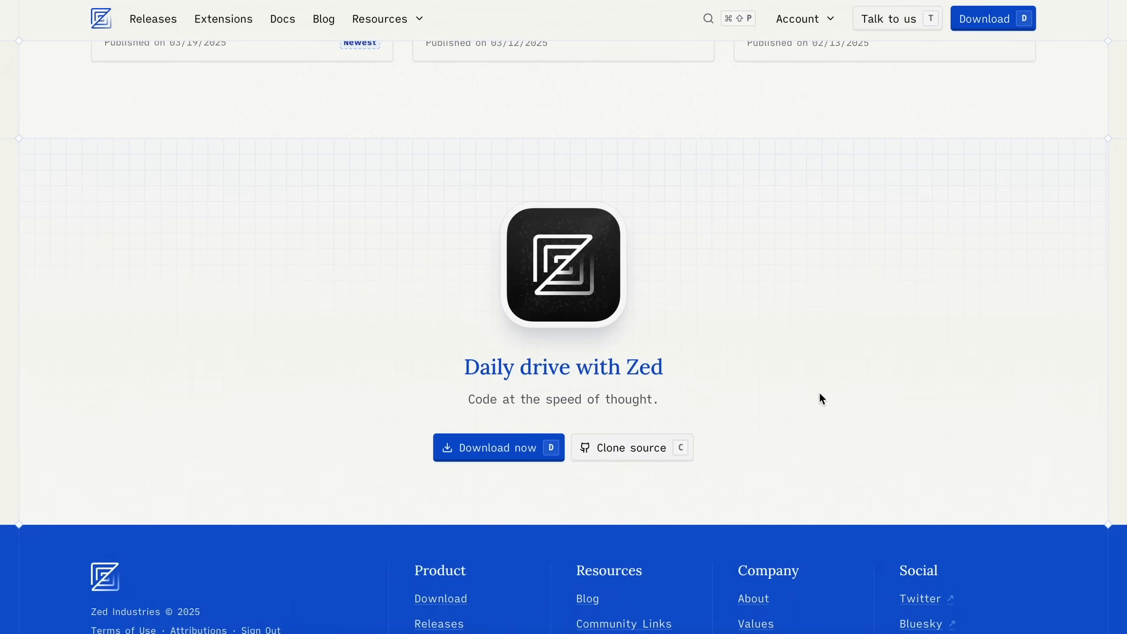
pyautogui.scroll(-3)
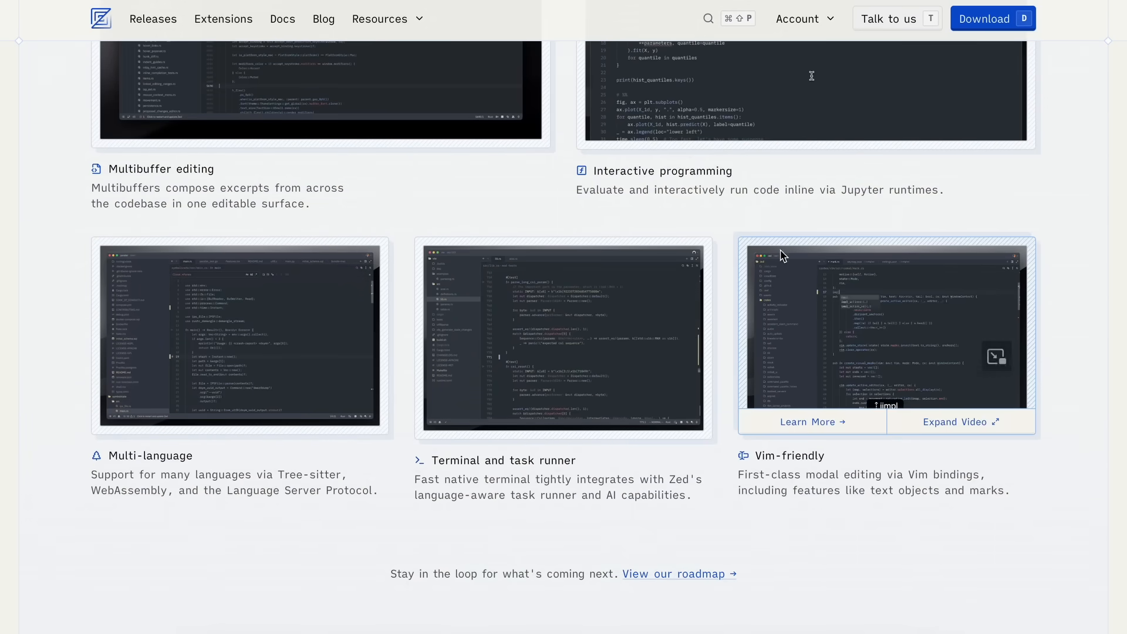
# - Scroll back up to the headline and the Fast, Intelligent and Collaborative cards
pyautogui.scroll(3)
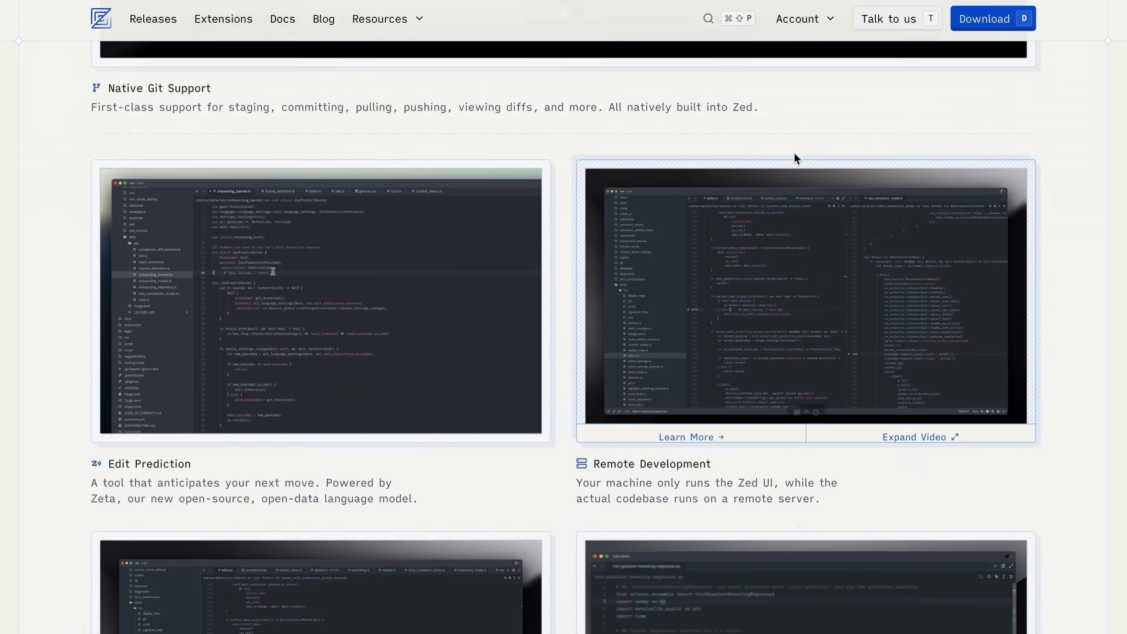
pyautogui.scroll(3)
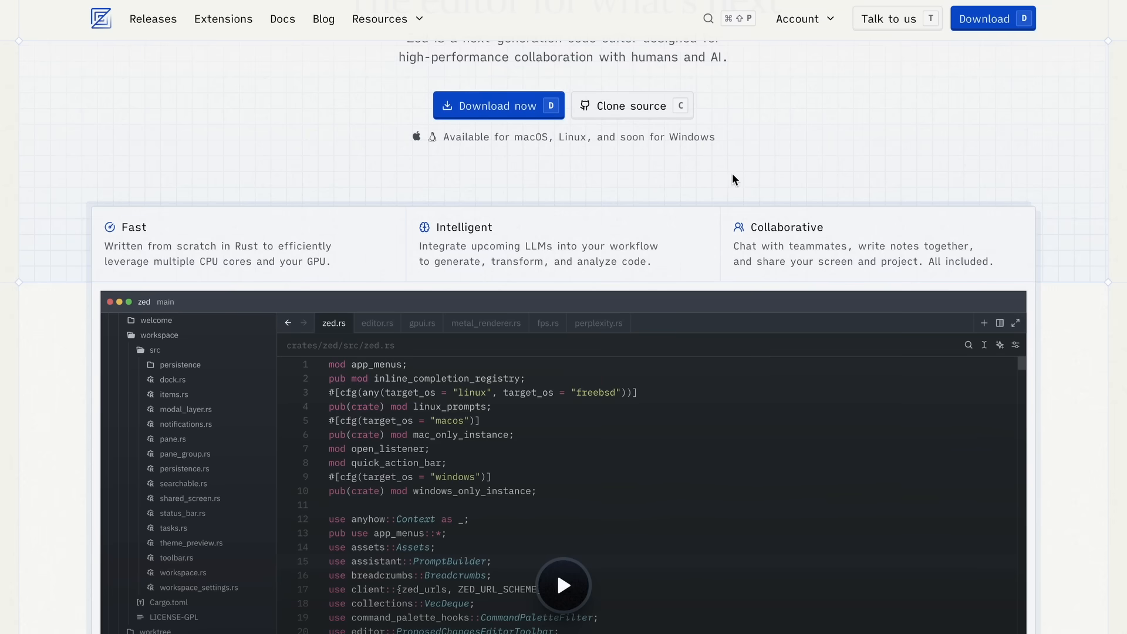
pyautogui.moveTo(341, 263)
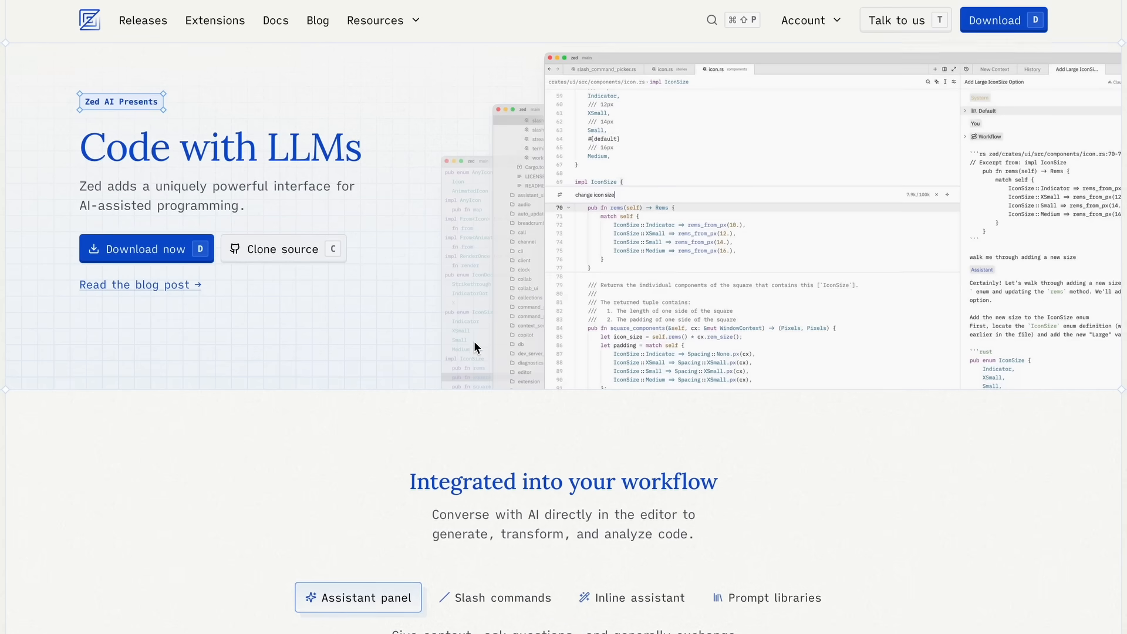
# - On the Code with LLMs page, view the Inline assistant and Prompt libraries demos
pyautogui.scroll(-3)
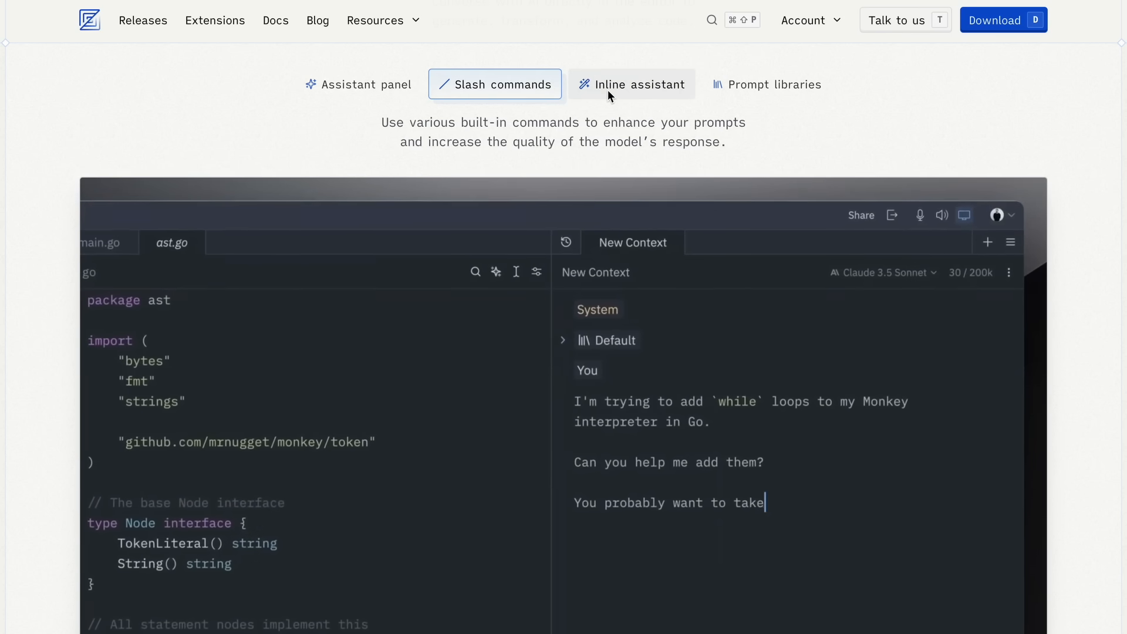
pyautogui.click(631, 84)
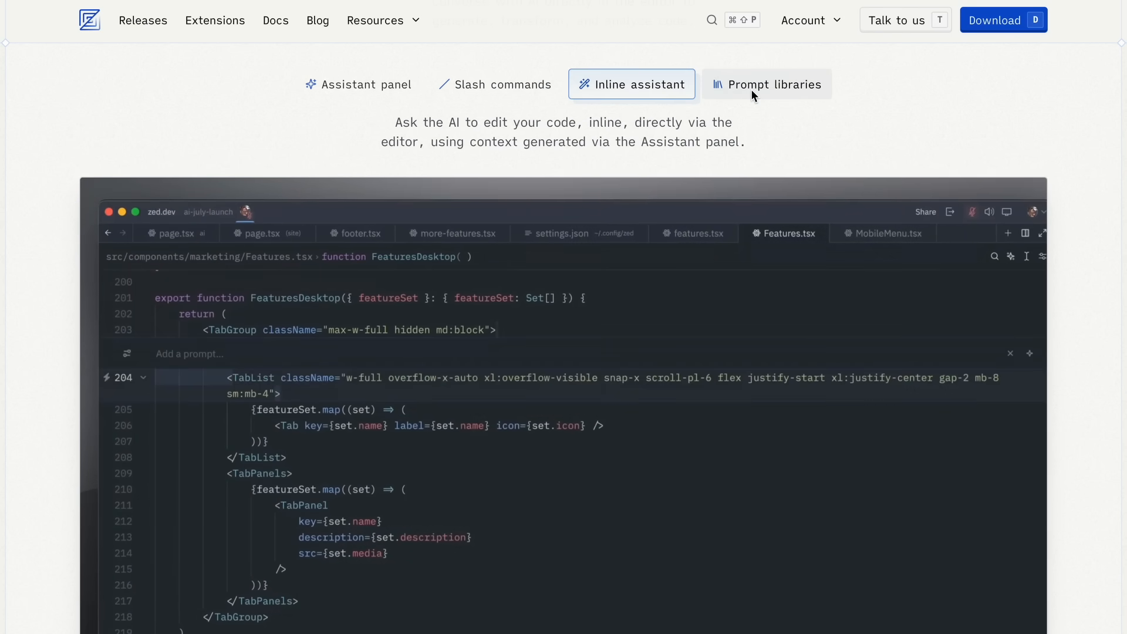
pyautogui.click(767, 84)
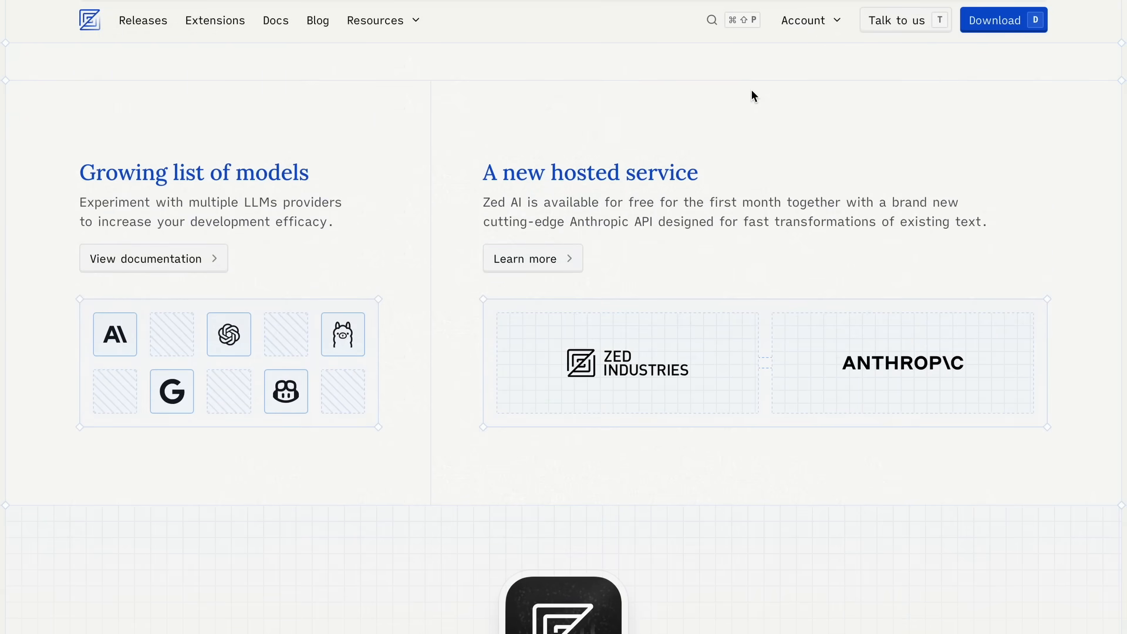
pyautogui.moveTo(325, 382)
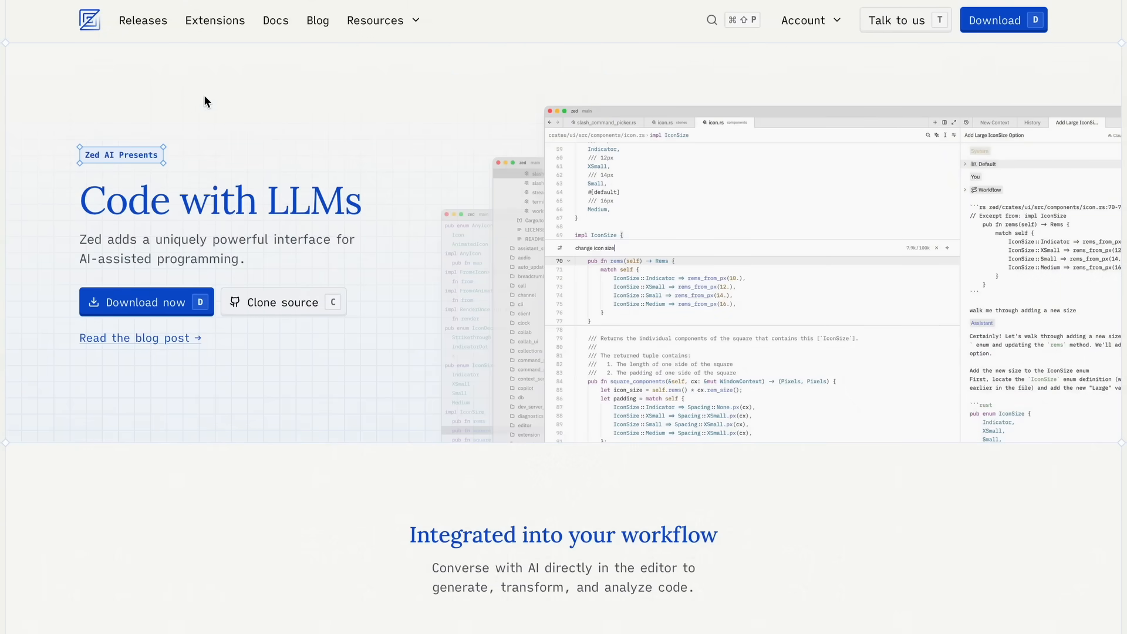
# - Scroll to the Prompt libraries video and watch it add the Rust: Zed-Flavored prompt
pyautogui.scroll(-3)
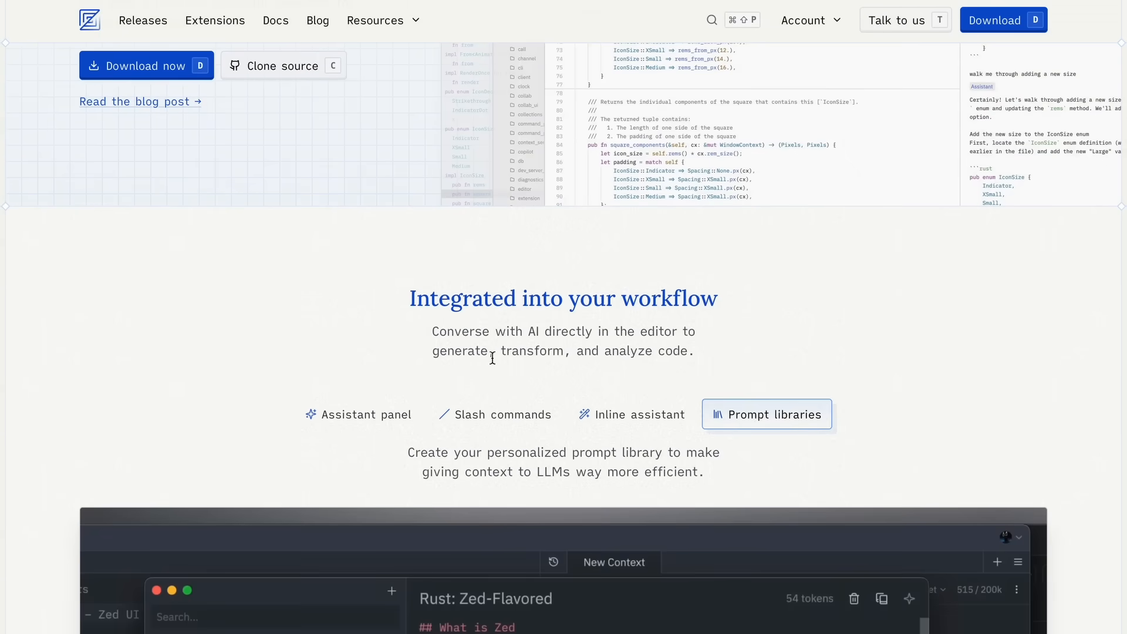
pyautogui.scroll(-3)
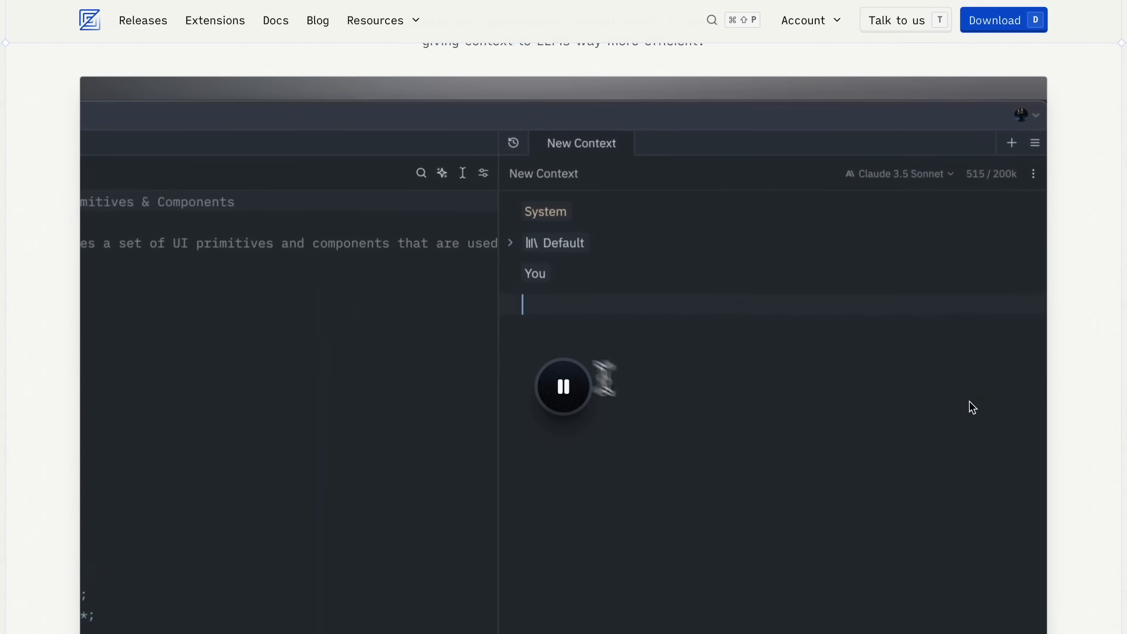
pyautogui.write('/prompt')
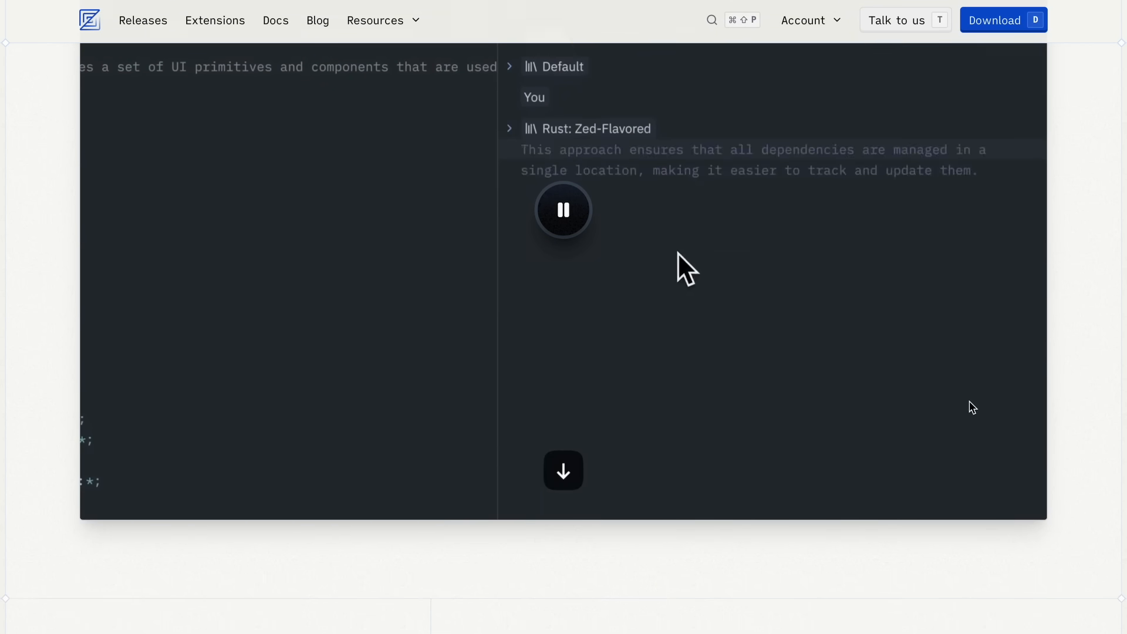
pyautogui.scroll(-3)
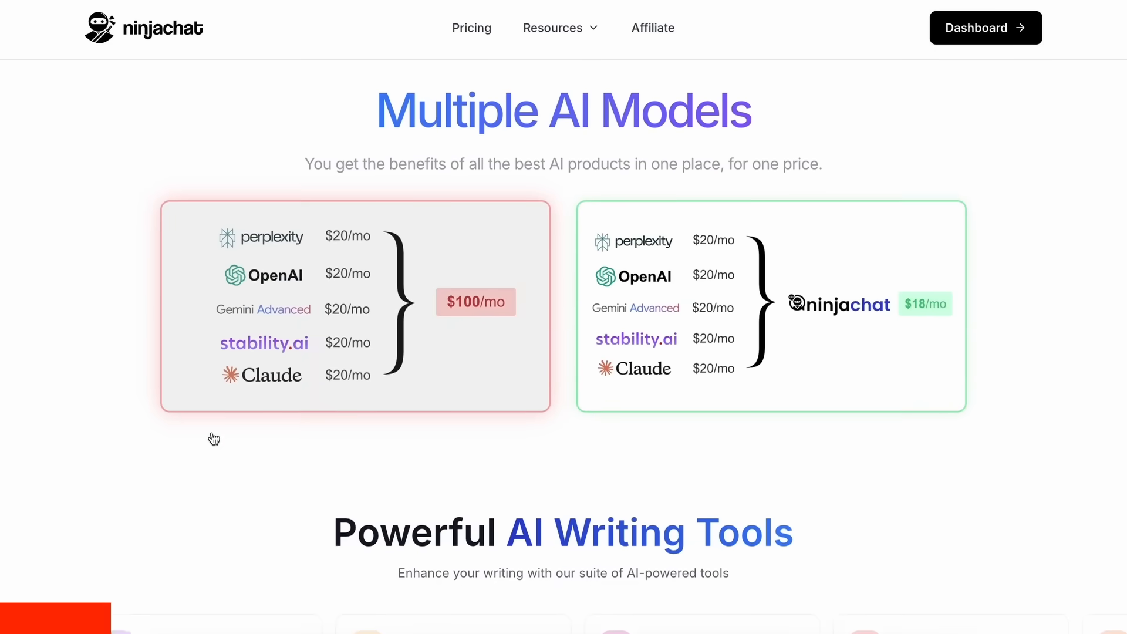
# - Start a Gemini 2.0 Flash chat asking about the best Tesla, then view the pricing plans
pyautogui.scroll(-3)
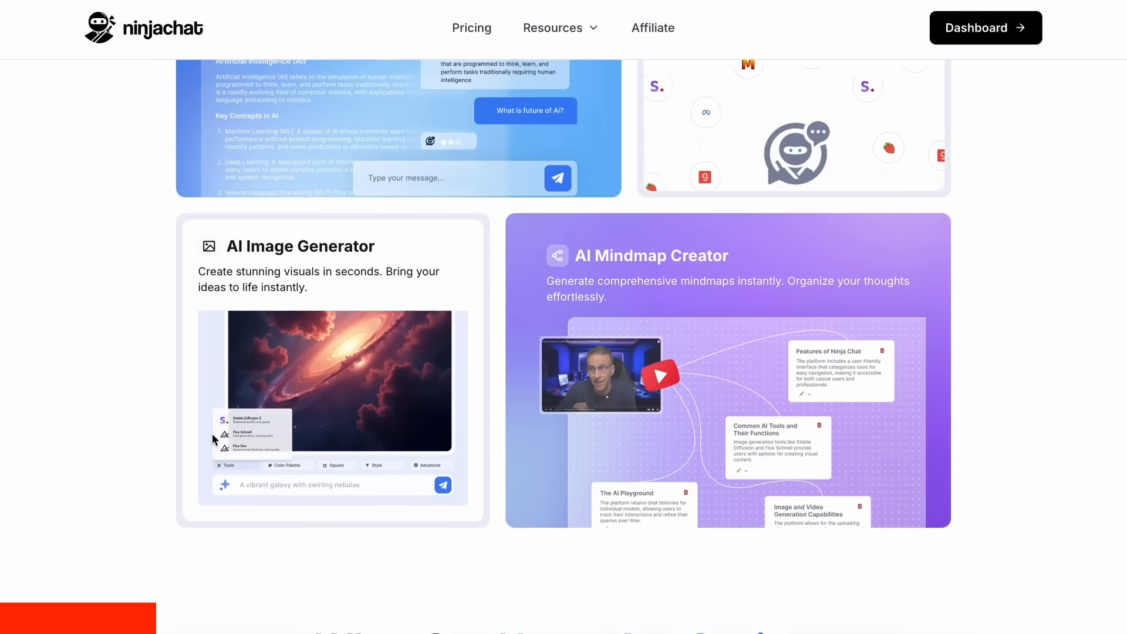
pyautogui.click(984, 27)
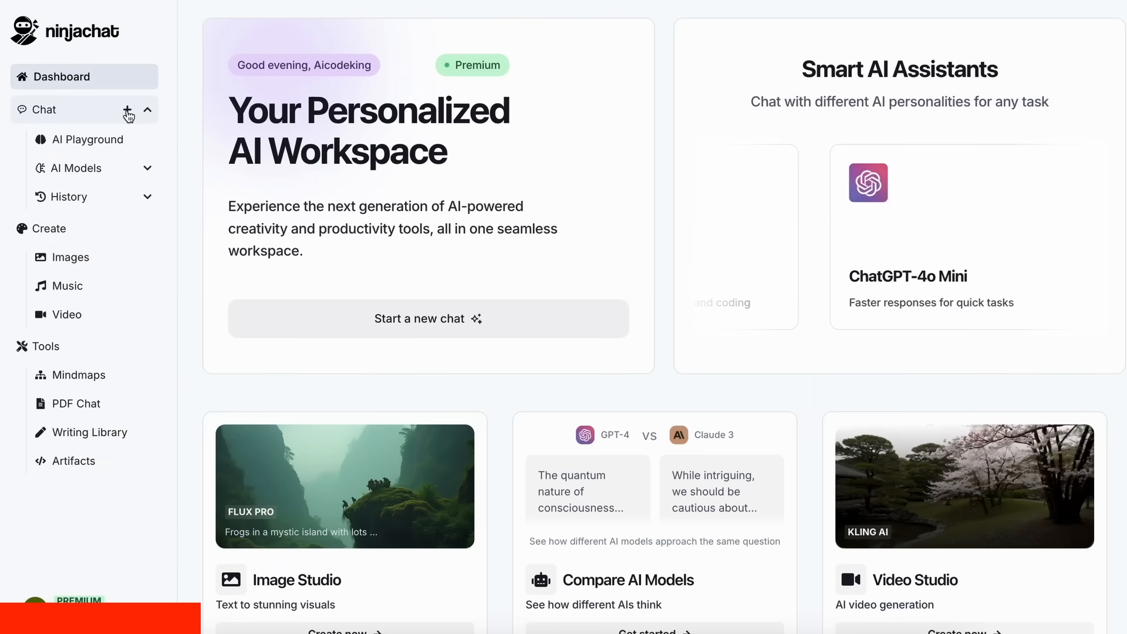
pyautogui.click(127, 116)
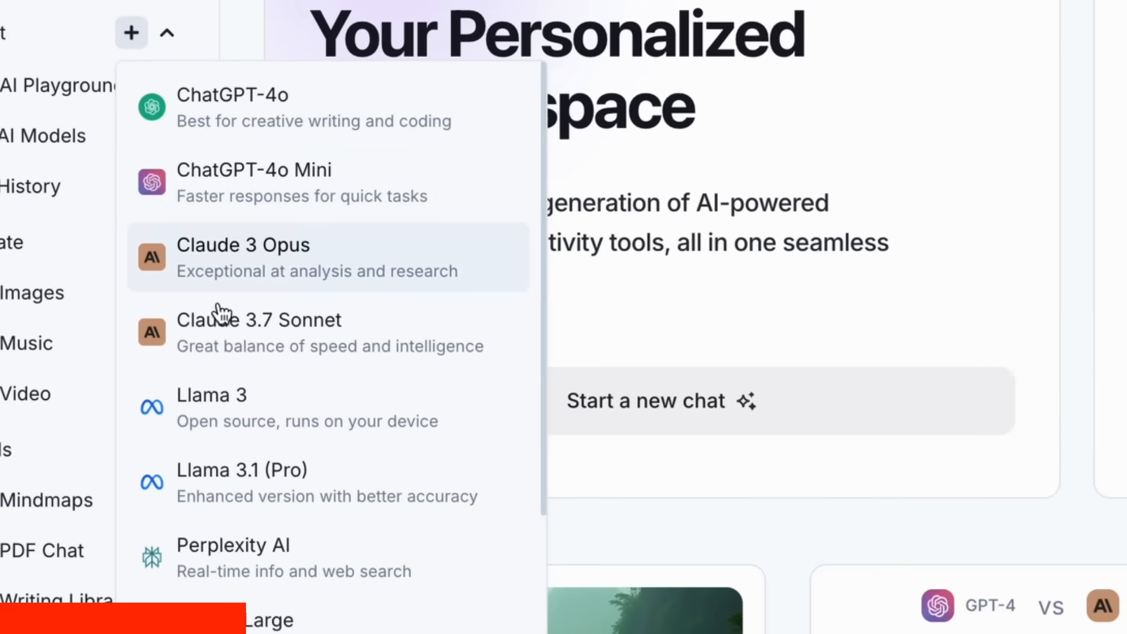
pyautogui.scroll(-3)
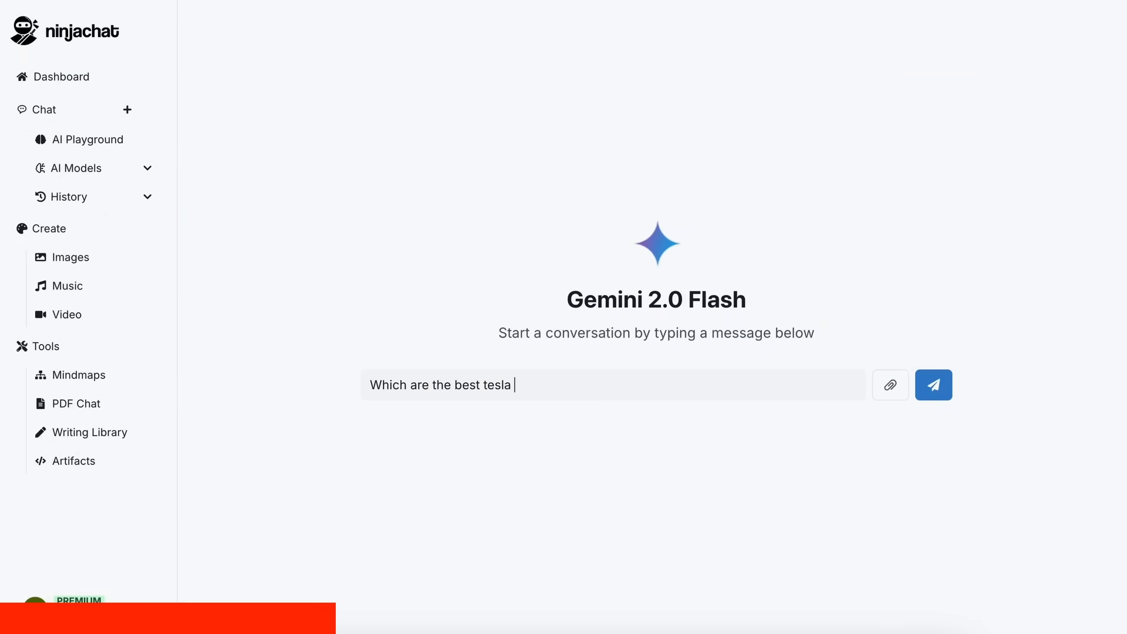
pyautogui.click(933, 384)
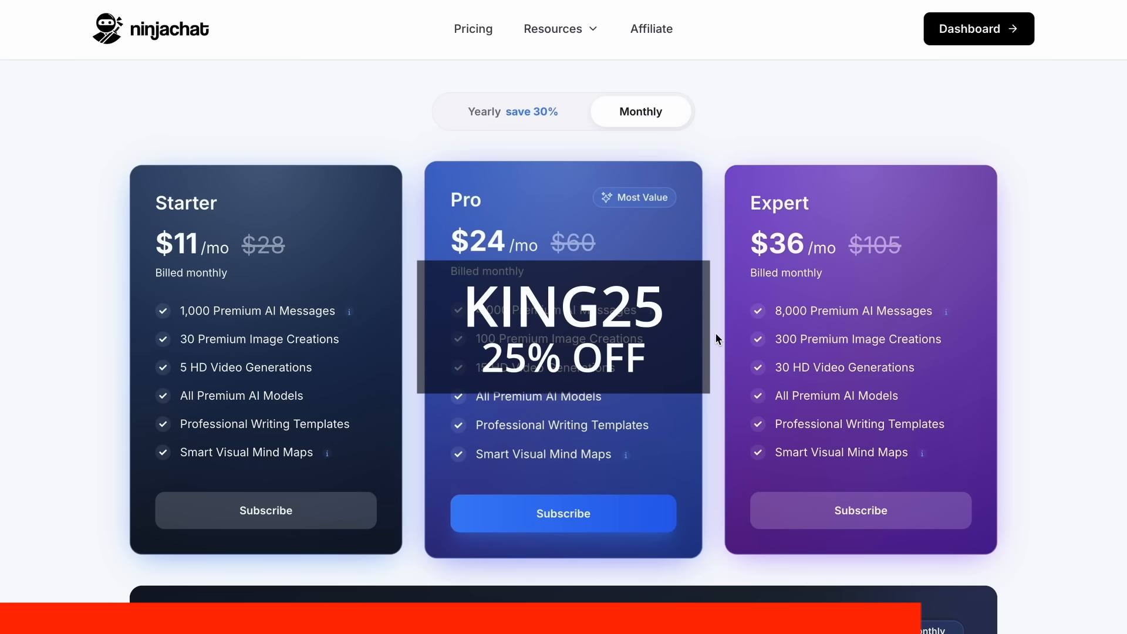
pyautogui.click(484, 111)
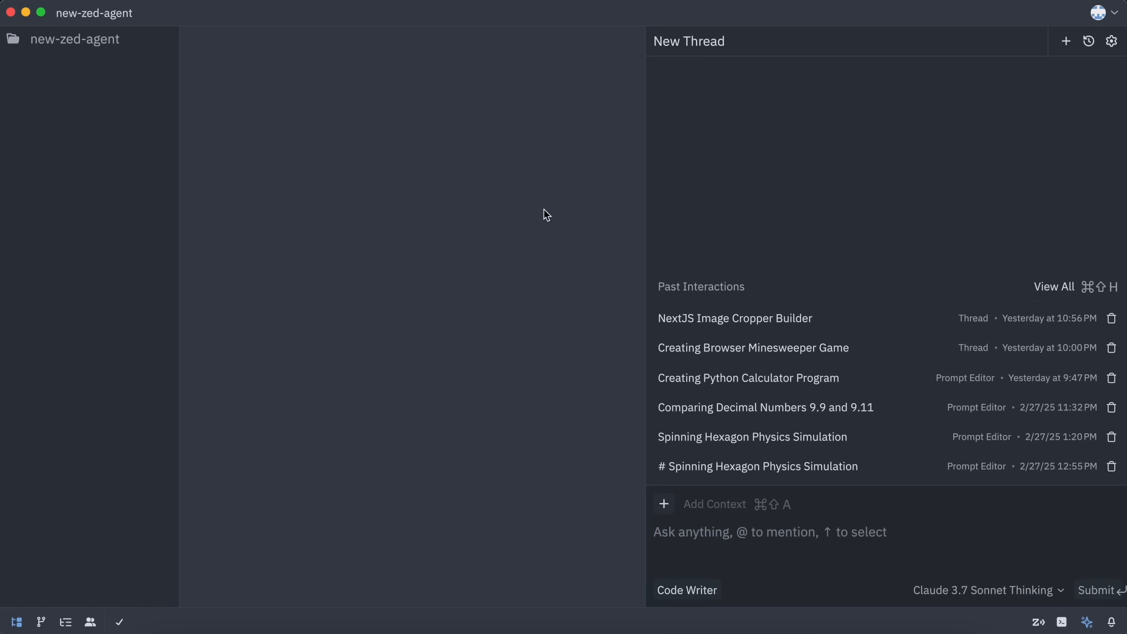
pyautogui.moveTo(631, 445)
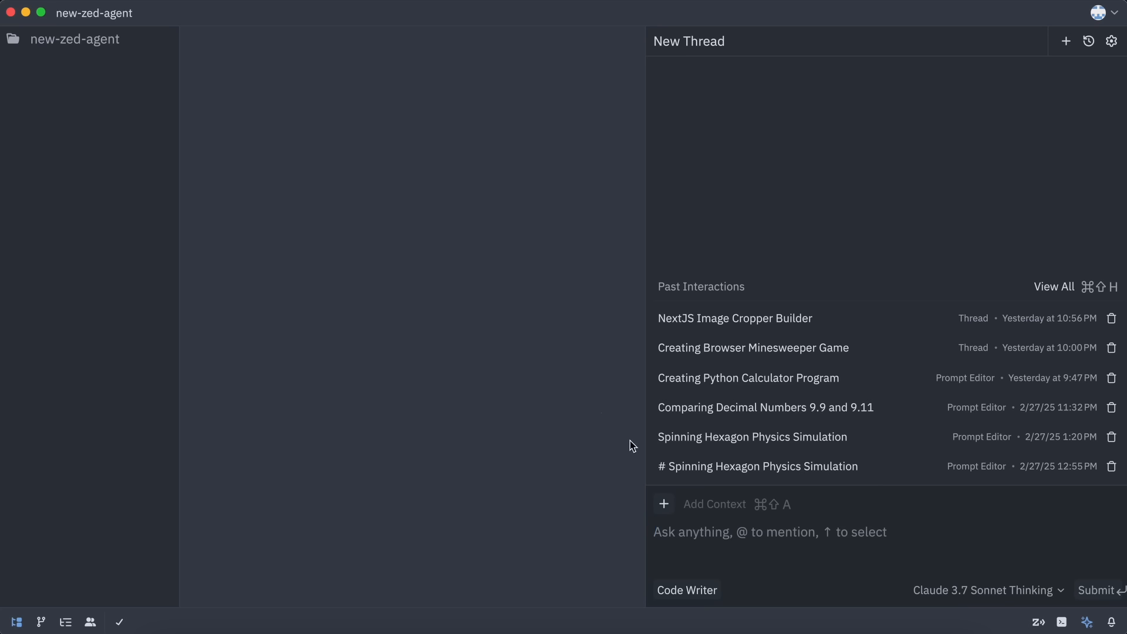
pyautogui.moveTo(595, 185)
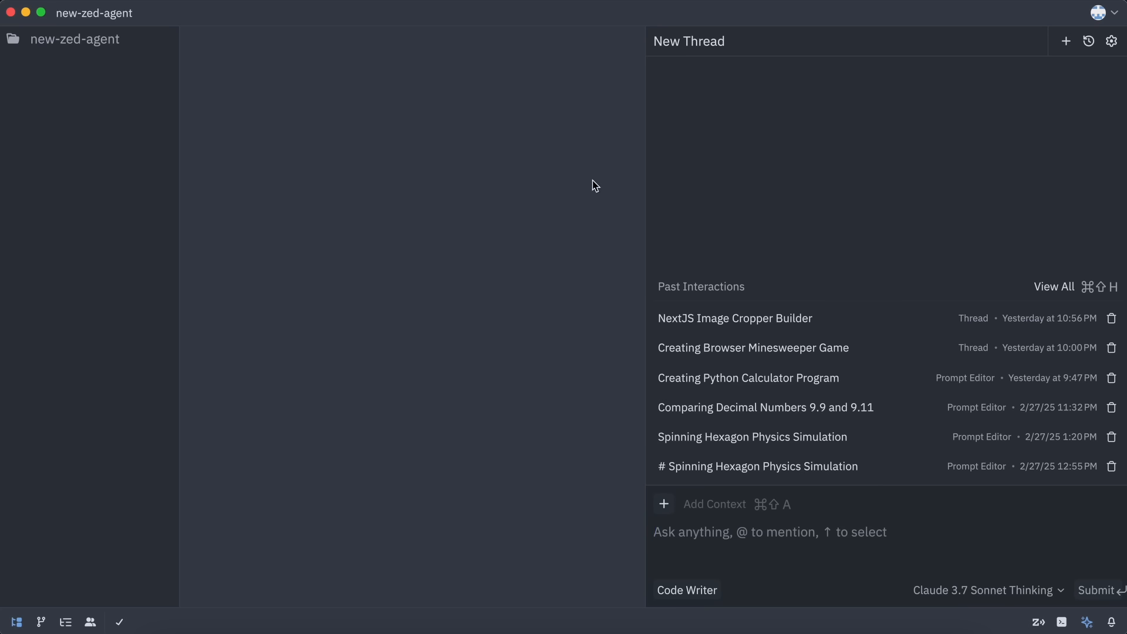
pyautogui.moveTo(588, 303)
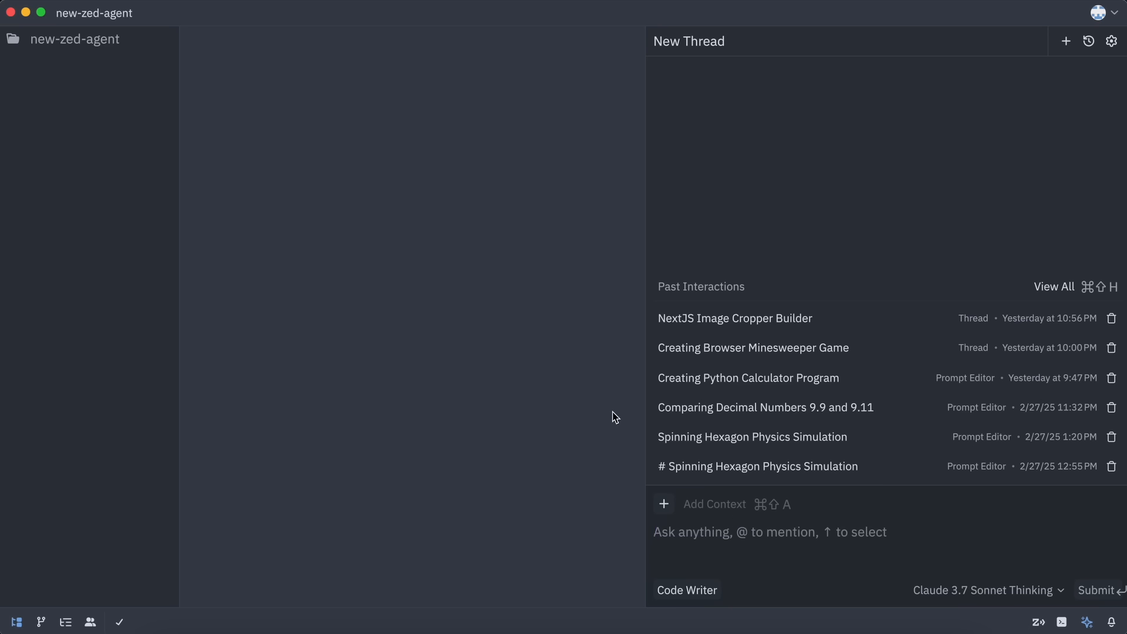
pyautogui.moveTo(686, 514)
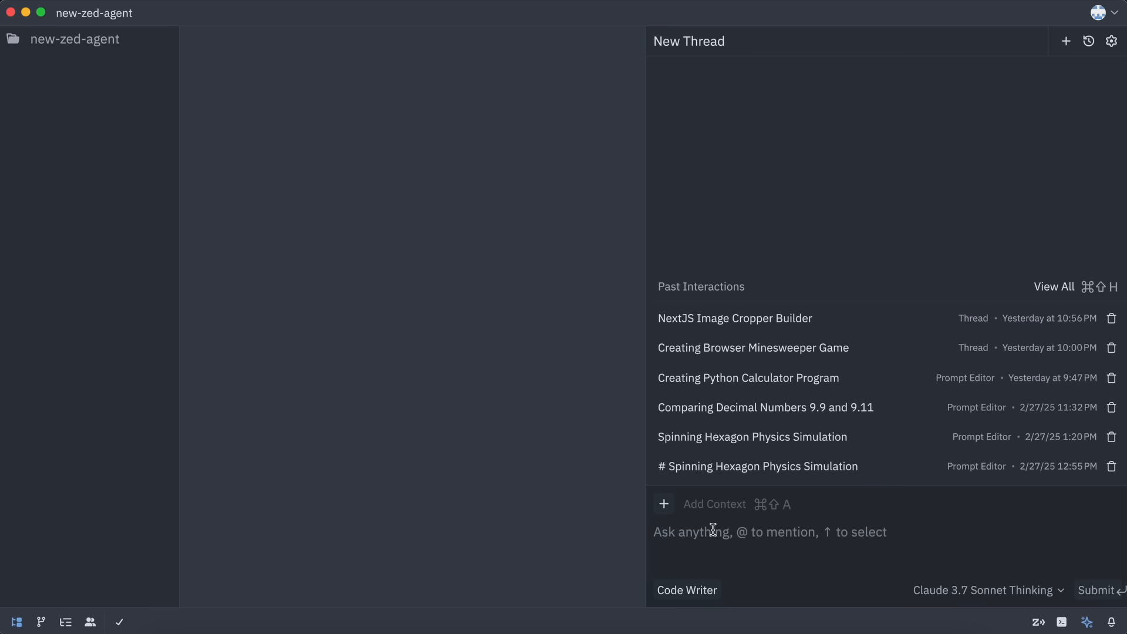
pyautogui.click(662, 504)
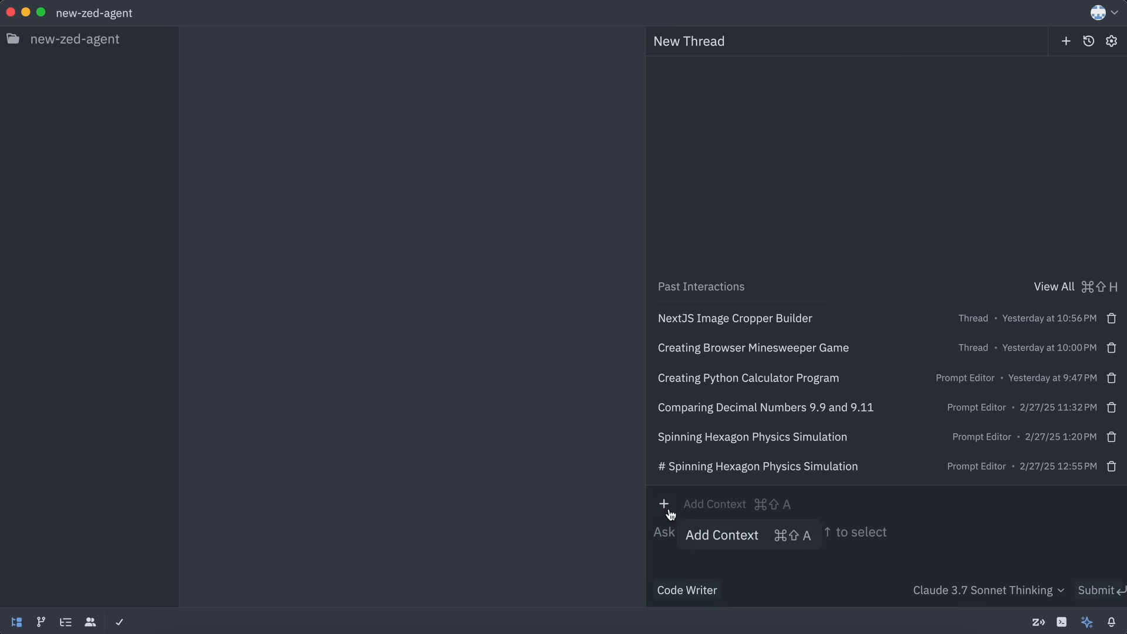
pyautogui.click(662, 504)
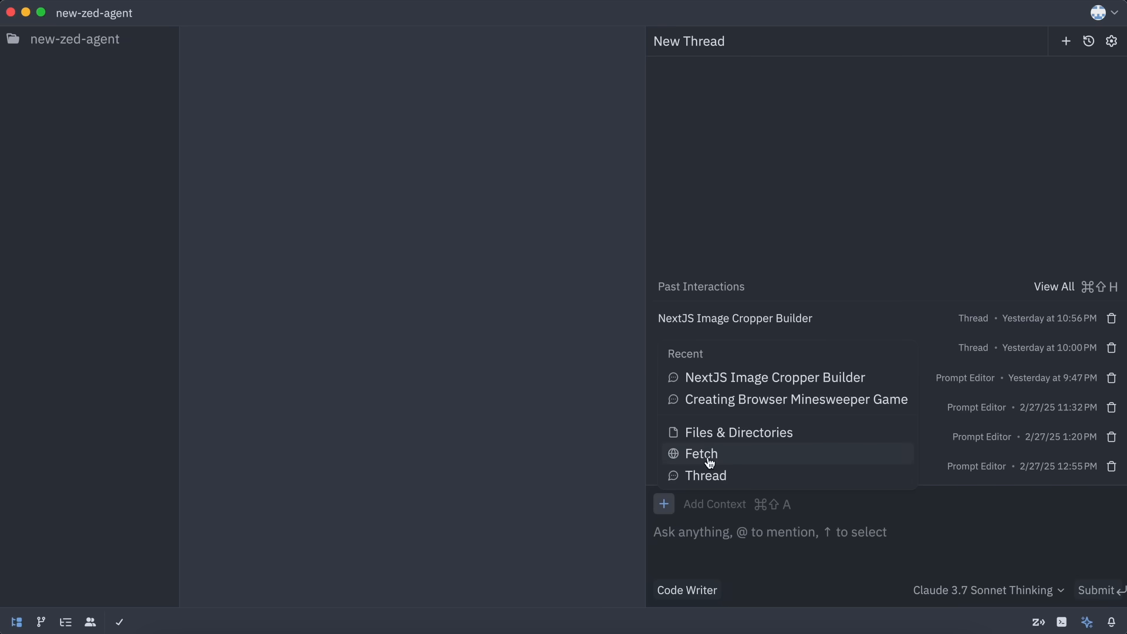
pyautogui.moveTo(714, 475)
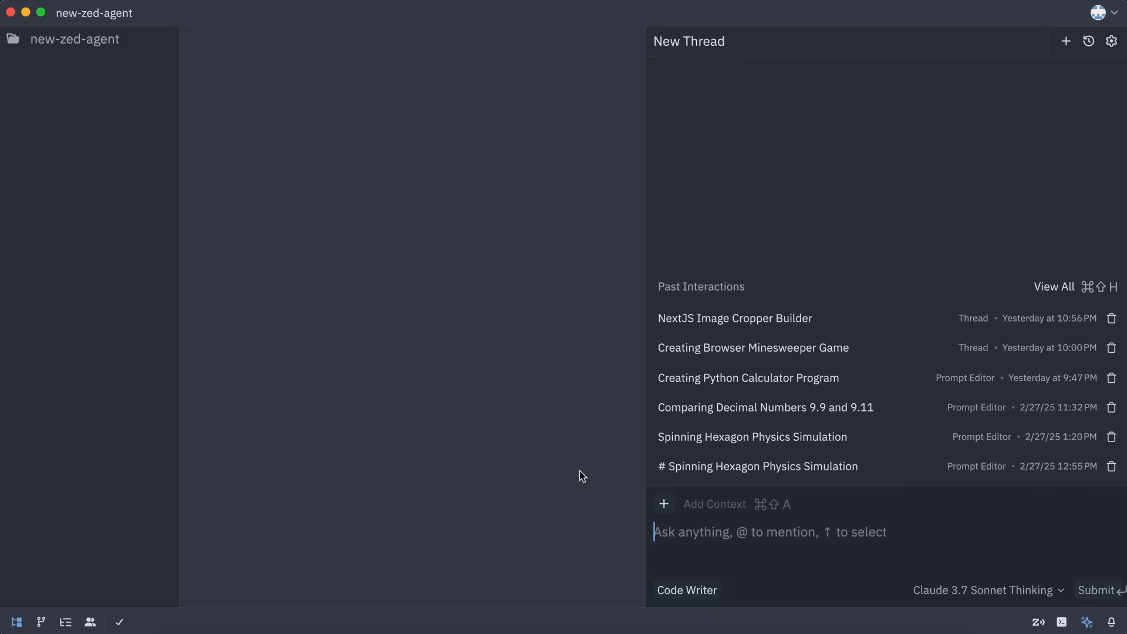
pyautogui.moveTo(707, 595)
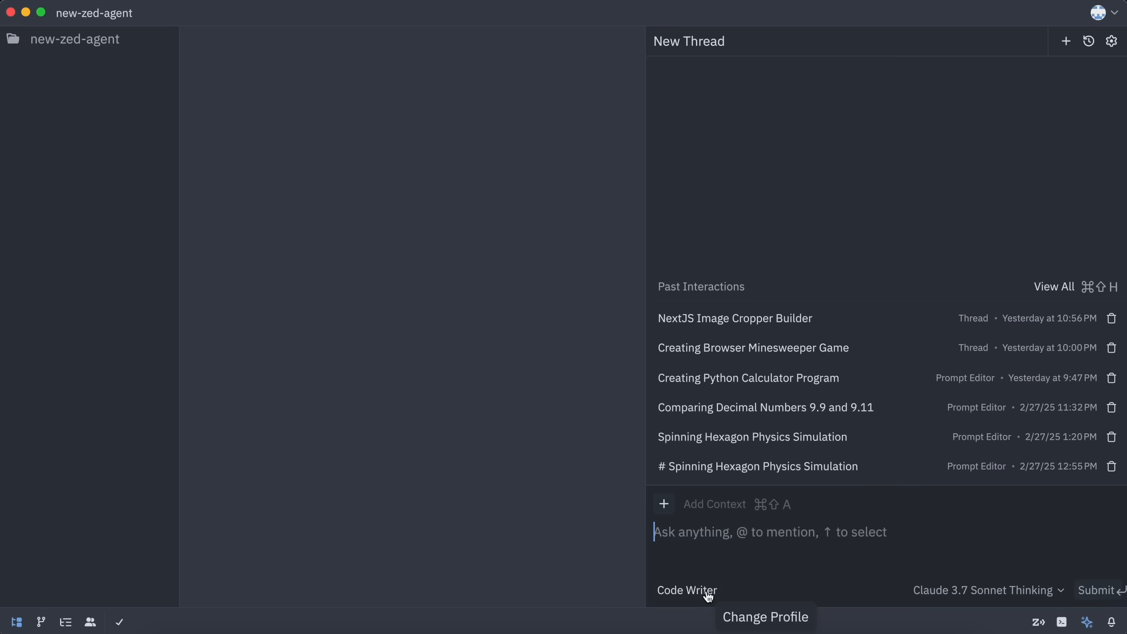
# - Open the Code Writer profile menu and choose to configure its tools
pyautogui.click(685, 590)
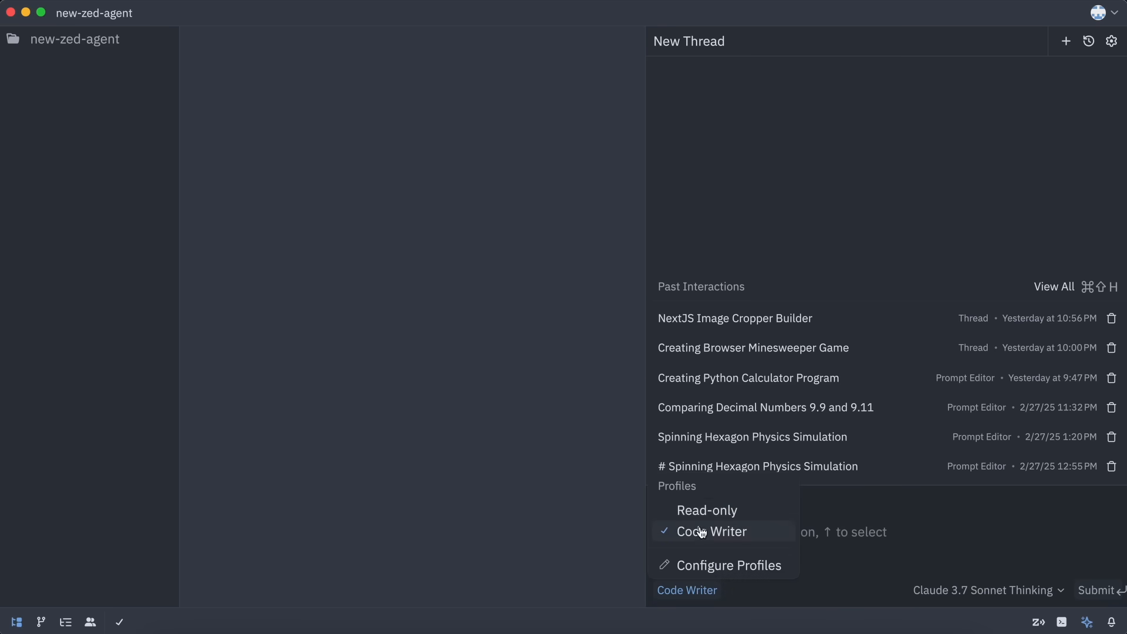
pyautogui.moveTo(707, 573)
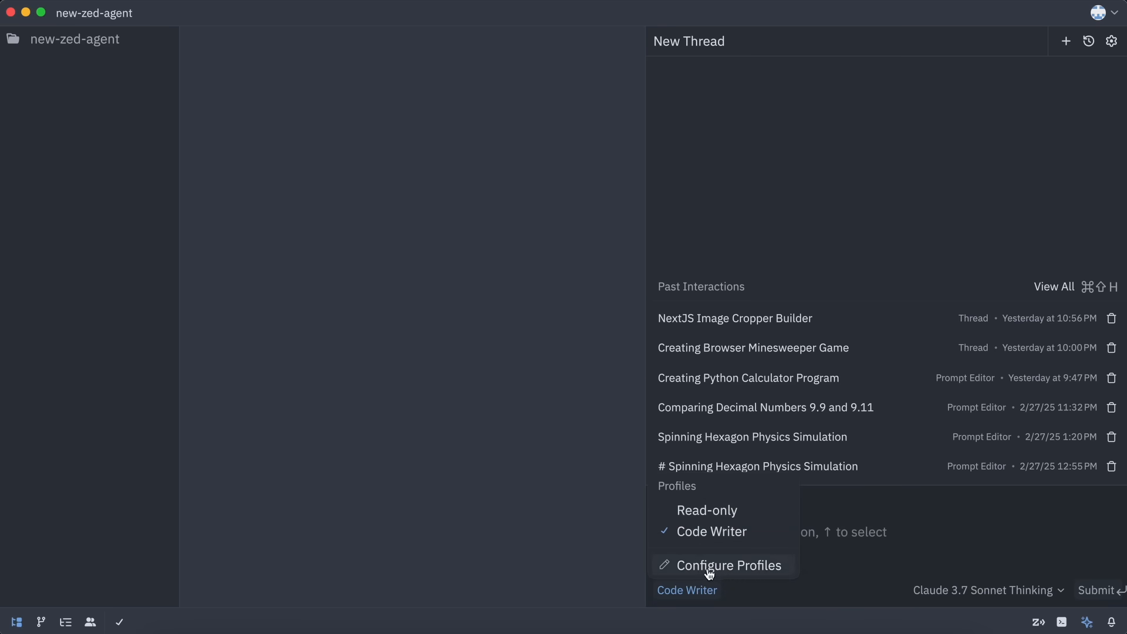
pyautogui.moveTo(728, 510)
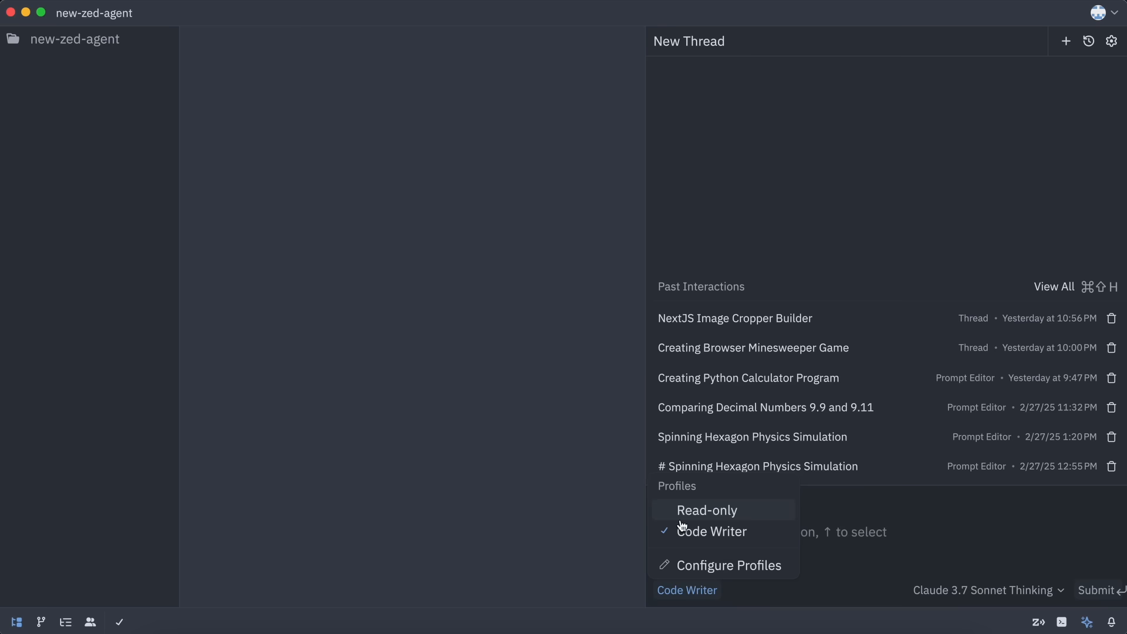
pyautogui.moveTo(736, 535)
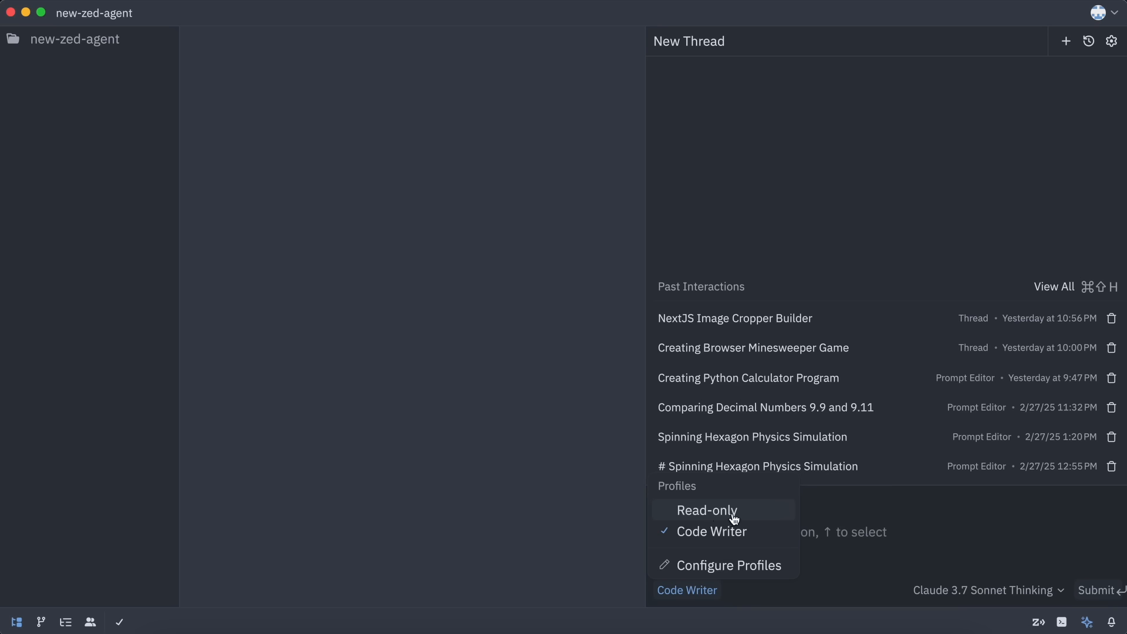
pyautogui.moveTo(716, 531)
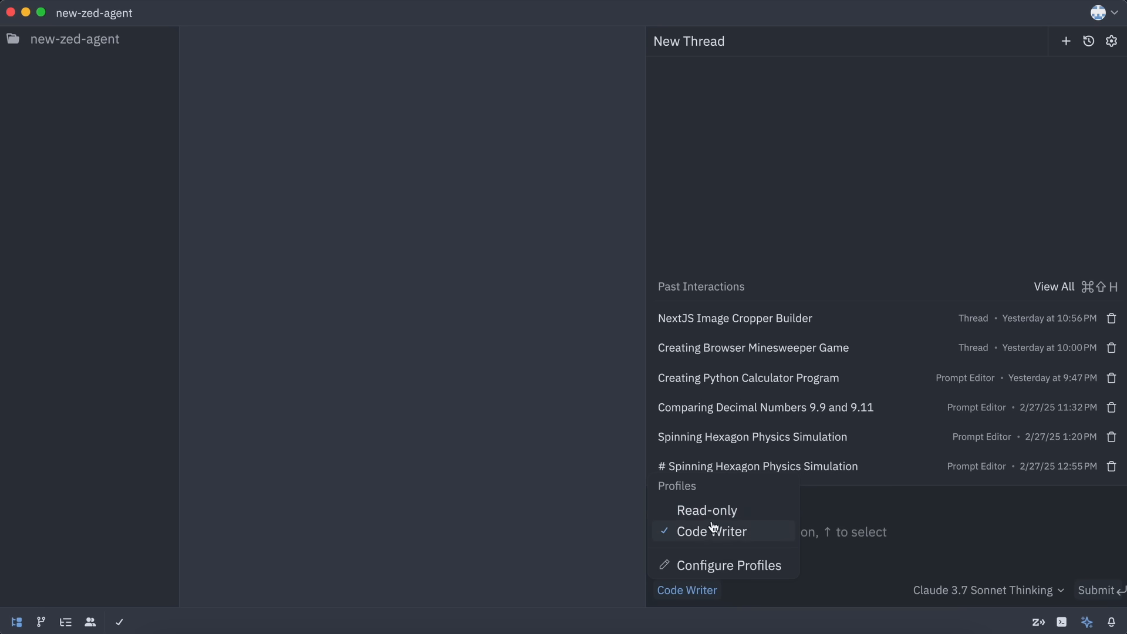
pyautogui.moveTo(706, 510)
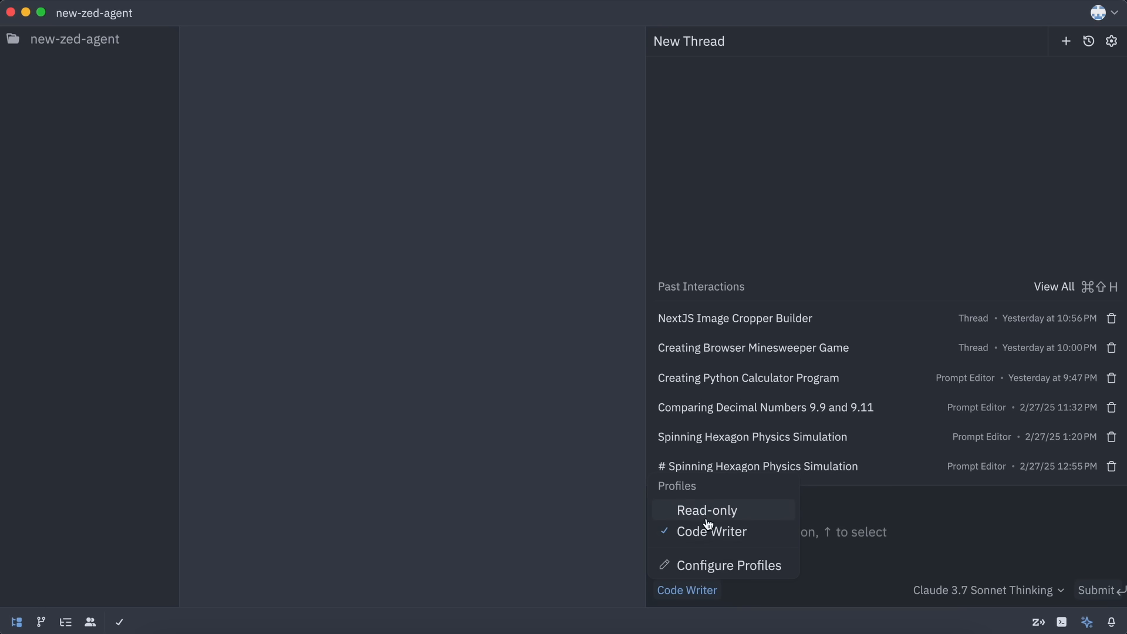
pyautogui.click(729, 565)
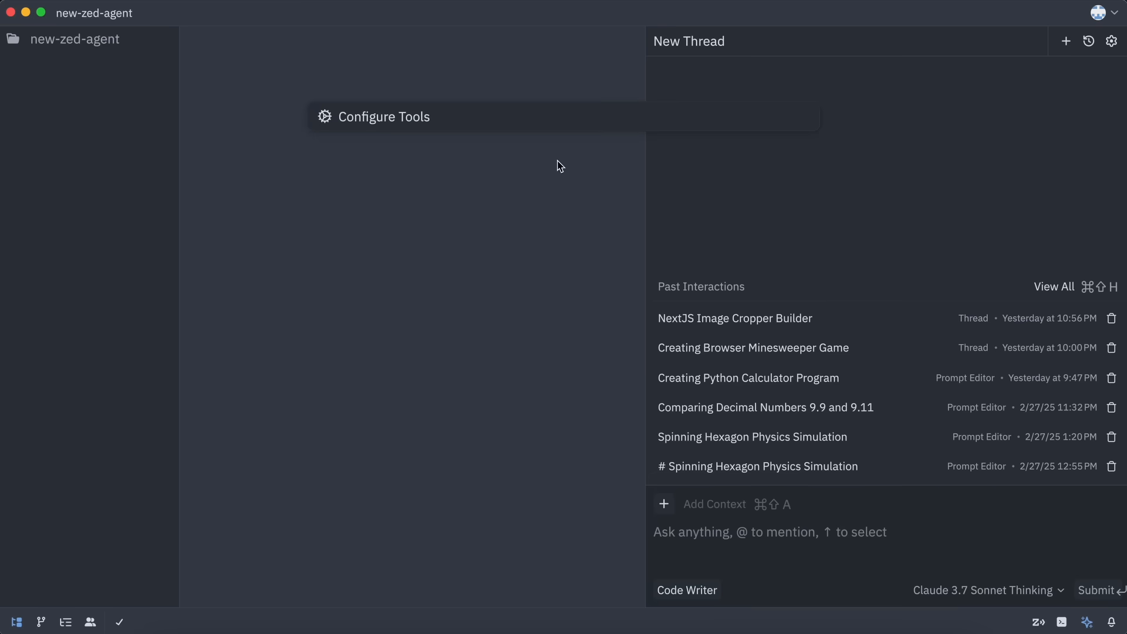
# - Review the Code Writer tool list, including fetch, list-directory, read-file and thinking
pyautogui.click(384, 116)
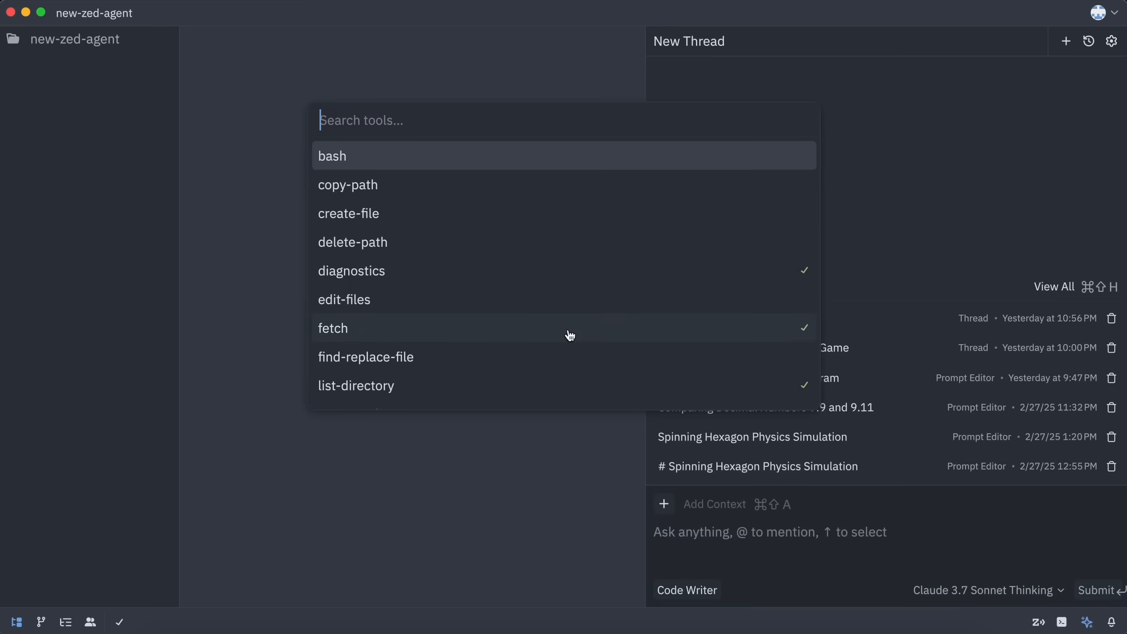
pyautogui.scroll(-3)
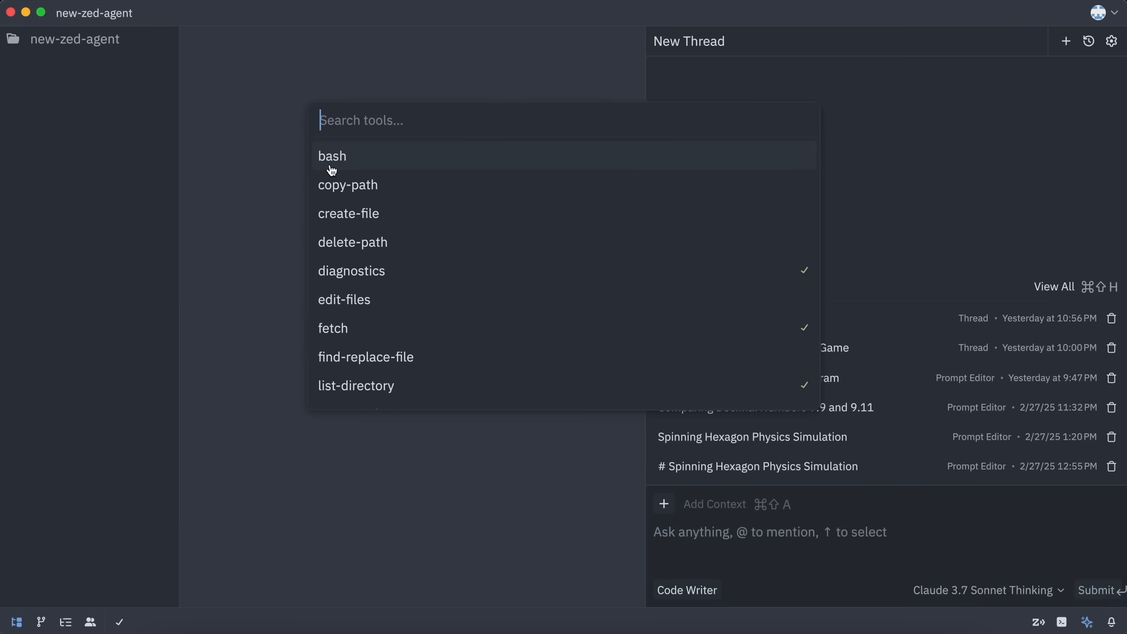
pyautogui.moveTo(350, 176)
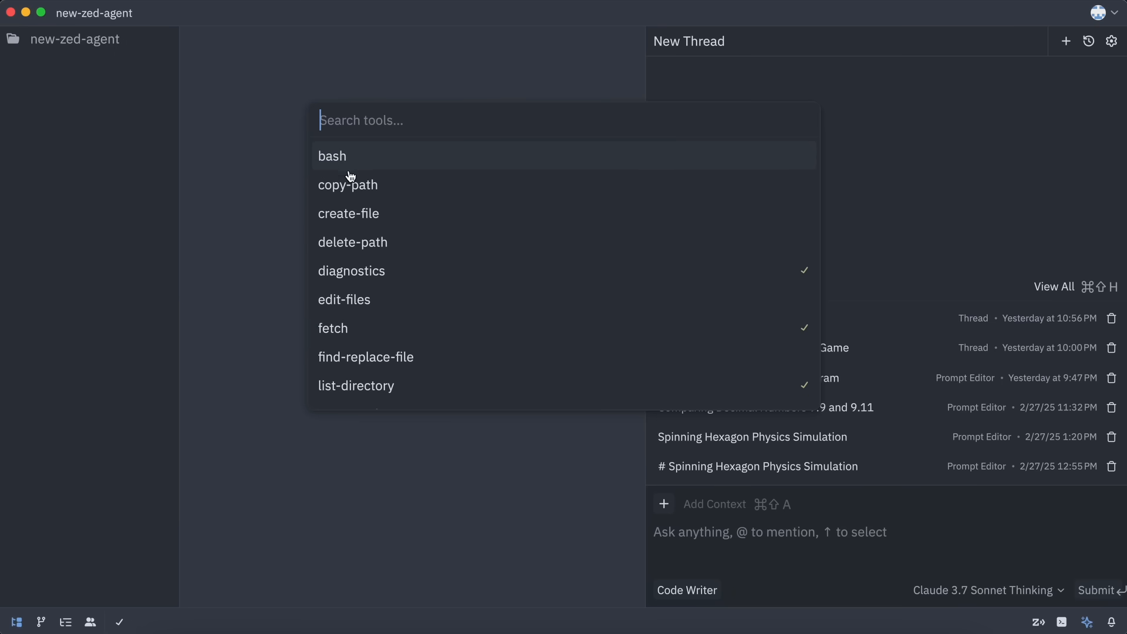
pyautogui.scroll(-3)
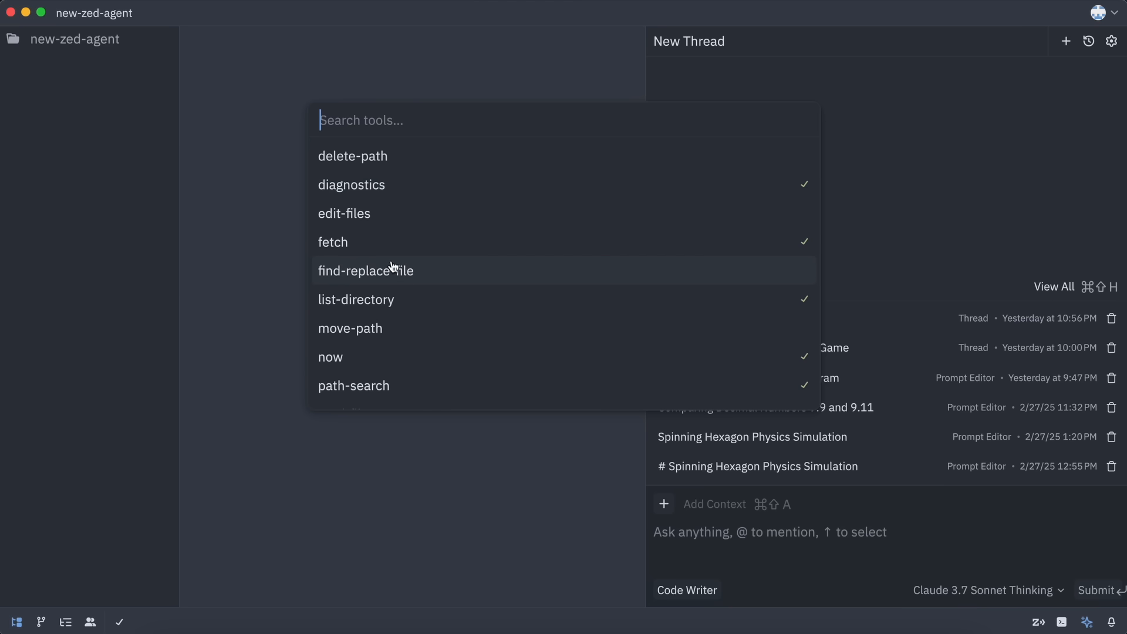
pyautogui.scroll(-3)
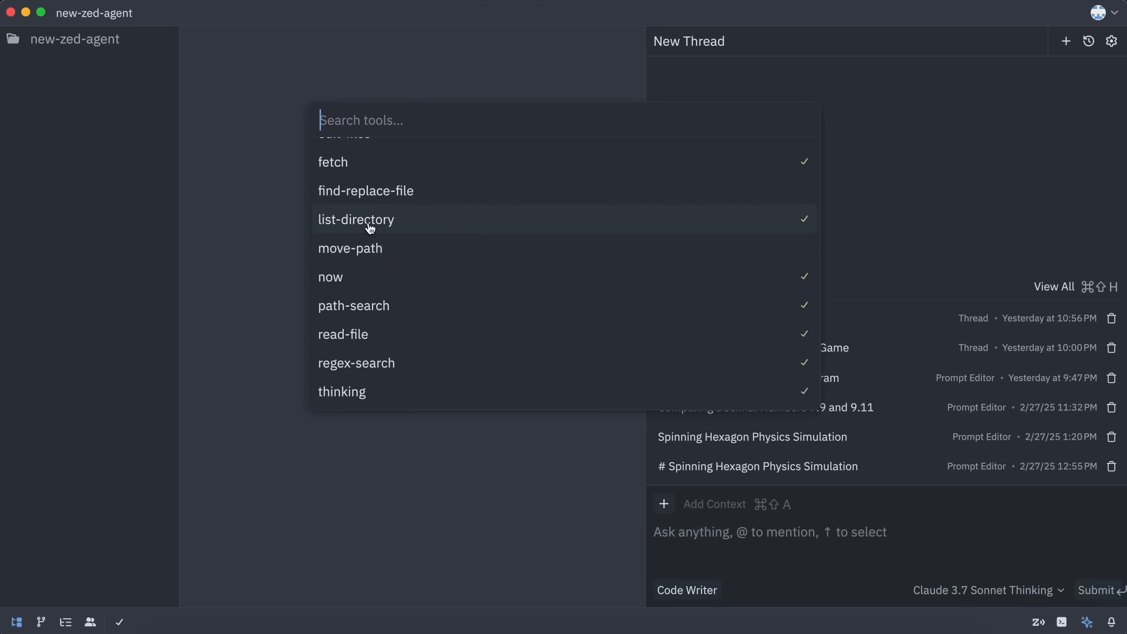
pyautogui.moveTo(422, 399)
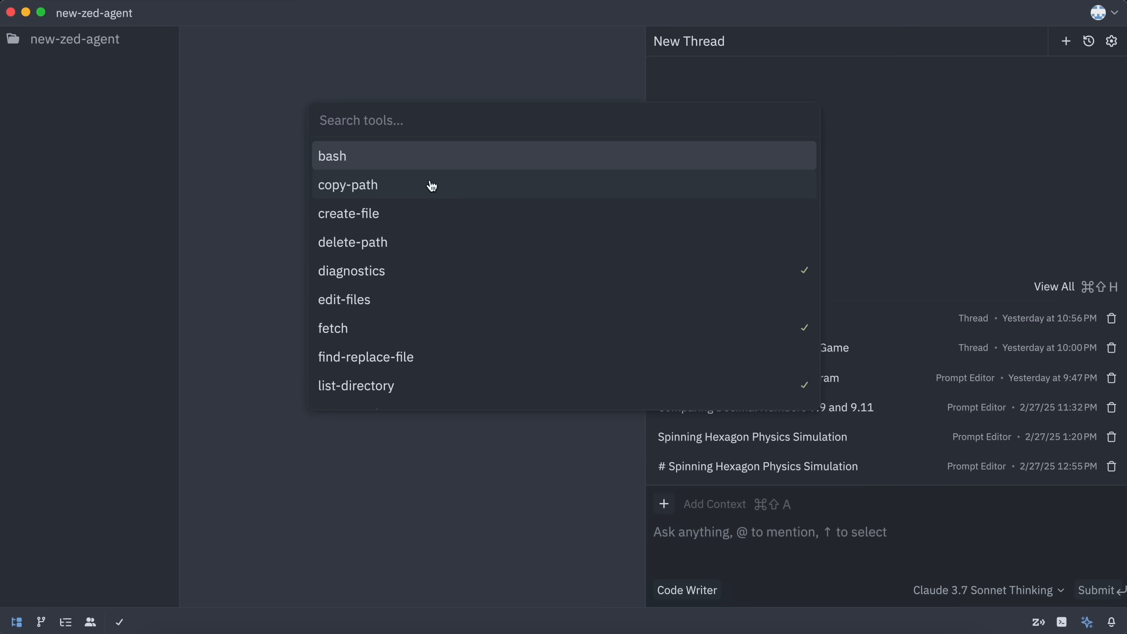
pyautogui.moveTo(452, 195)
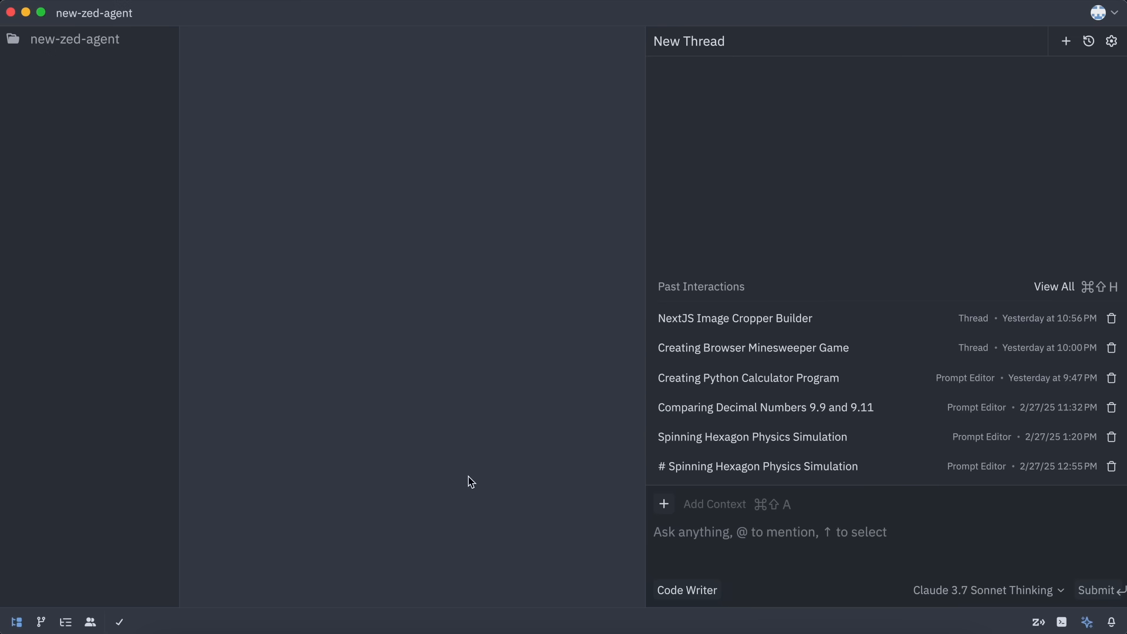
pyautogui.click(685, 589)
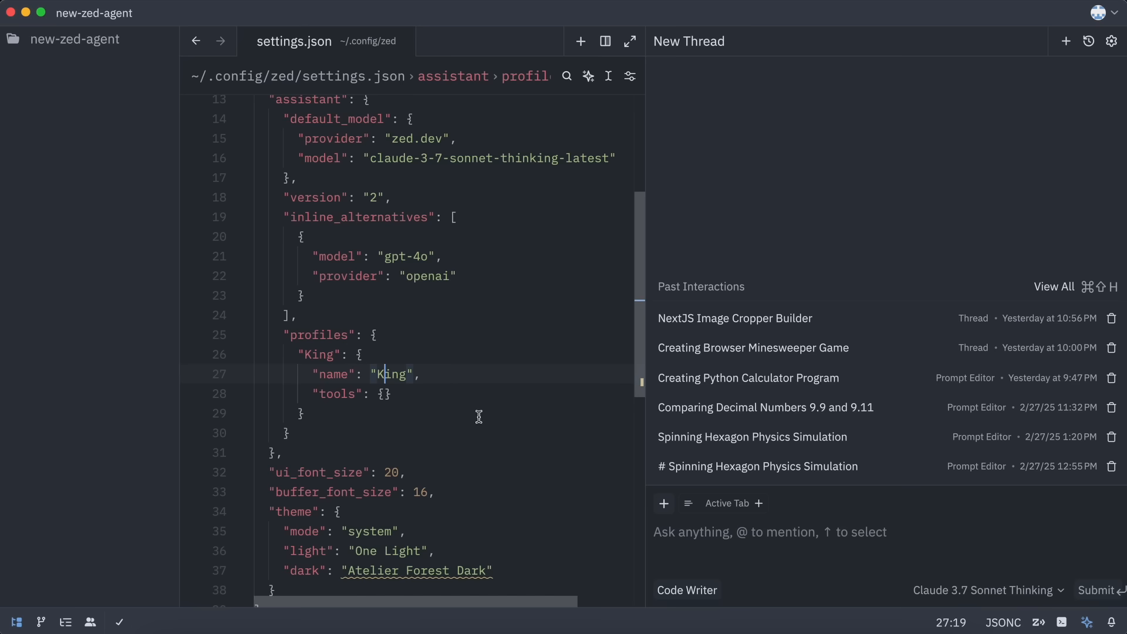
pyautogui.click(685, 590)
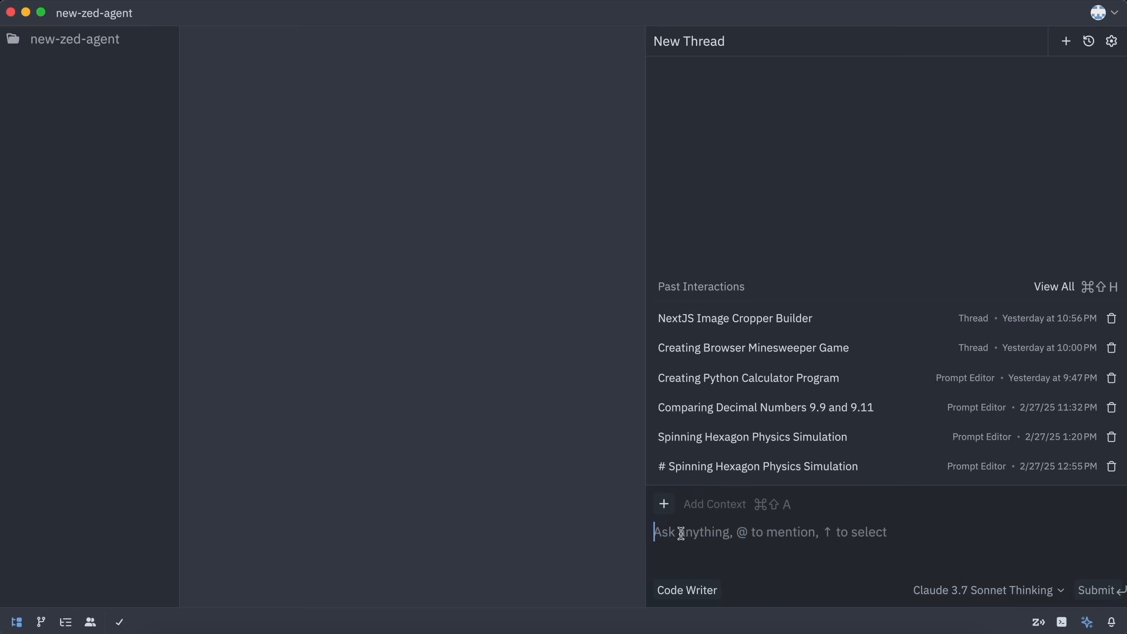
pyautogui.moveTo(694, 534)
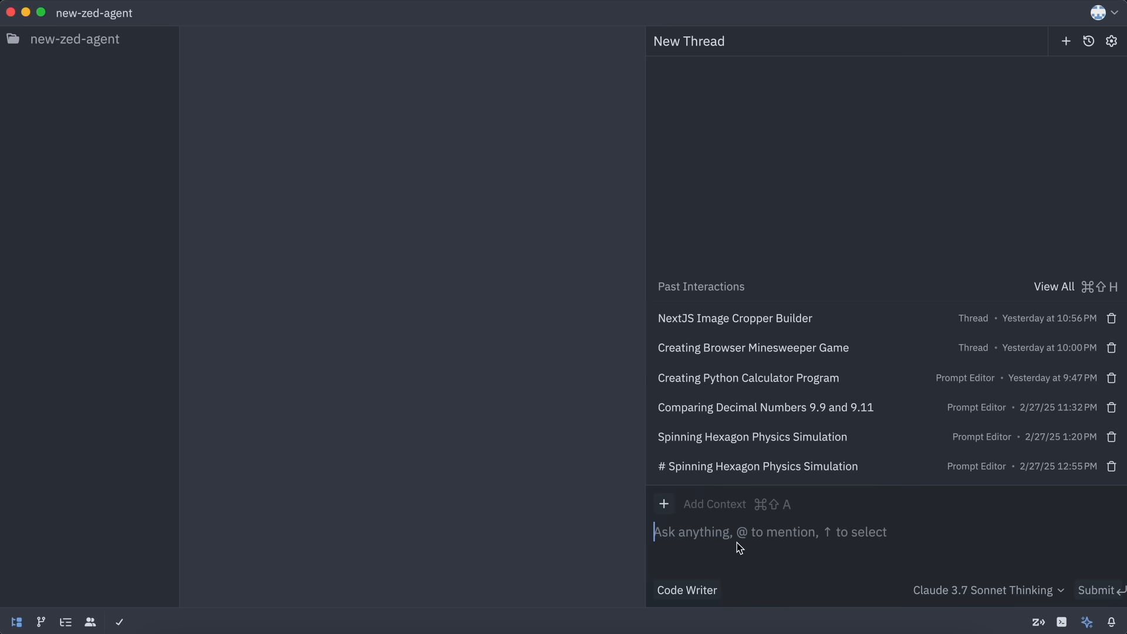
pyautogui.click(989, 590)
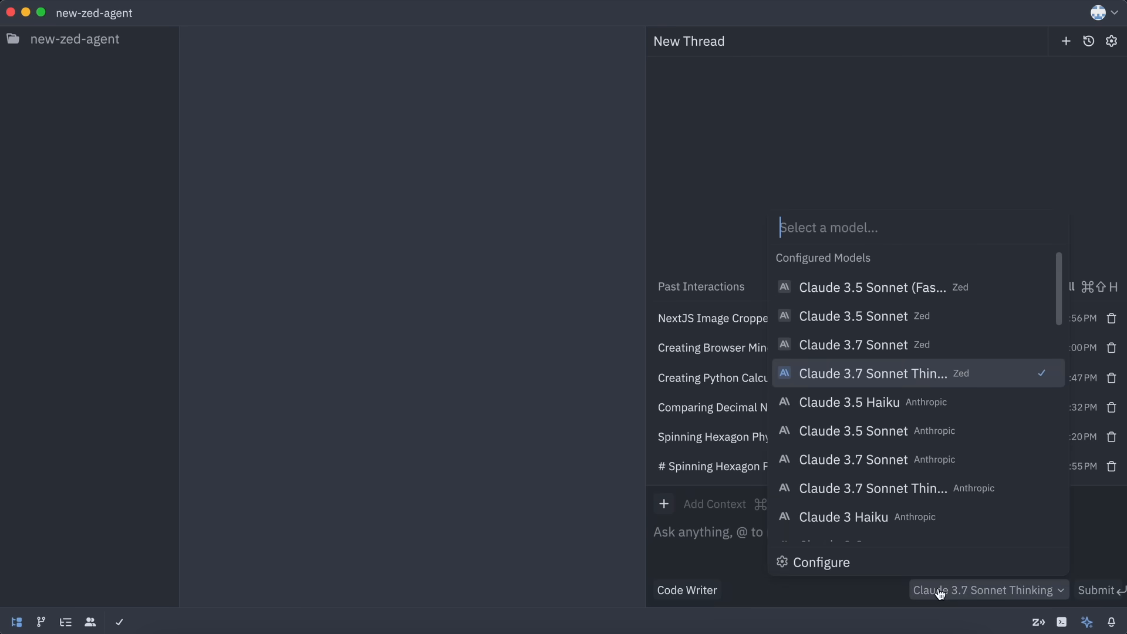
pyautogui.moveTo(934, 402)
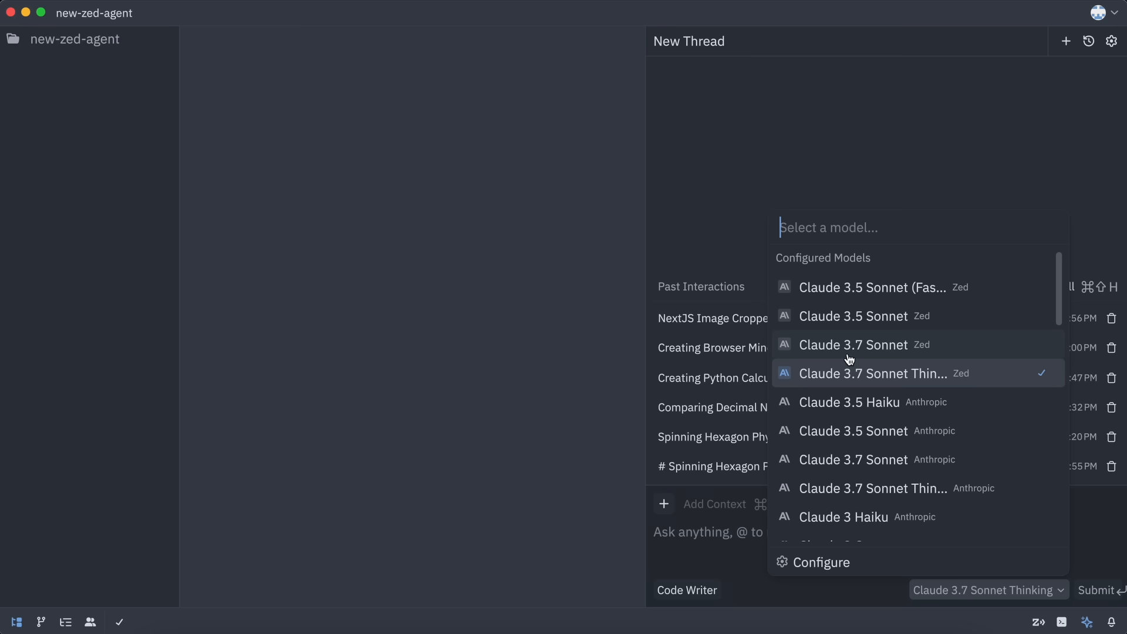
pyautogui.moveTo(881, 355)
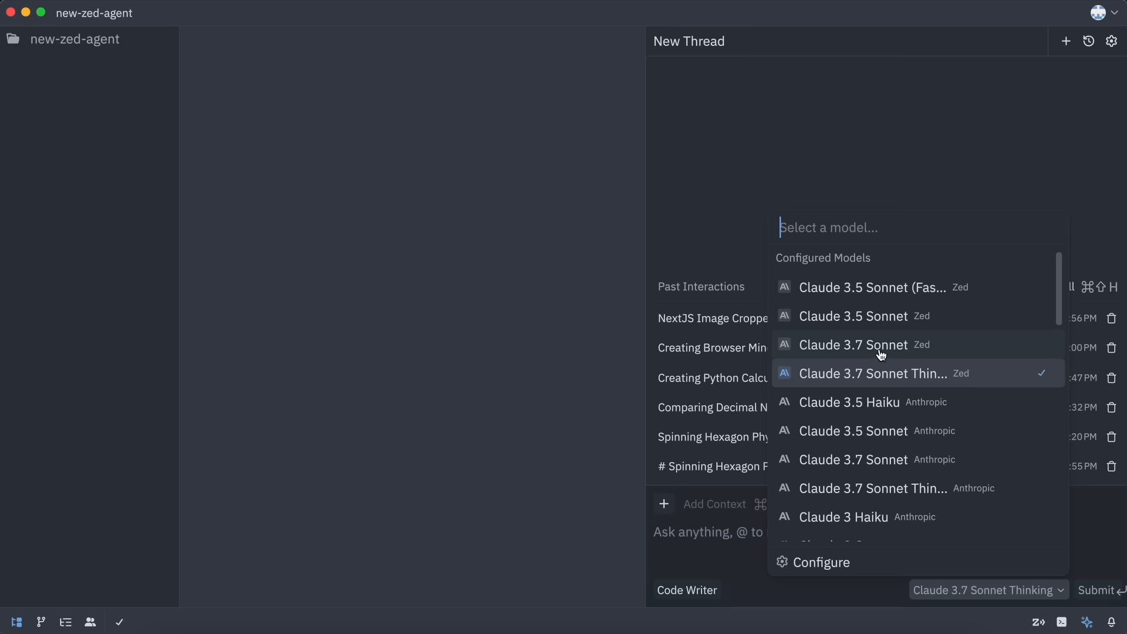
pyautogui.moveTo(884, 373)
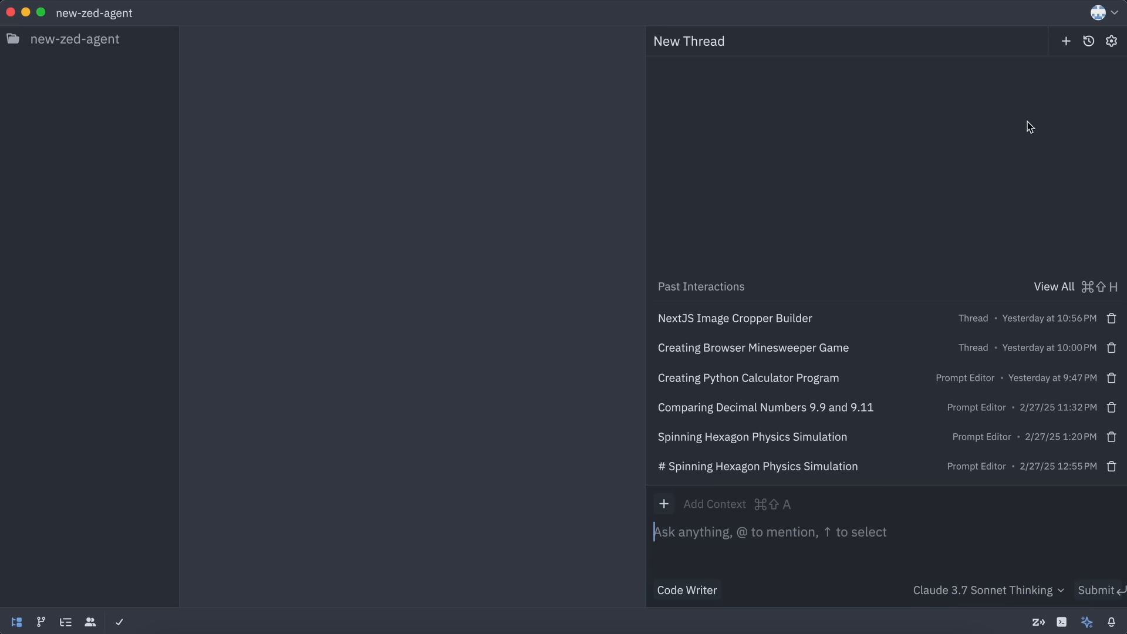
# - Open Assistant Settings and scroll through MCP servers and providers like Amazon Bedrock and Google AI
pyautogui.click(1110, 41)
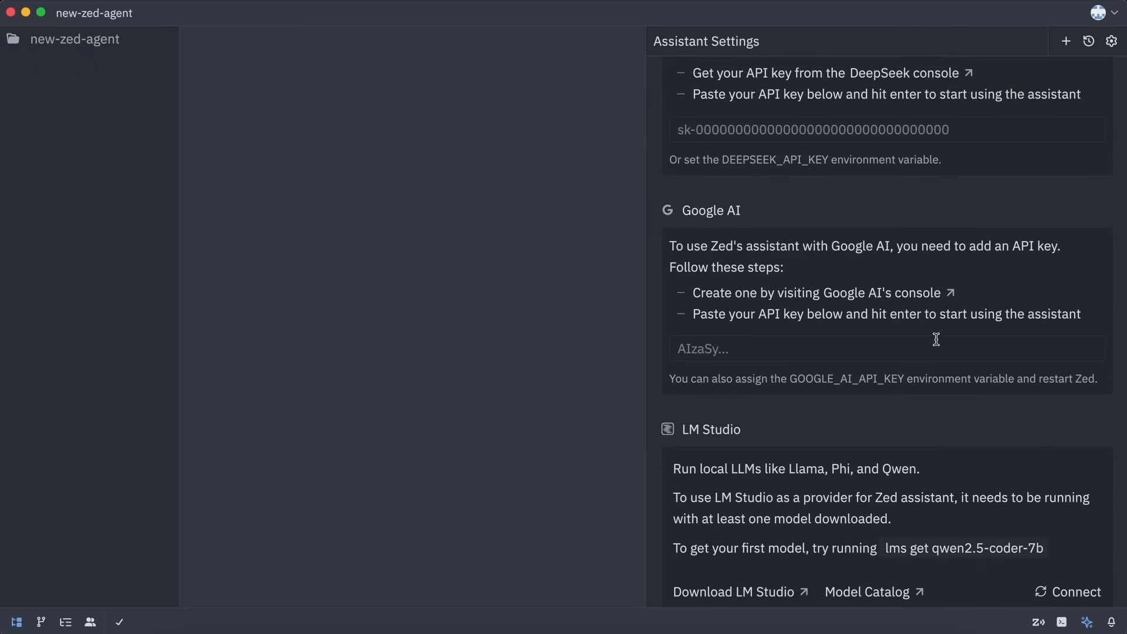
pyautogui.scroll(-3)
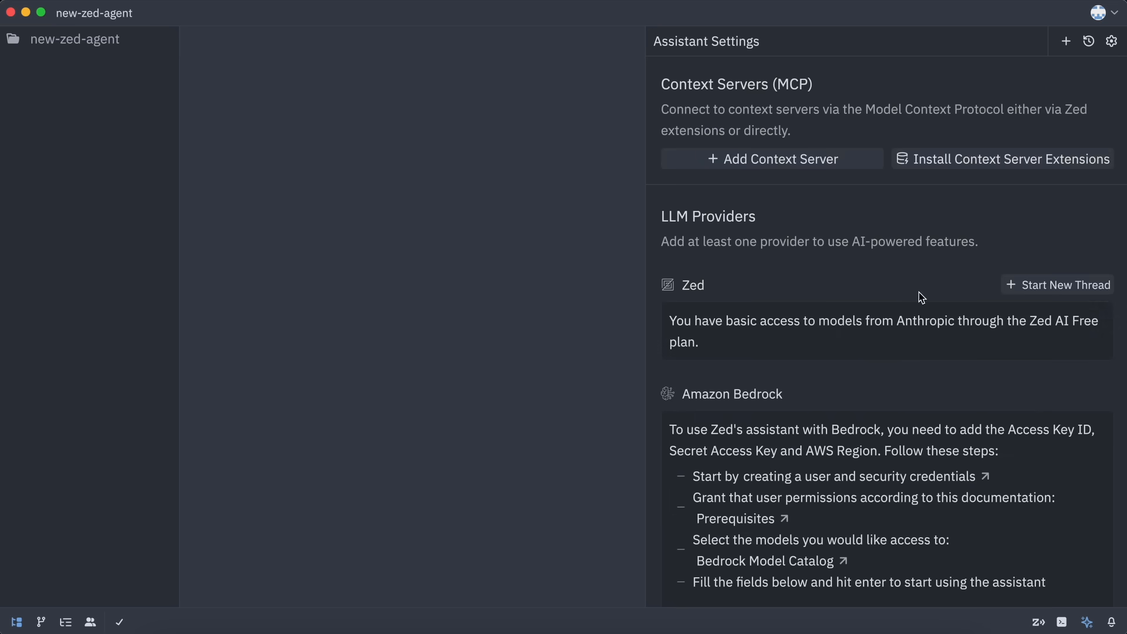
pyautogui.scroll(-3)
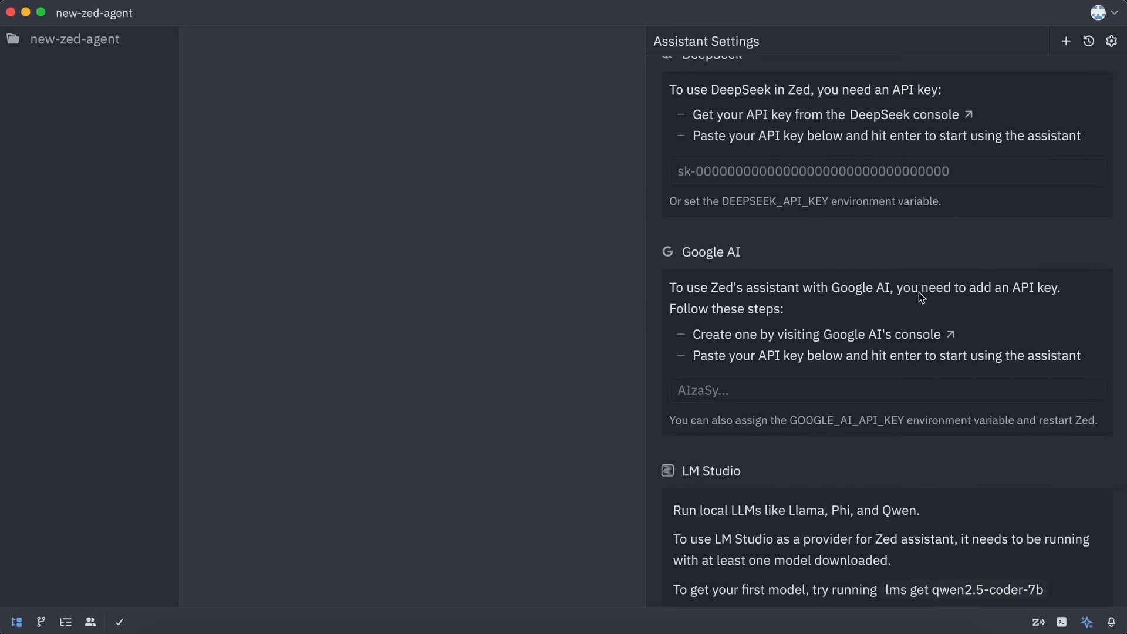
pyautogui.scroll(-3)
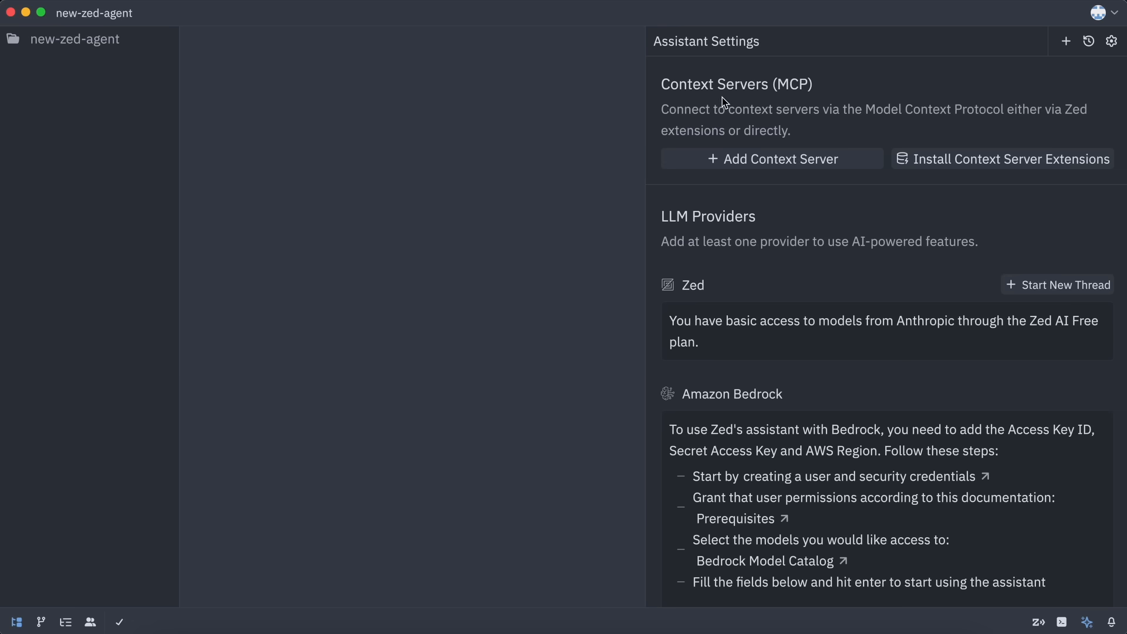
pyautogui.moveTo(691, 119)
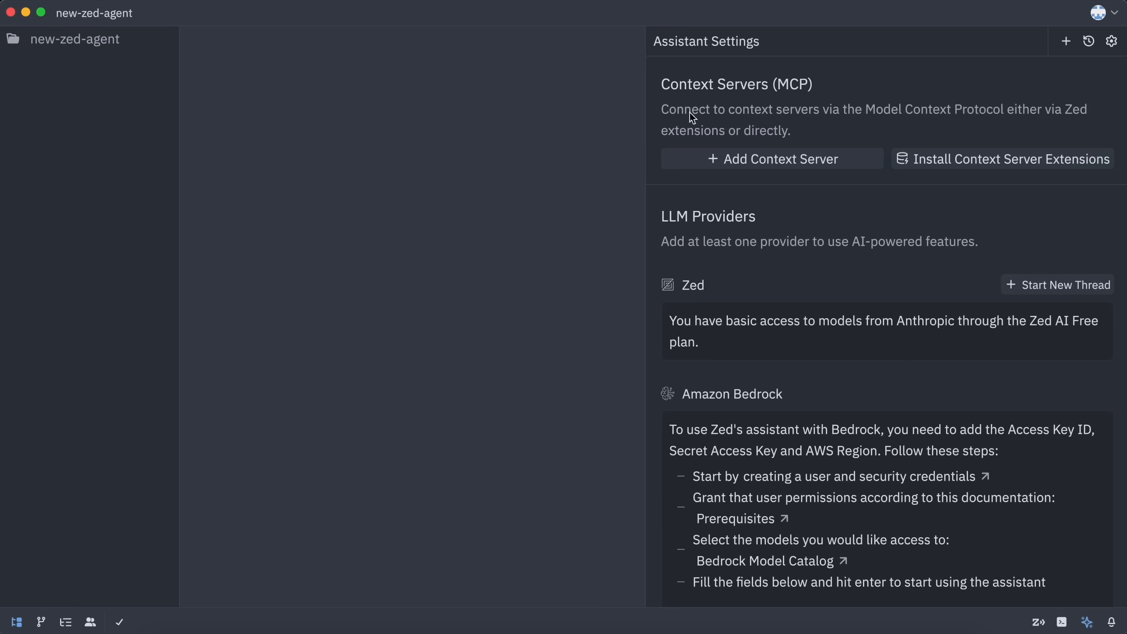
pyautogui.click(770, 159)
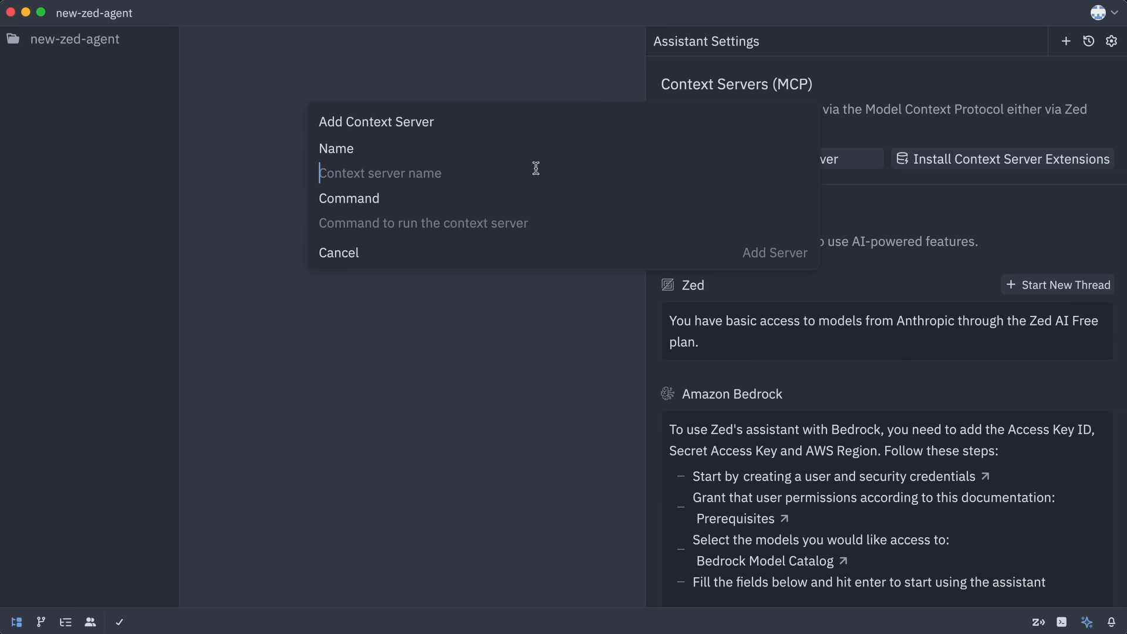
pyautogui.click(422, 223)
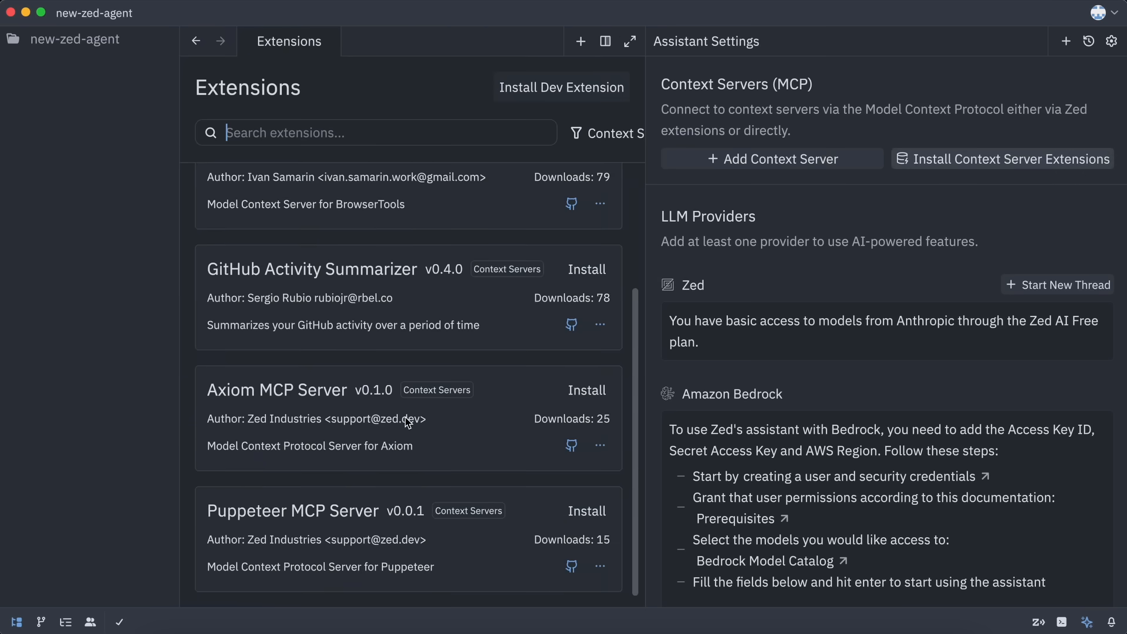
pyautogui.scroll(3)
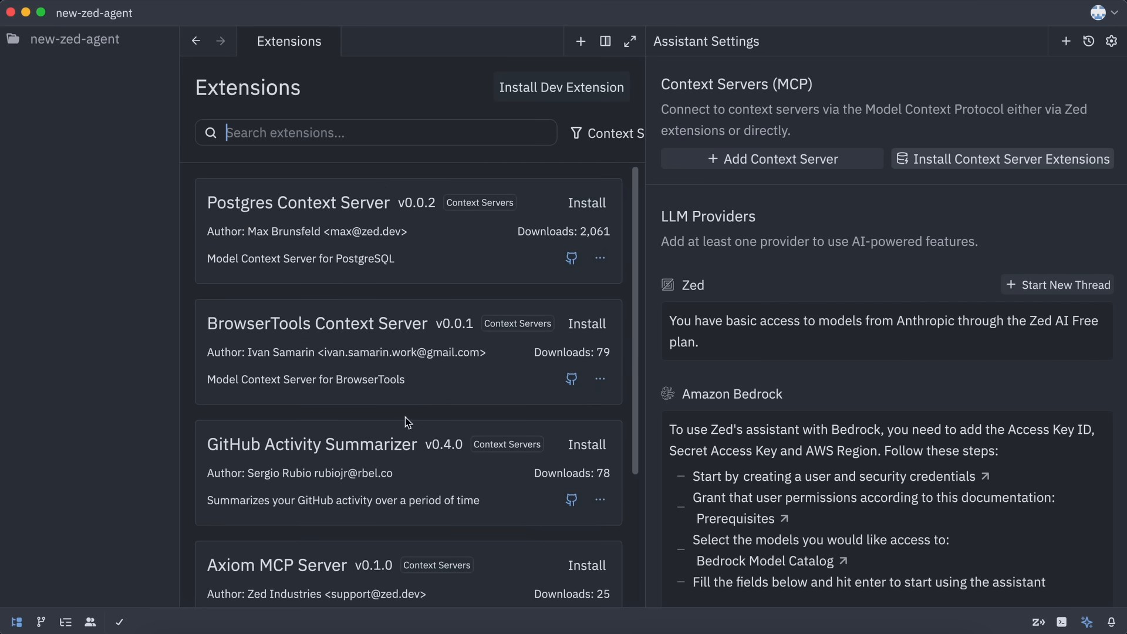
pyautogui.scroll(-3)
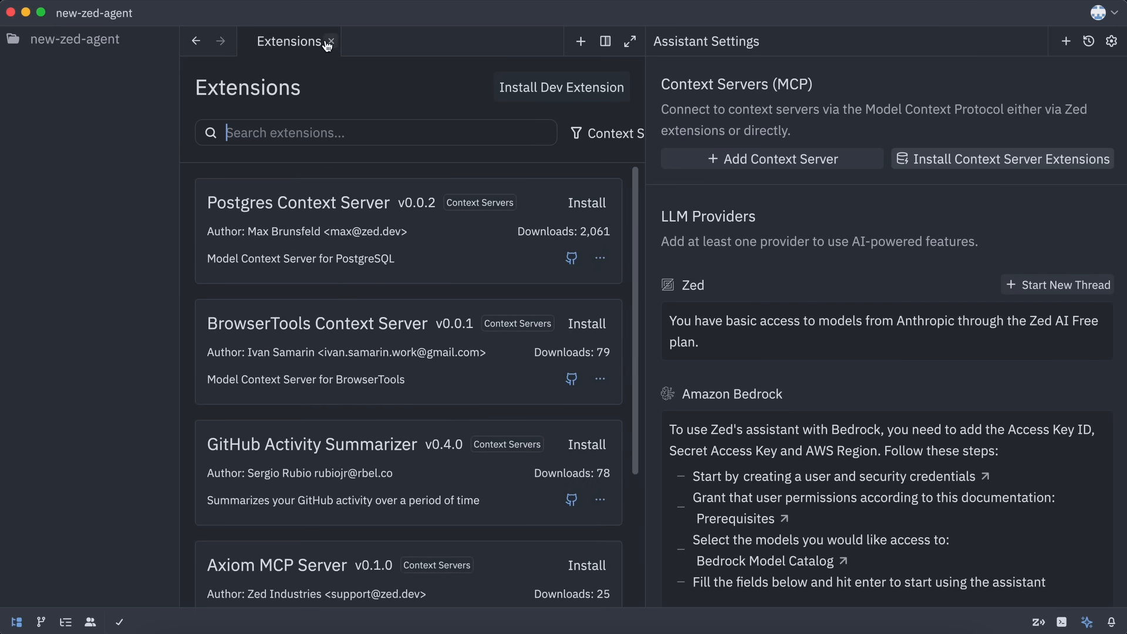
pyautogui.click(1066, 42)
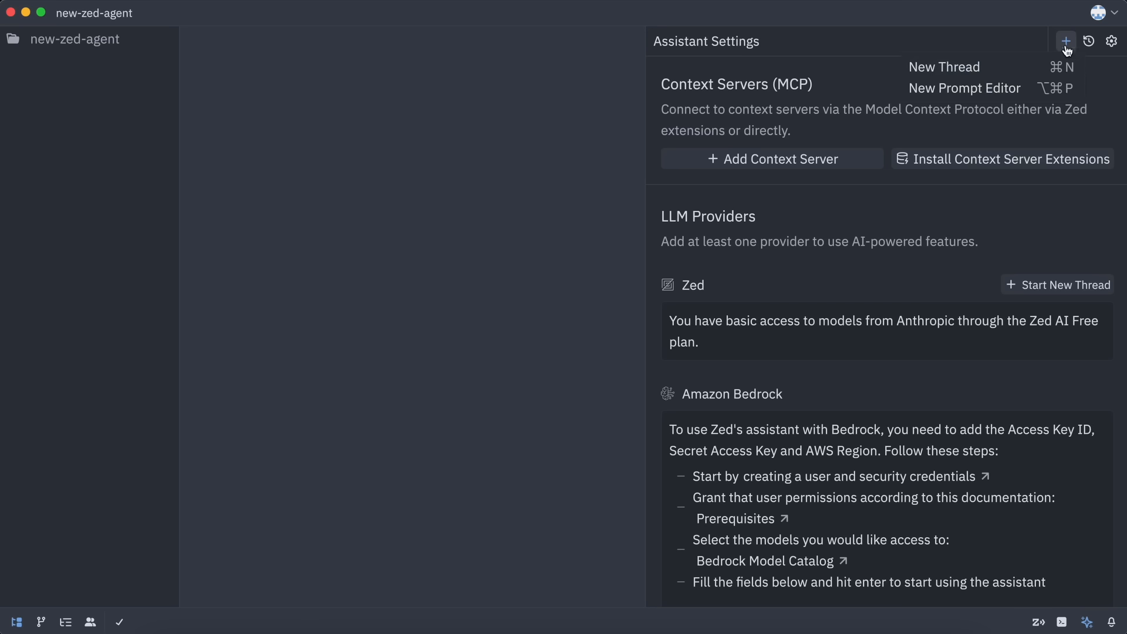
# - Start a new thread and submit a request to build a good-looking image cropper
pyautogui.click(944, 67)
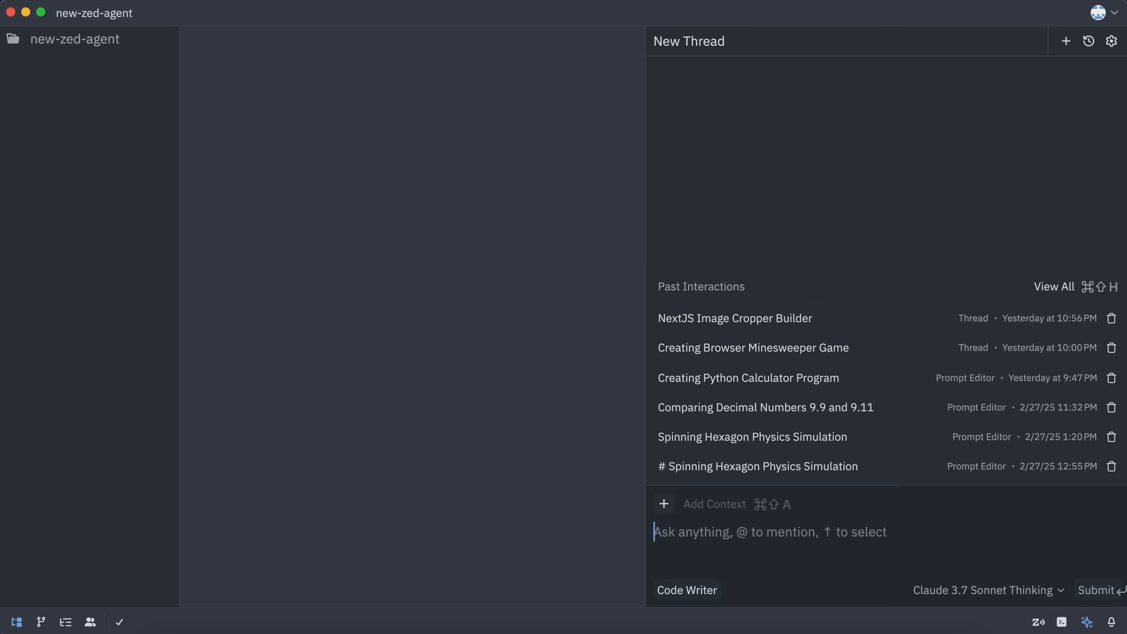
pyautogui.write('I want you to build me a good looking image cropper tool. It should also allow me to scribble over image if i want. It should')
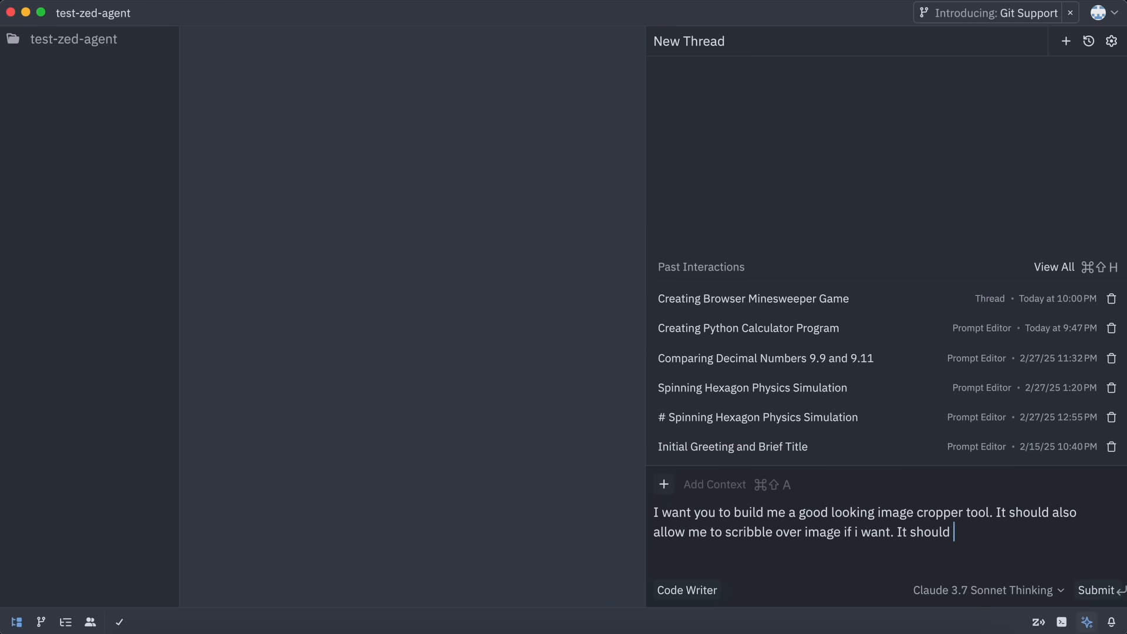
pyautogui.click(1097, 589)
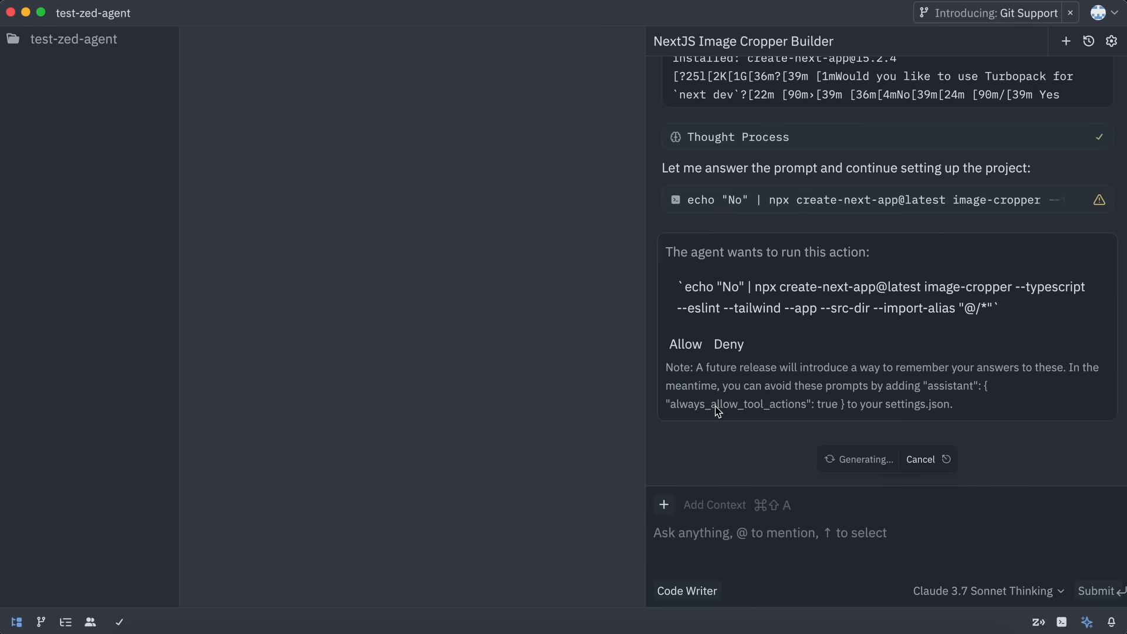
# - Allow create-next-app and directory listing, then read the How to Run and usage sections
pyautogui.click(684, 344)
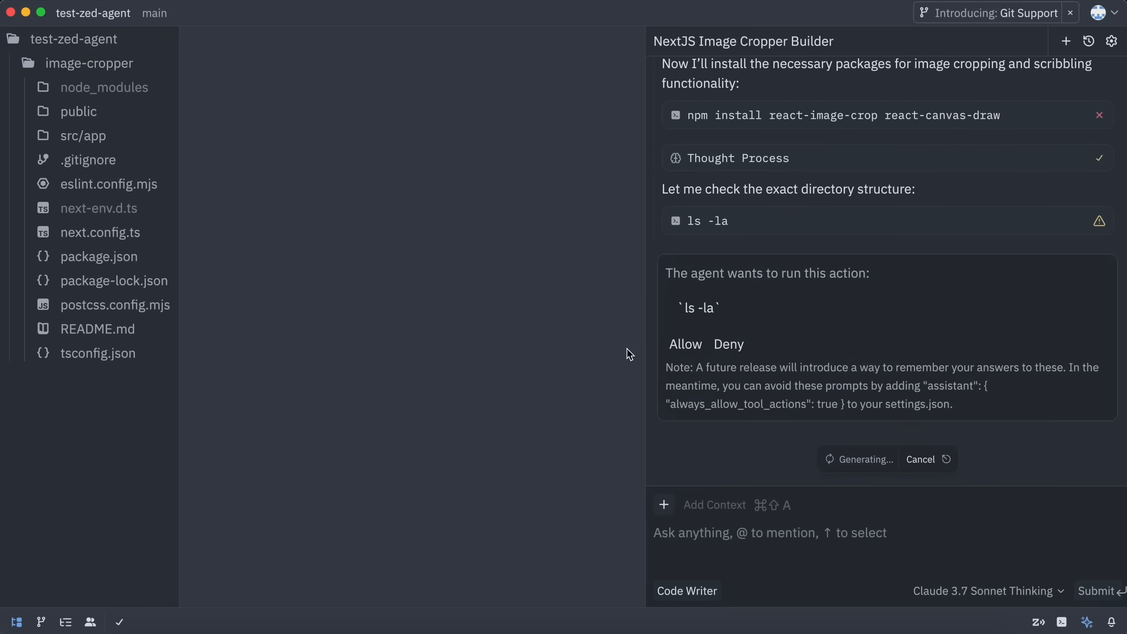
pyautogui.click(986, 591)
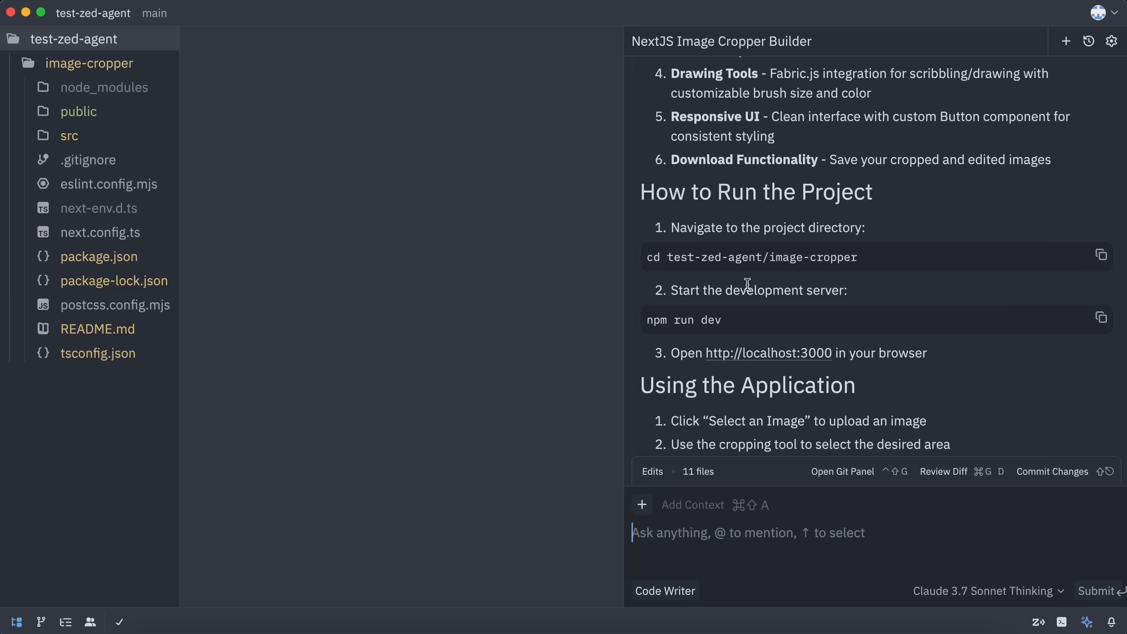
pyautogui.scroll(-3)
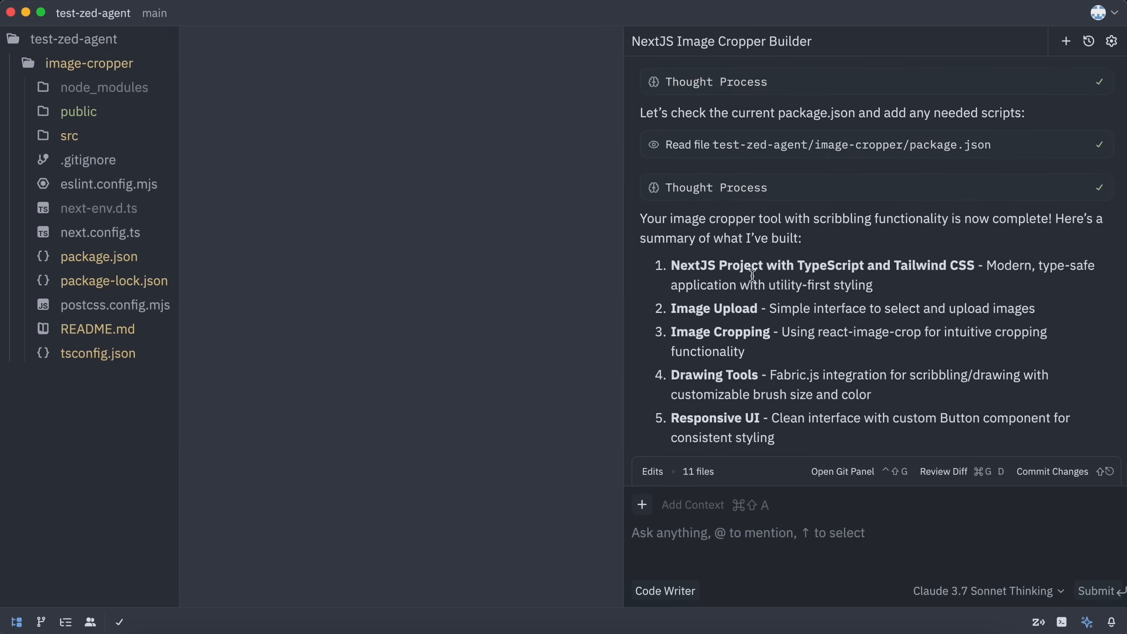
pyautogui.scroll(-3)
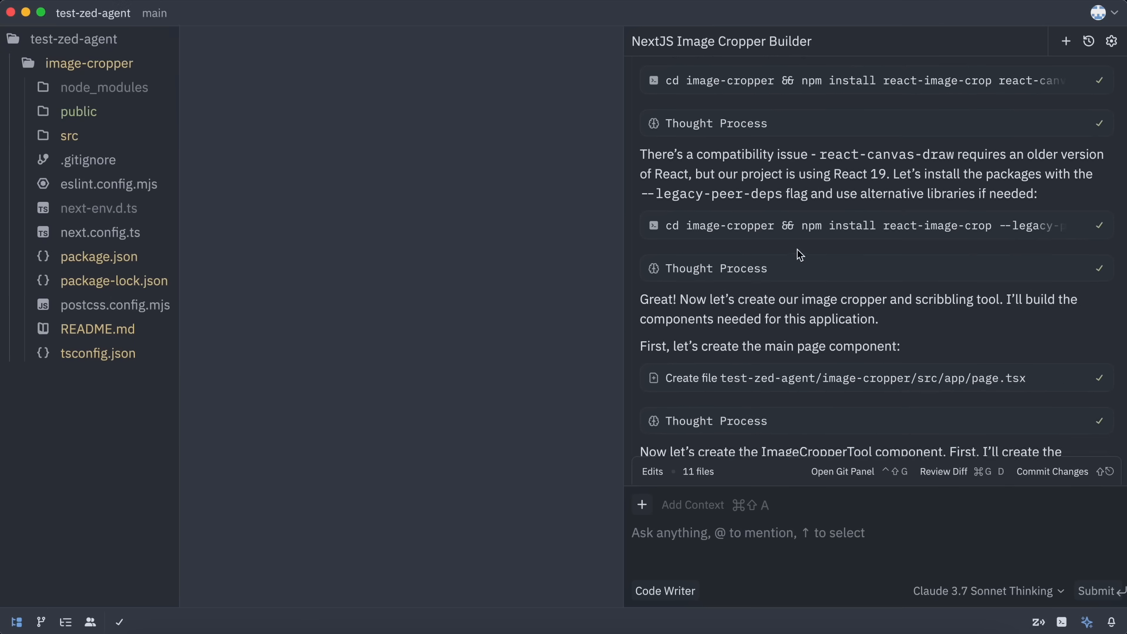
pyautogui.scroll(-3)
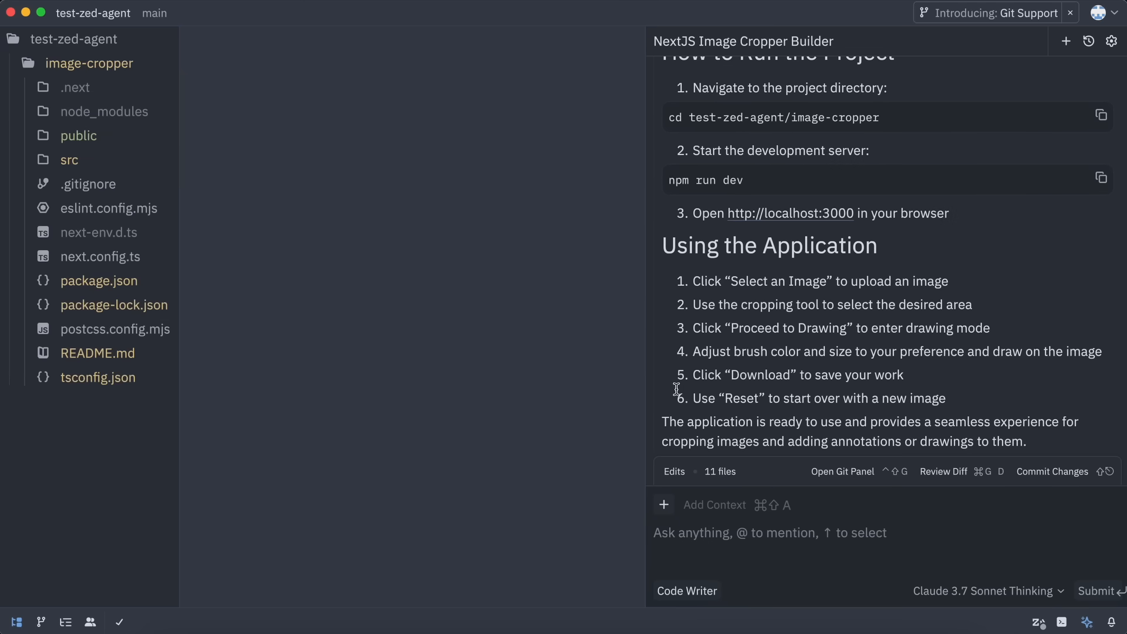
# - Show the 11 changed files and scroll through the diff of all uncommitted changes
pyautogui.click(841, 470)
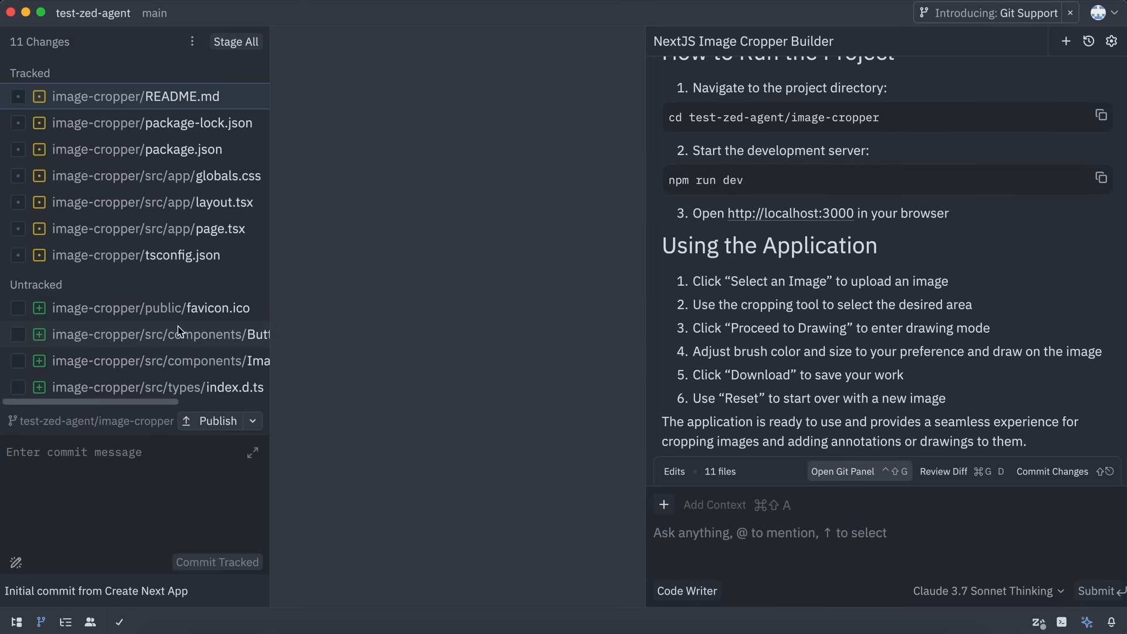
pyautogui.moveTo(223, 308)
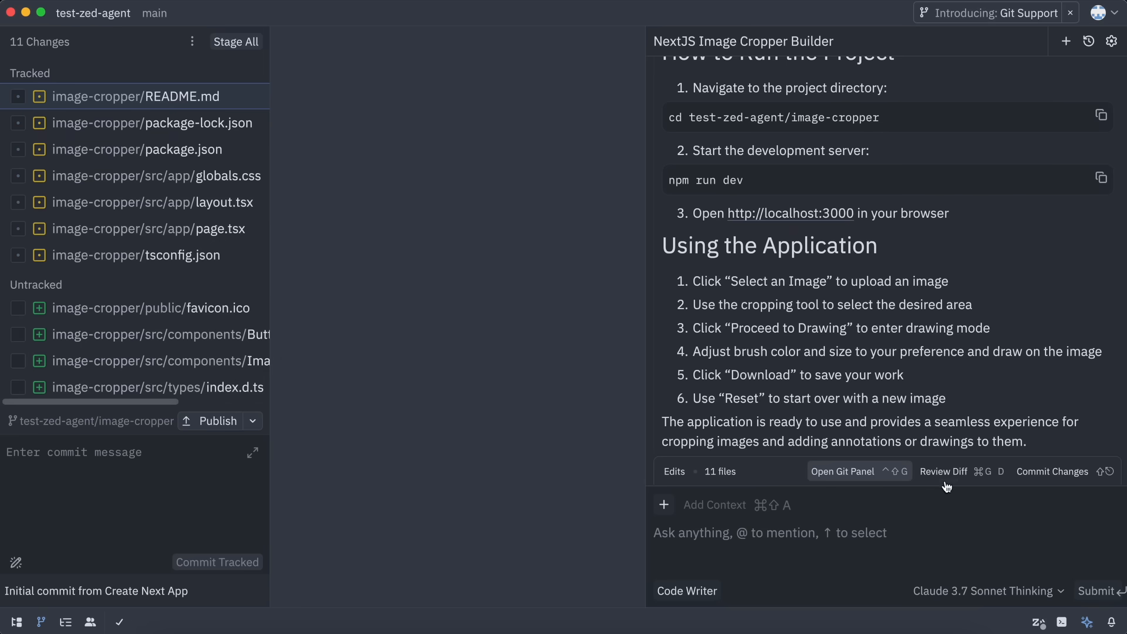
pyautogui.click(943, 471)
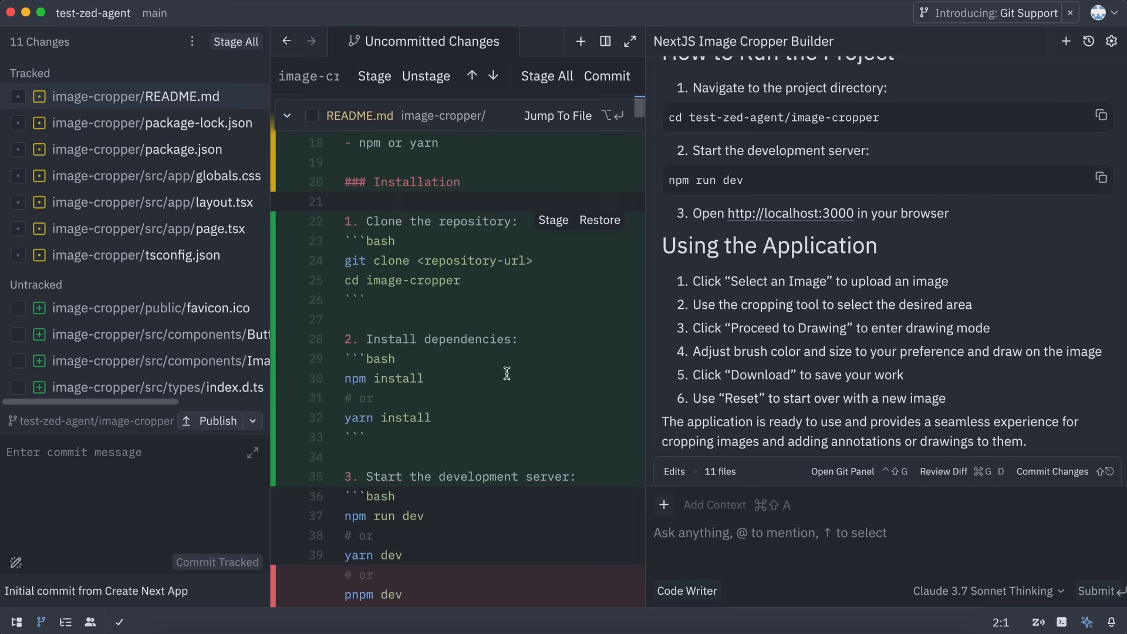
pyautogui.scroll(-3)
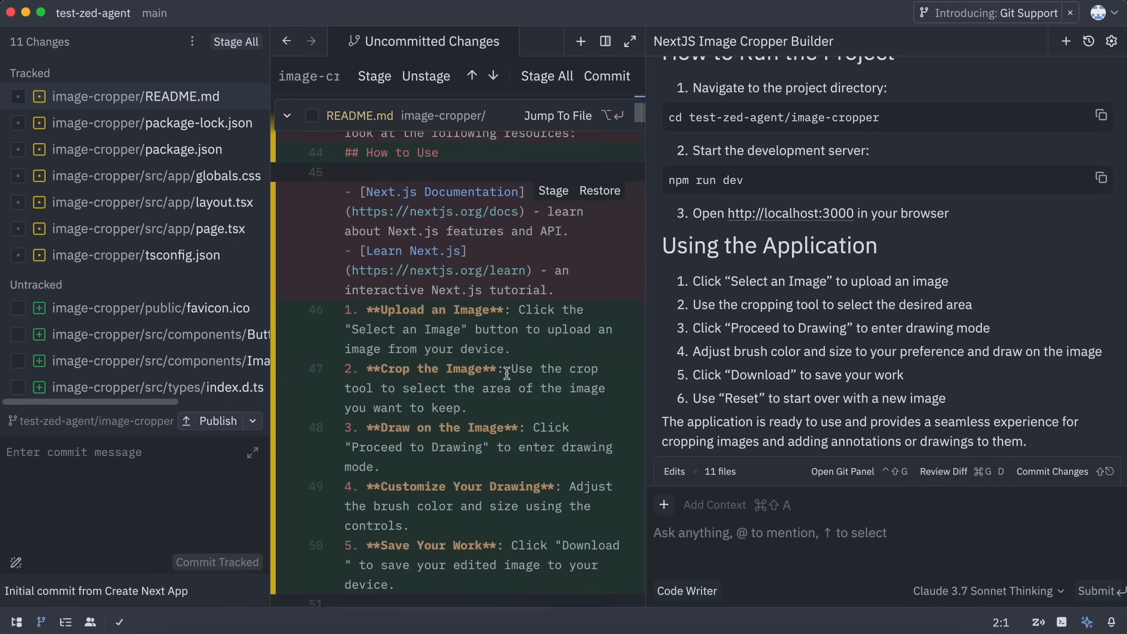
pyautogui.scroll(-3)
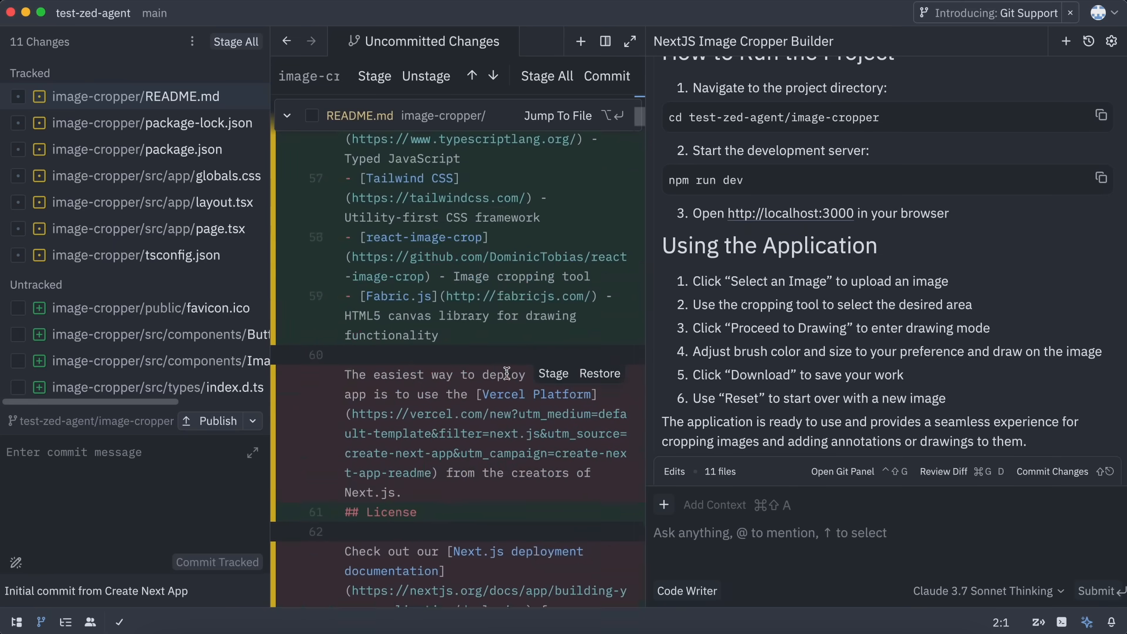
# - Select page.tsx in the Git panel to view its edits
pyautogui.click(151, 123)
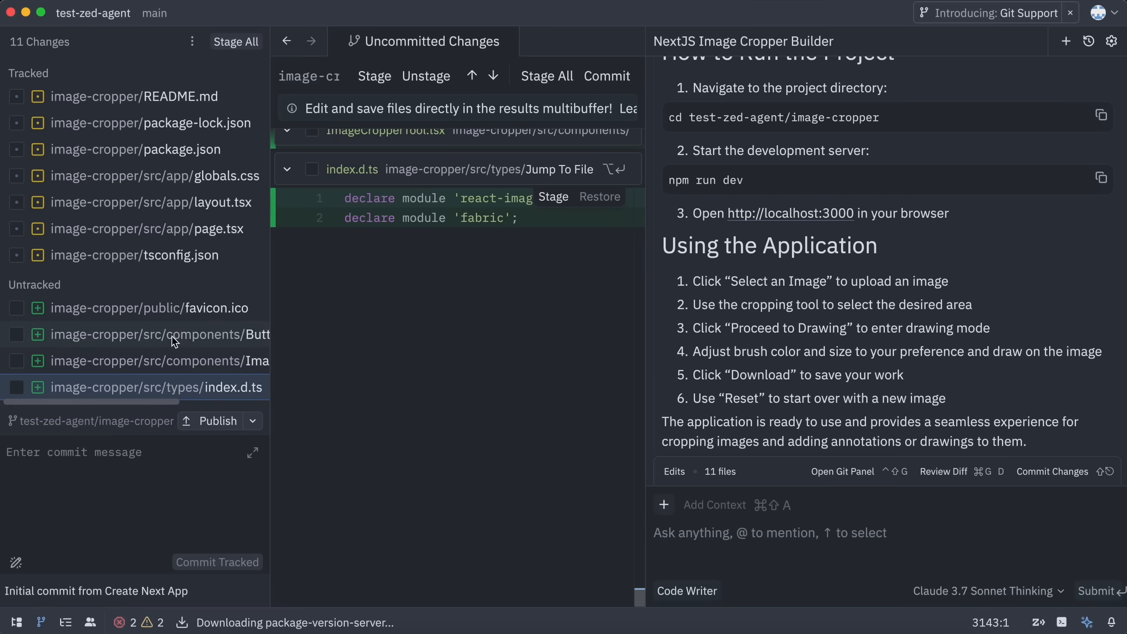
pyautogui.scroll(-3)
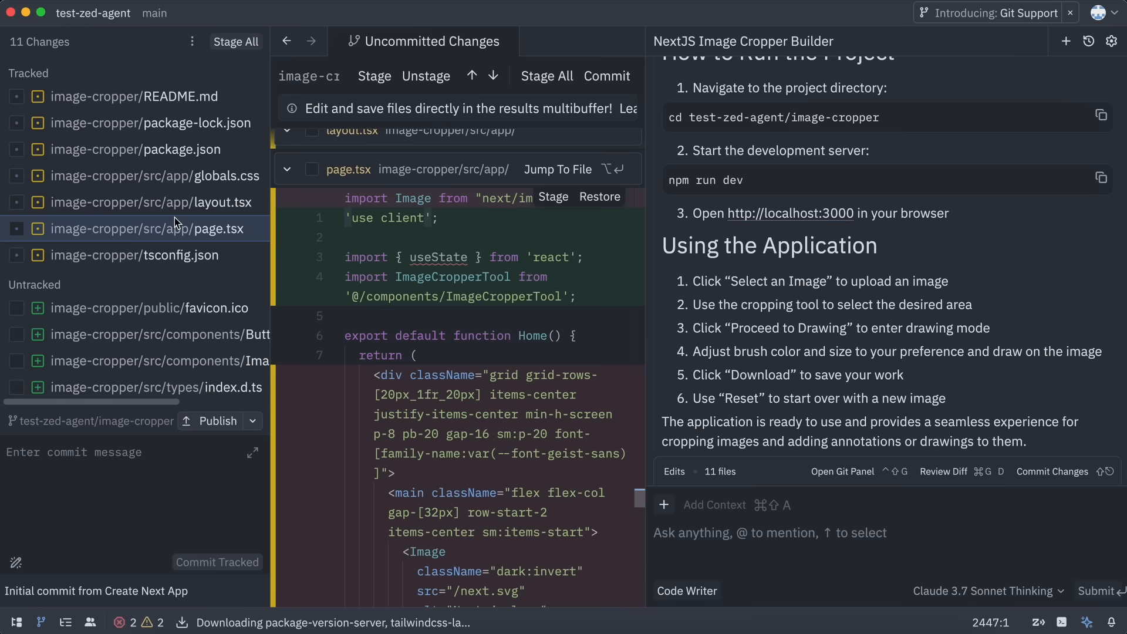
pyautogui.click(141, 148)
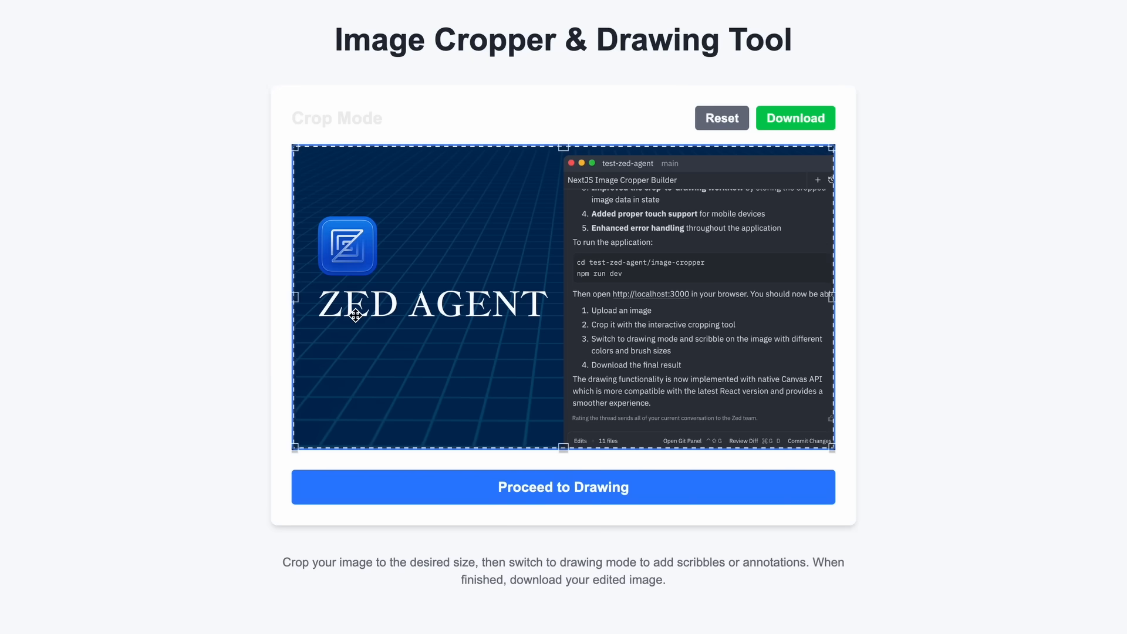
# - Load a Zed Agent screenshot into the Image Cropper app with a crop area framing it
pyautogui.click(563, 486)
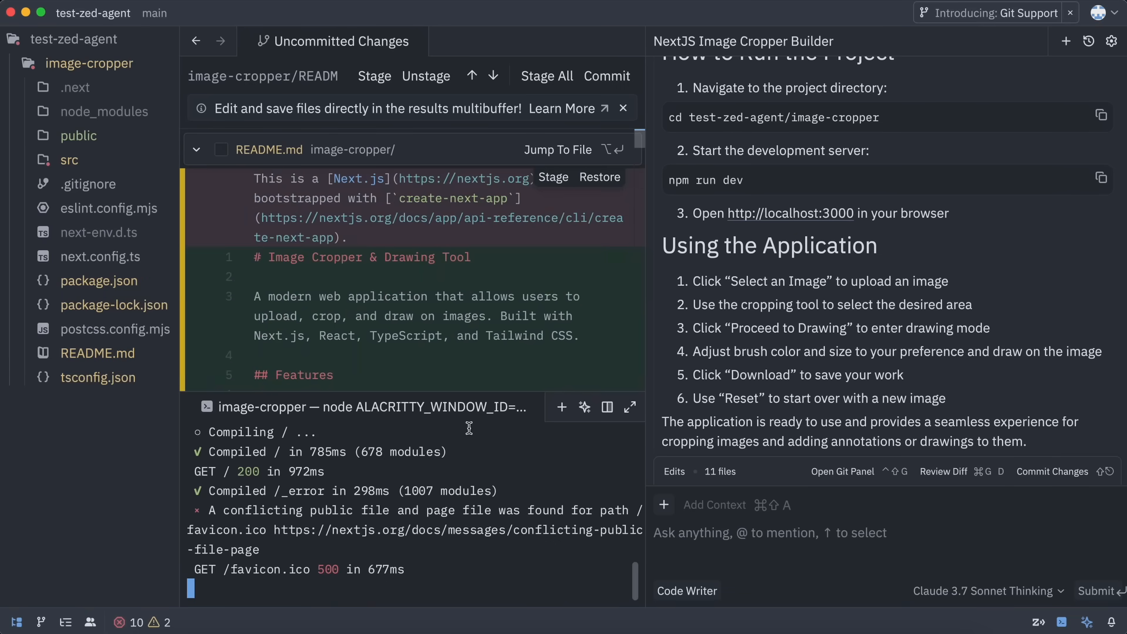
pyautogui.moveTo(500, 480)
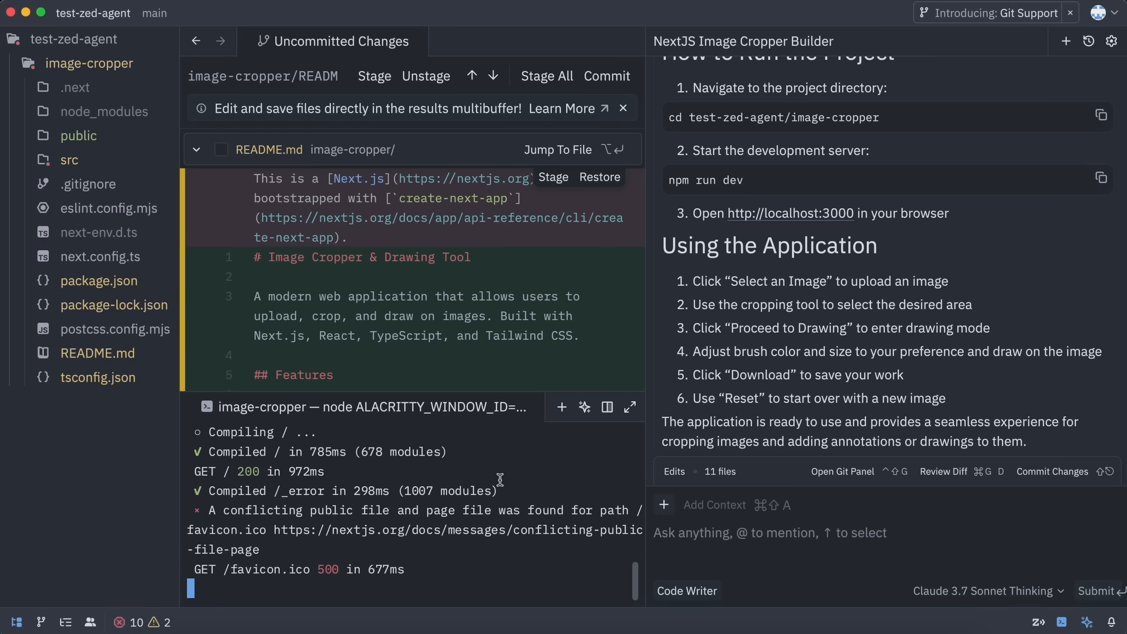
pyautogui.moveTo(507, 496)
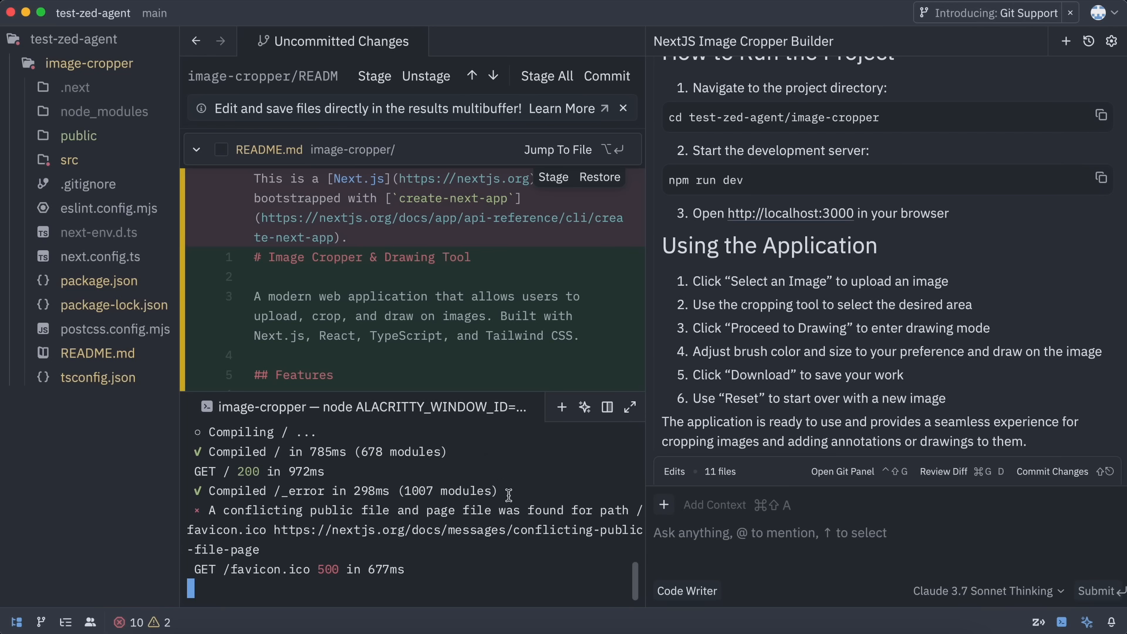
pyautogui.moveTo(728, 323)
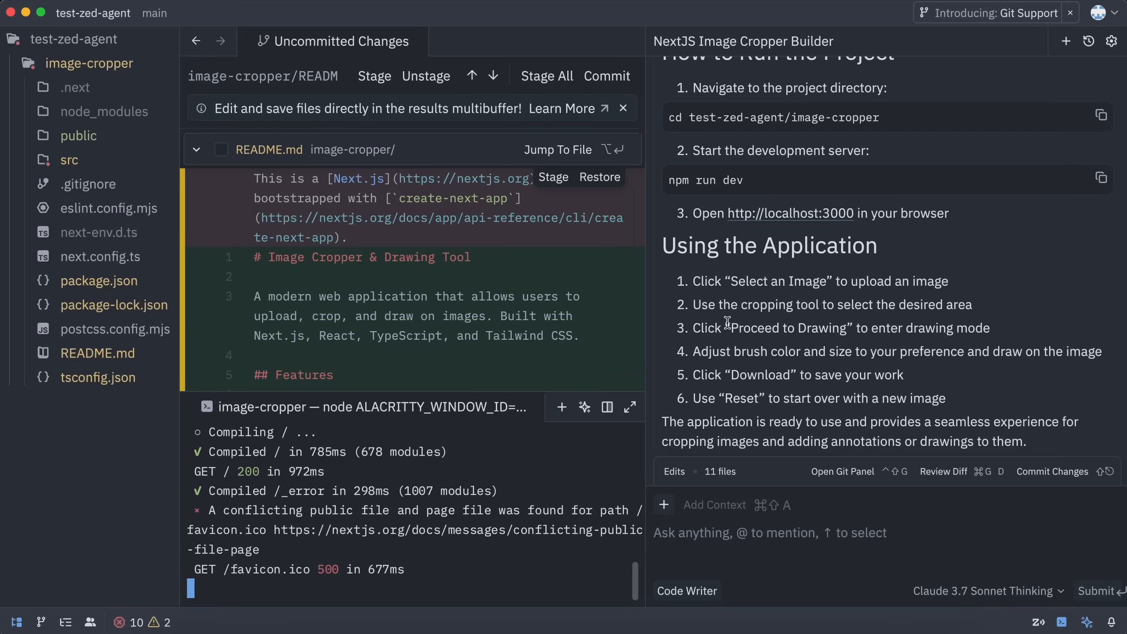
pyautogui.moveTo(762, 328)
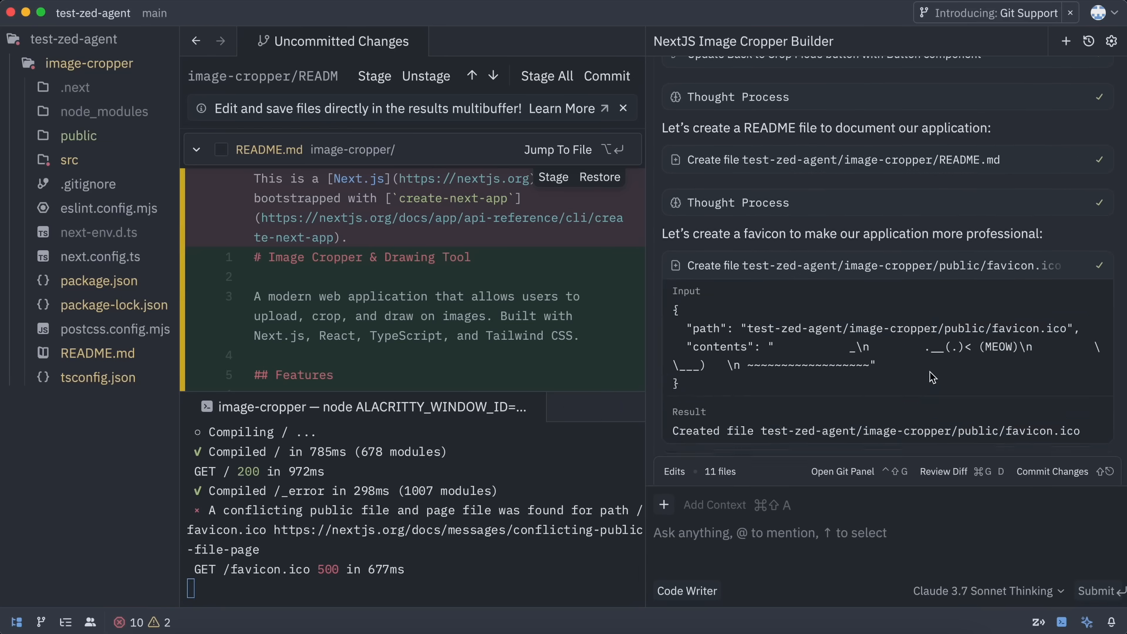
# - Collapse the favicon.ico file creation details in the agent thread
pyautogui.scroll(-3)
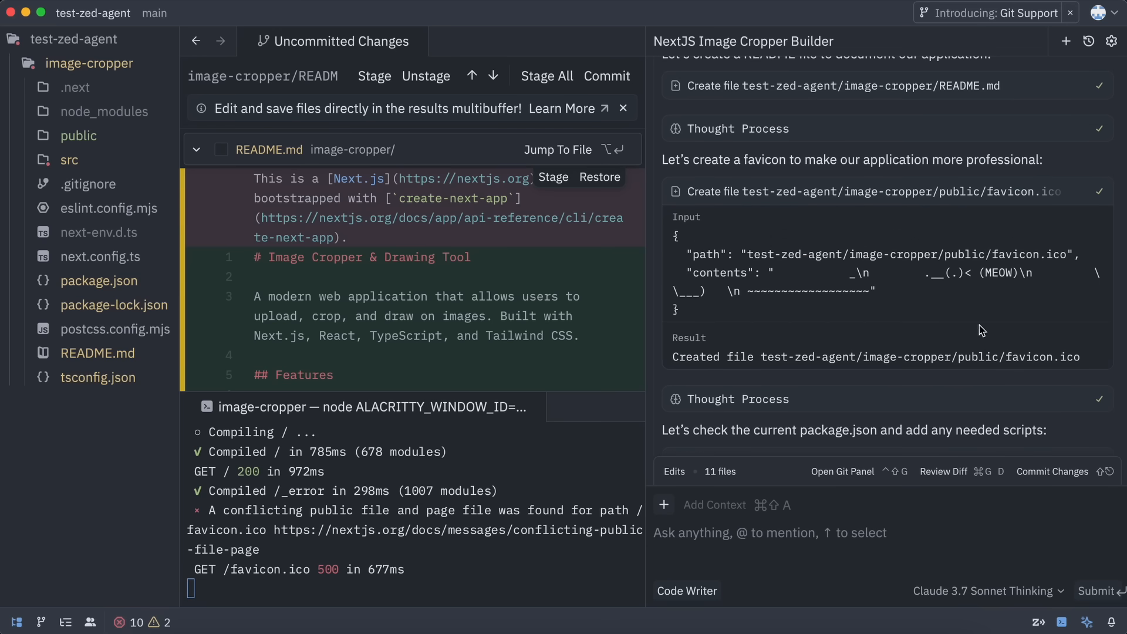
pyautogui.click(1079, 191)
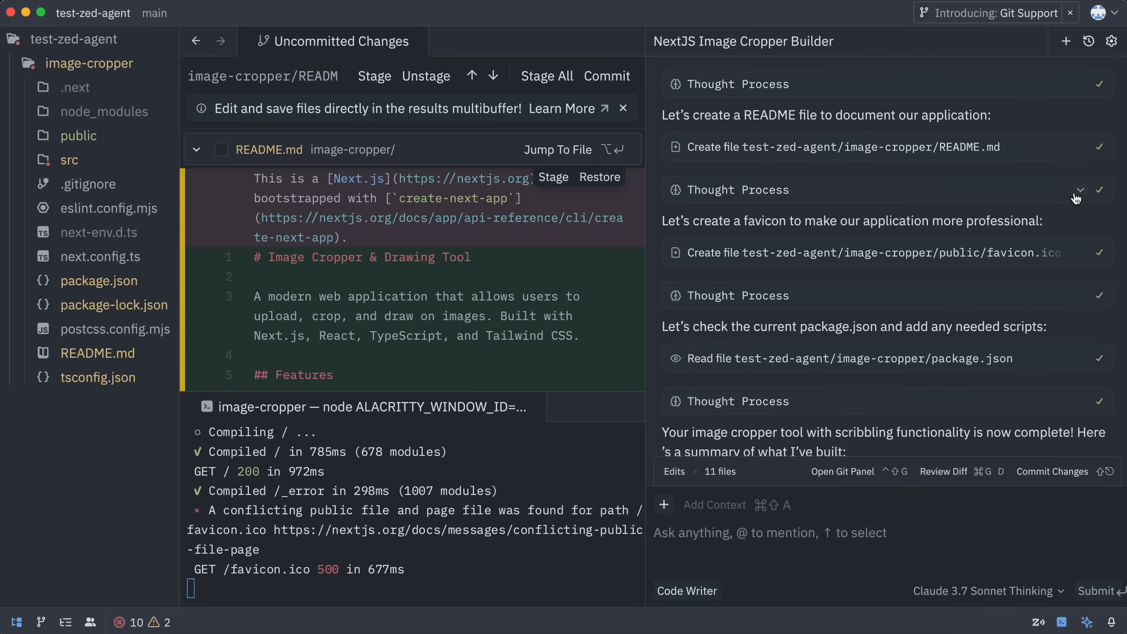
pyautogui.click(1080, 150)
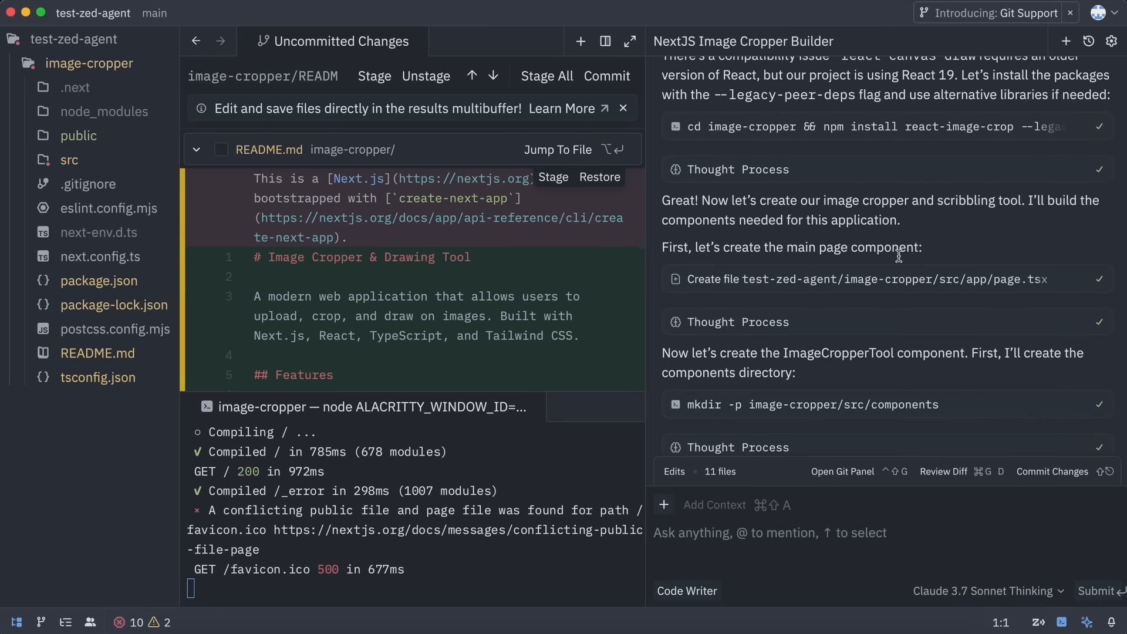
# - Expand src and app in the project panel, revealing components, types and favicon.ico
pyautogui.scroll(-3)
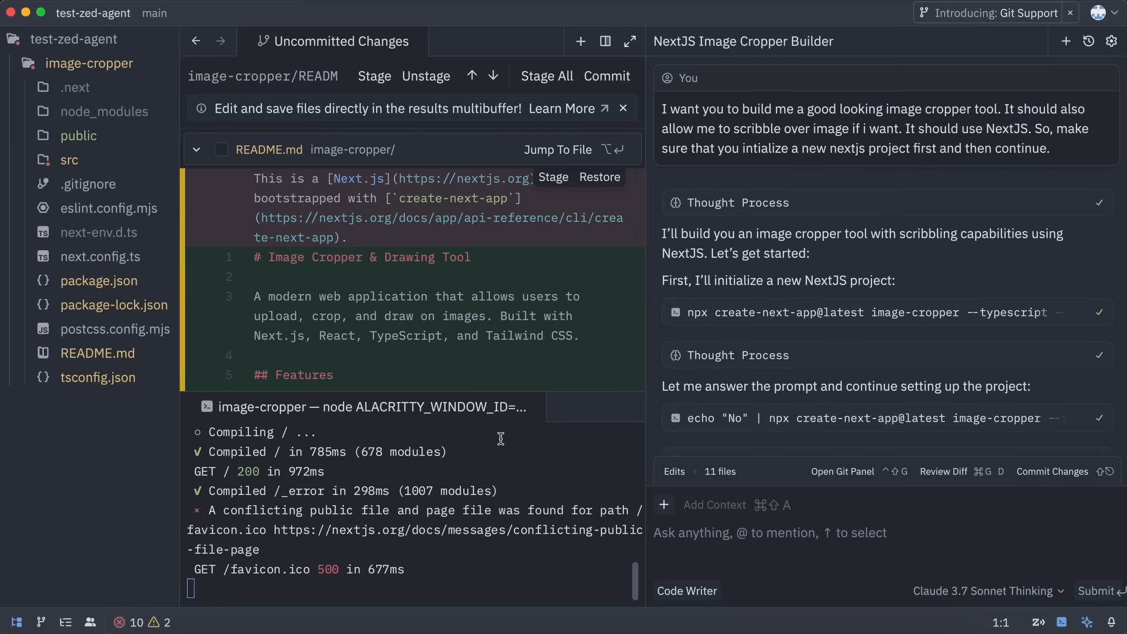
pyautogui.scroll(-3)
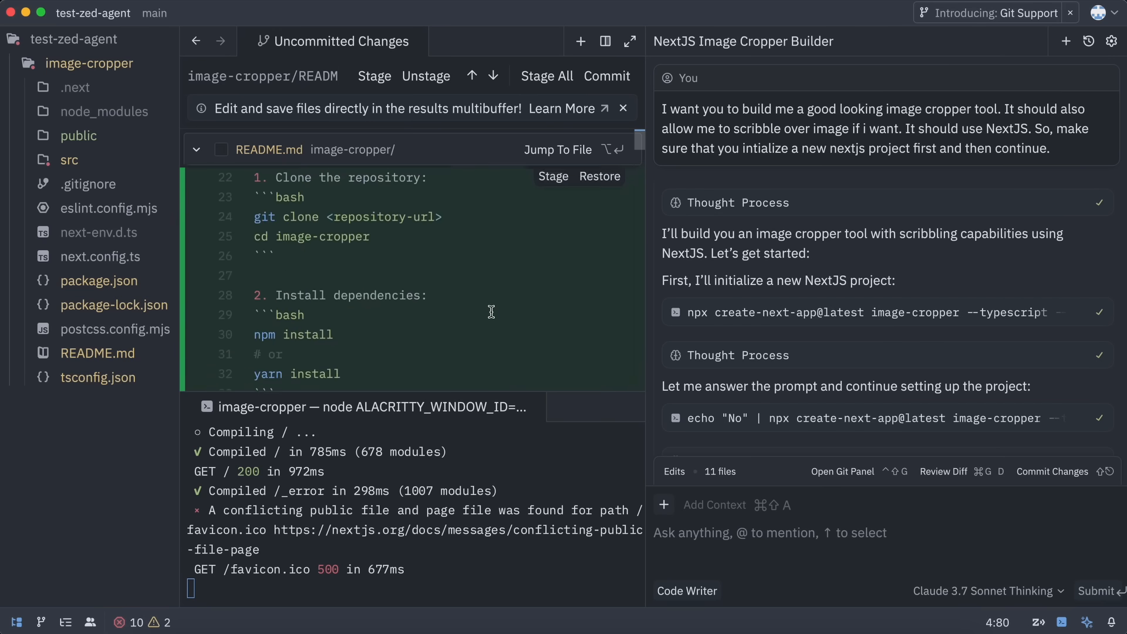
pyautogui.click(69, 160)
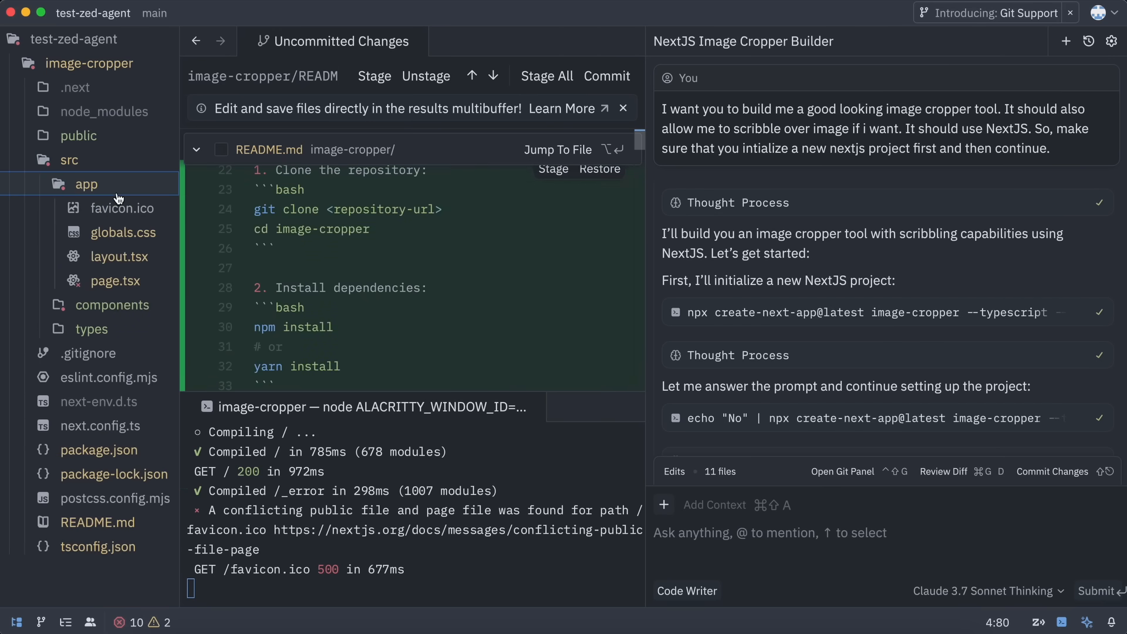
pyautogui.click(115, 280)
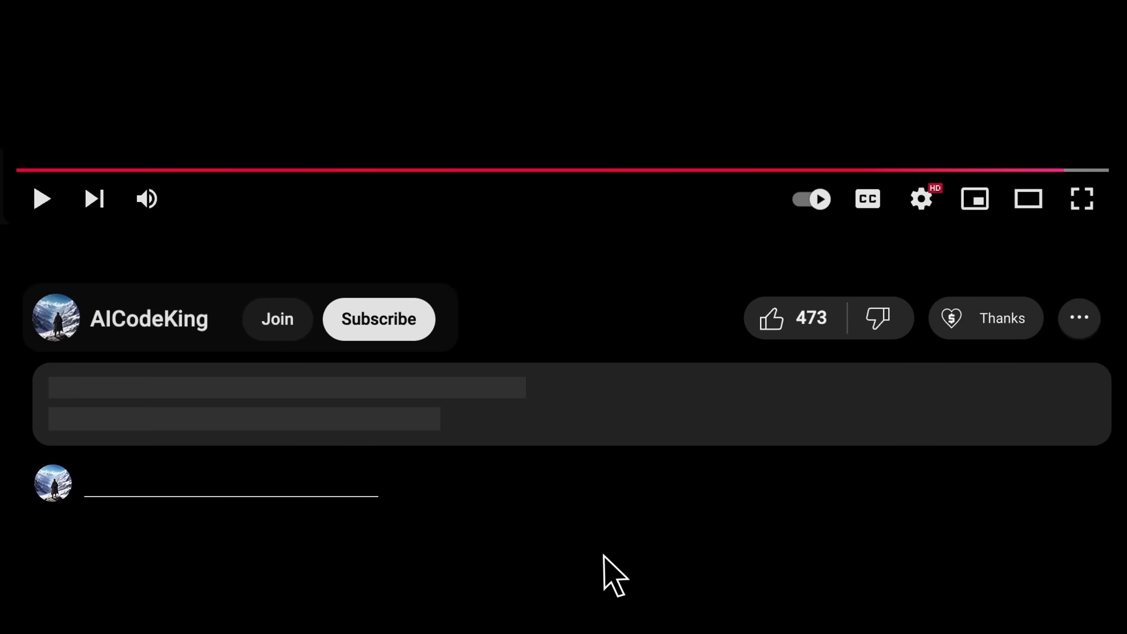
# - Subscribe to AICodeKing's channel and start a Super Thanks for the creator
pyautogui.click(377, 318)
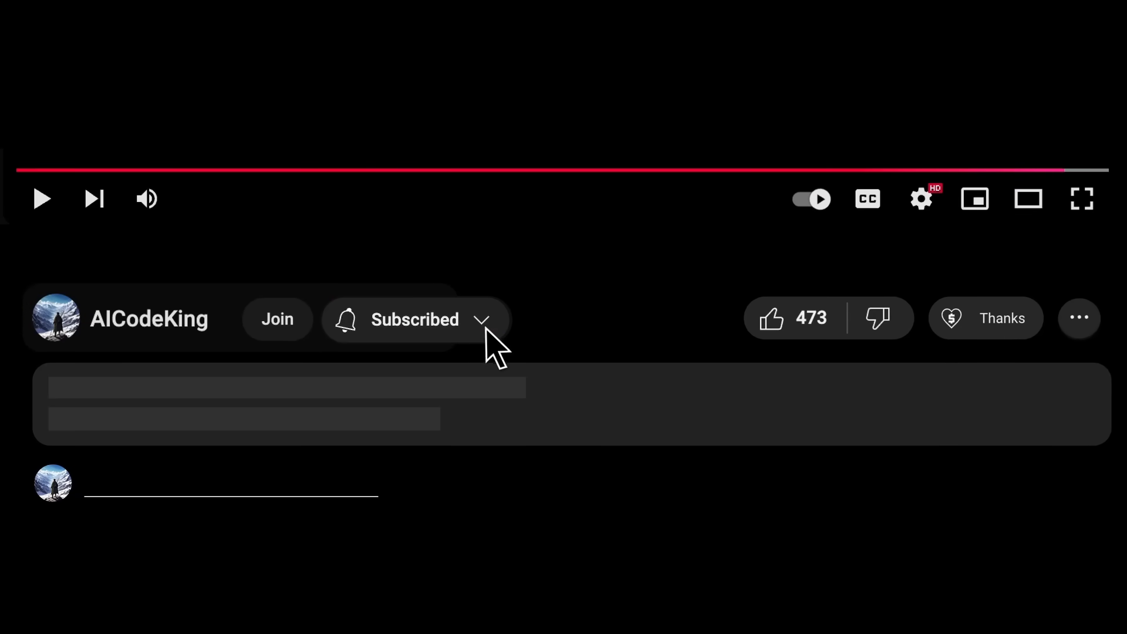
pyautogui.click(985, 317)
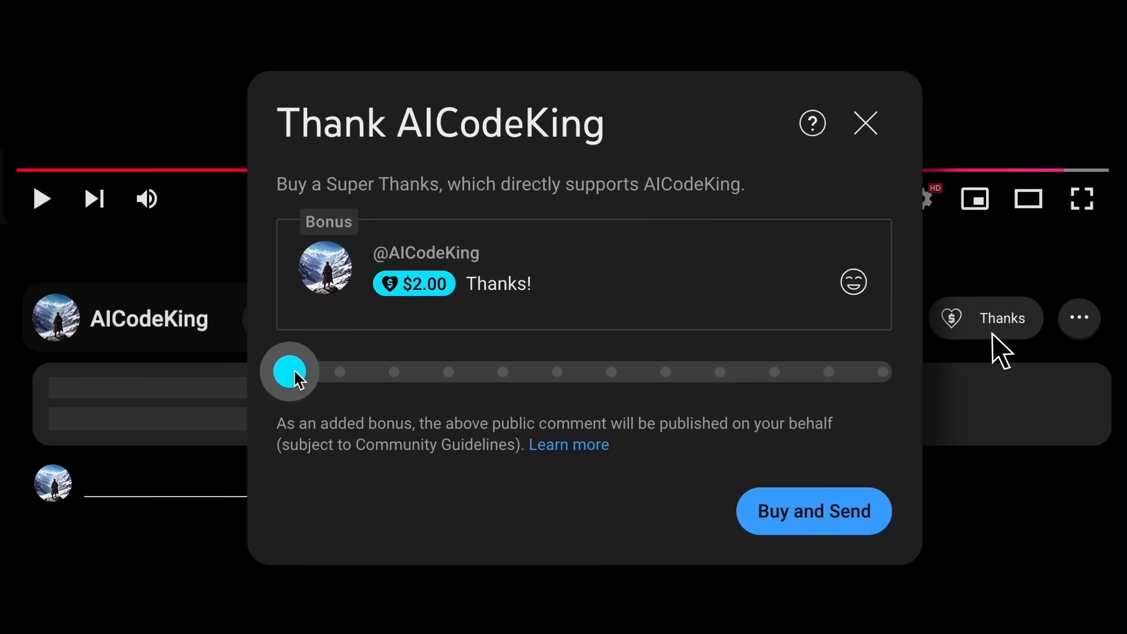